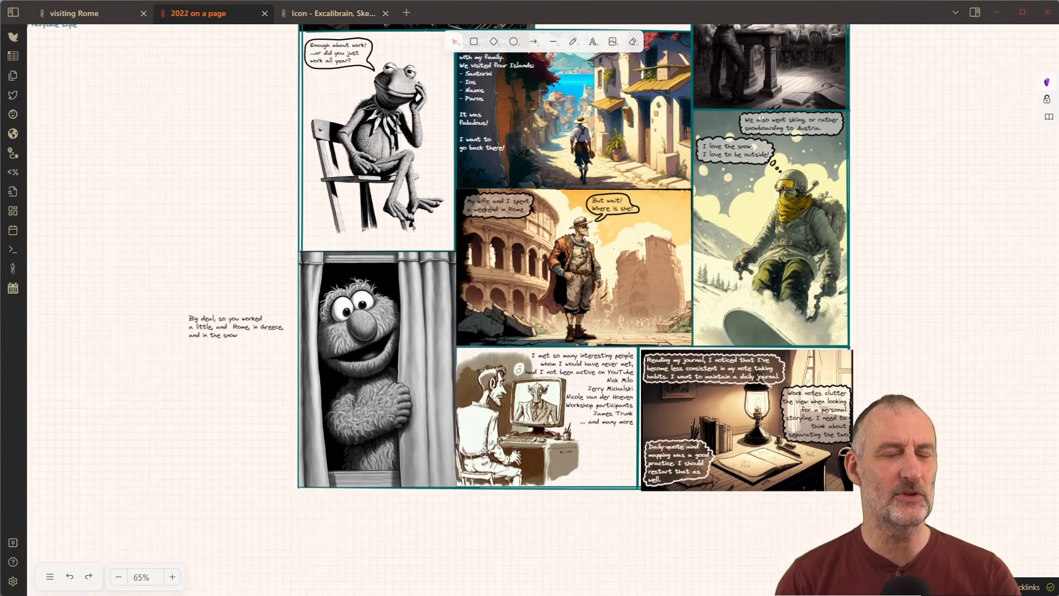
mouse_move(350, 400)
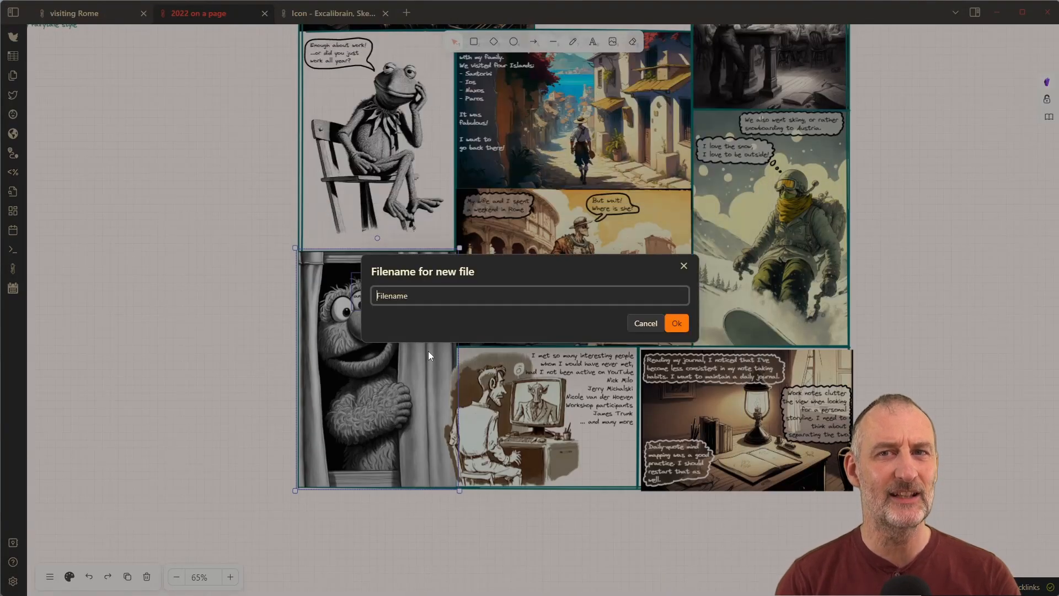
Turn the Grover panel image into its own drawing and add 'Austria.' to the thought text
left_click(675, 322)
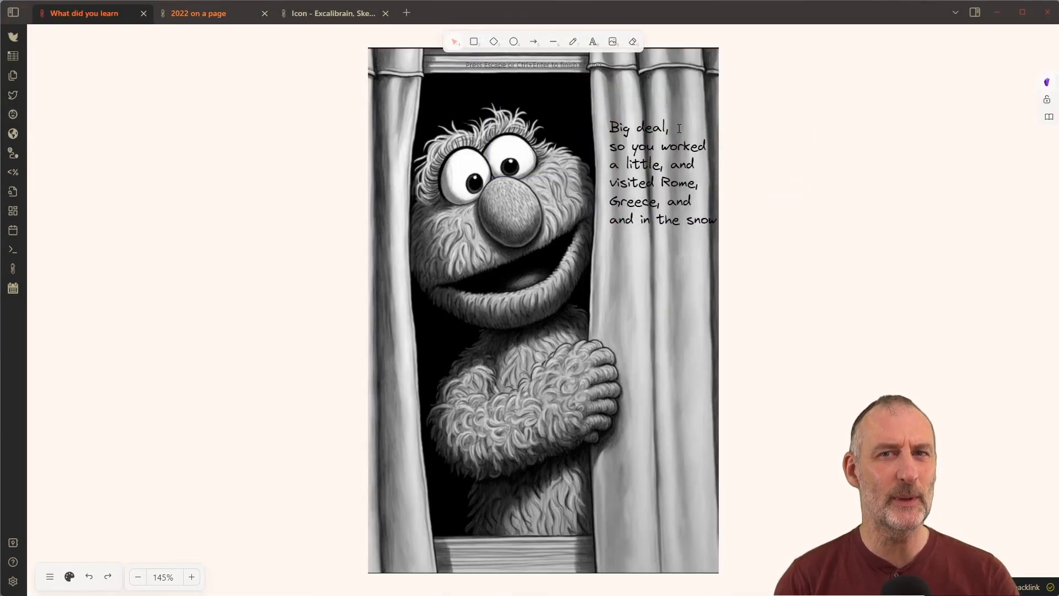
type("Austria.")
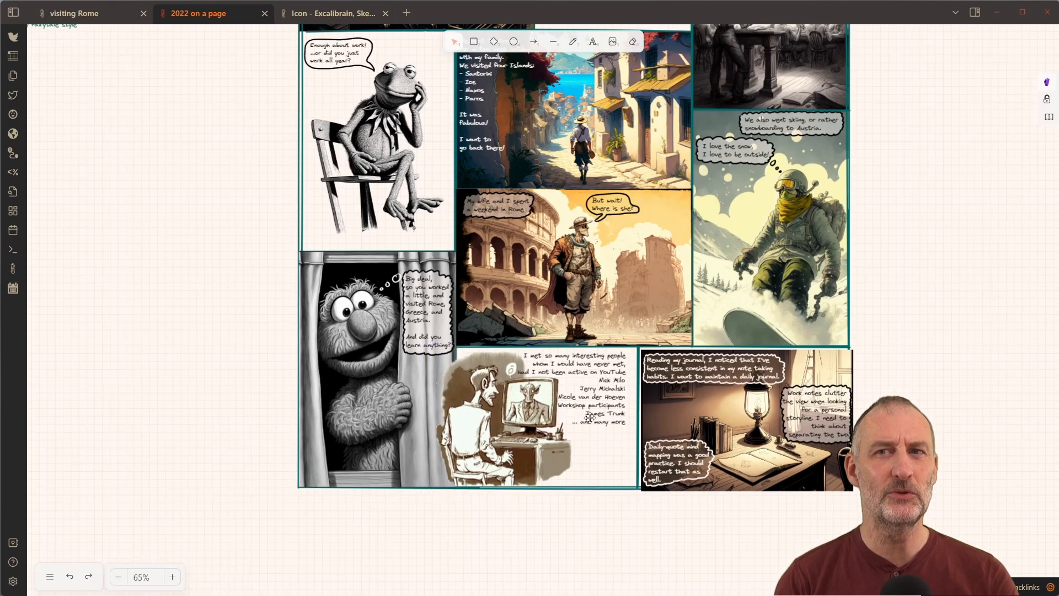
left_click(117, 577)
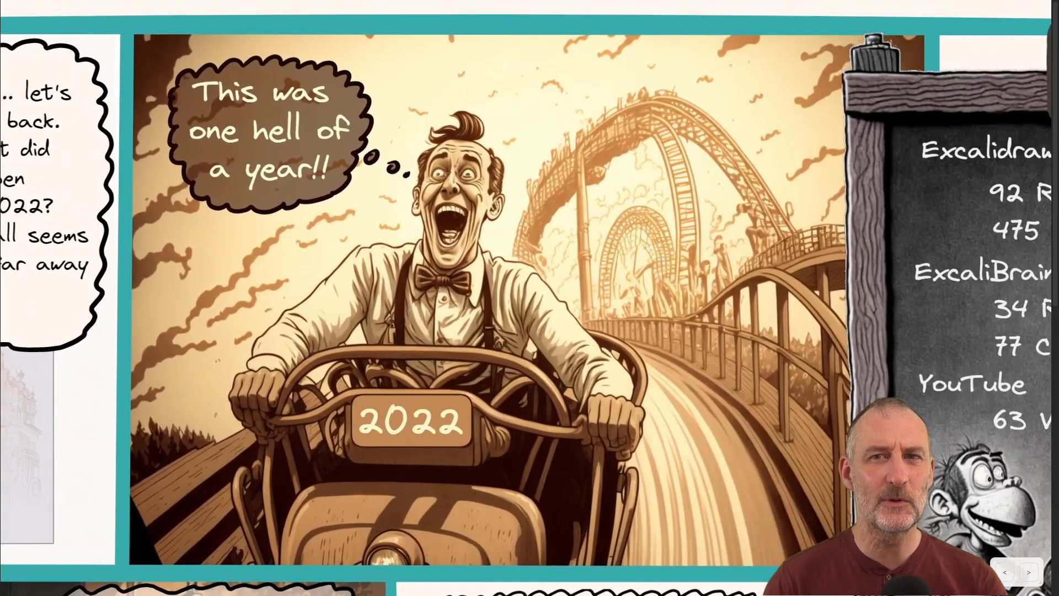
scroll("down", 3)
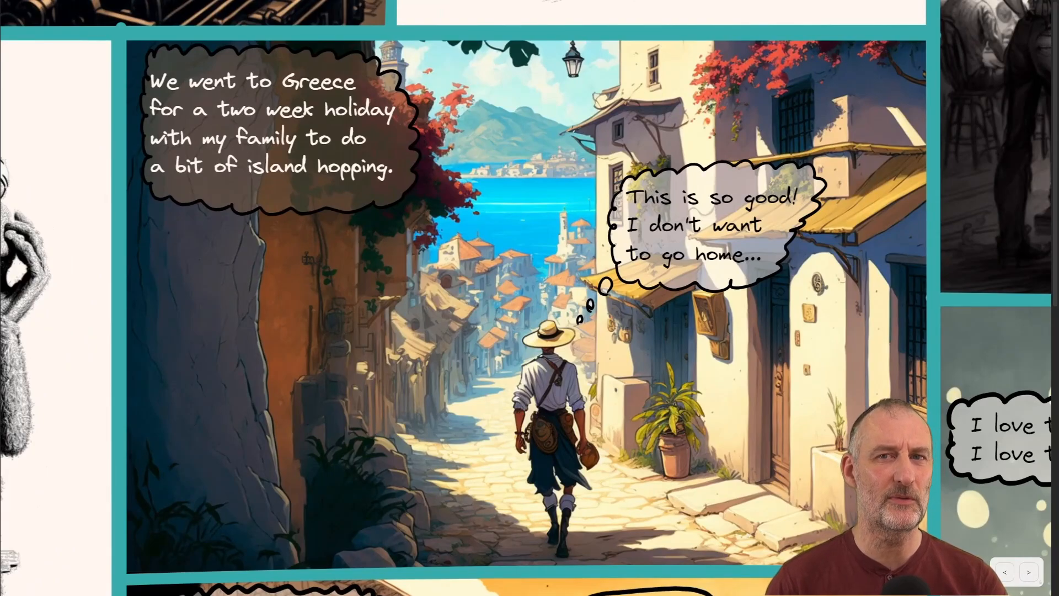
scroll("down", 3)
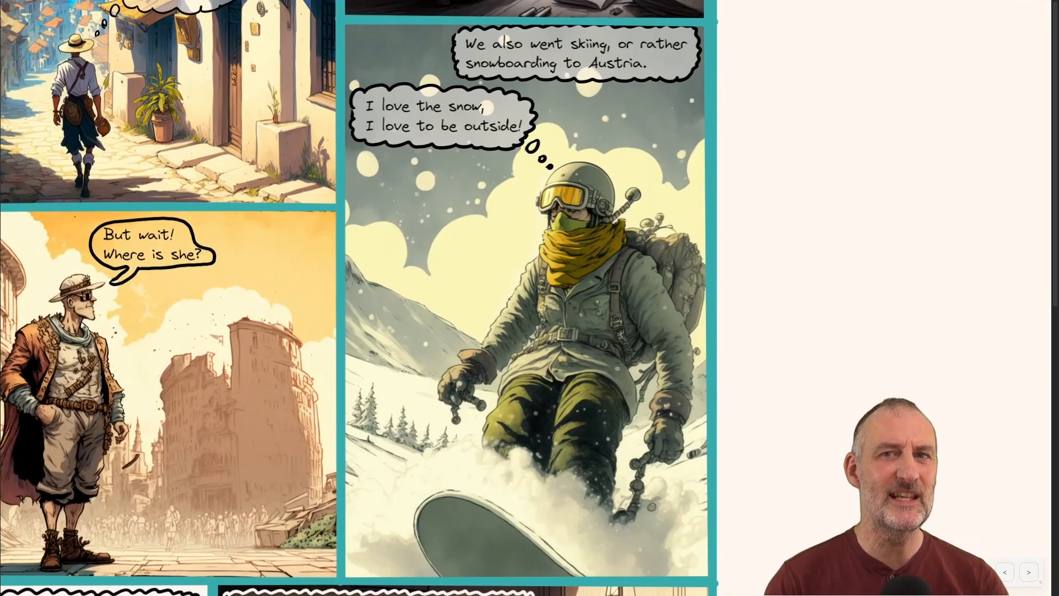
left_click(1027, 572)
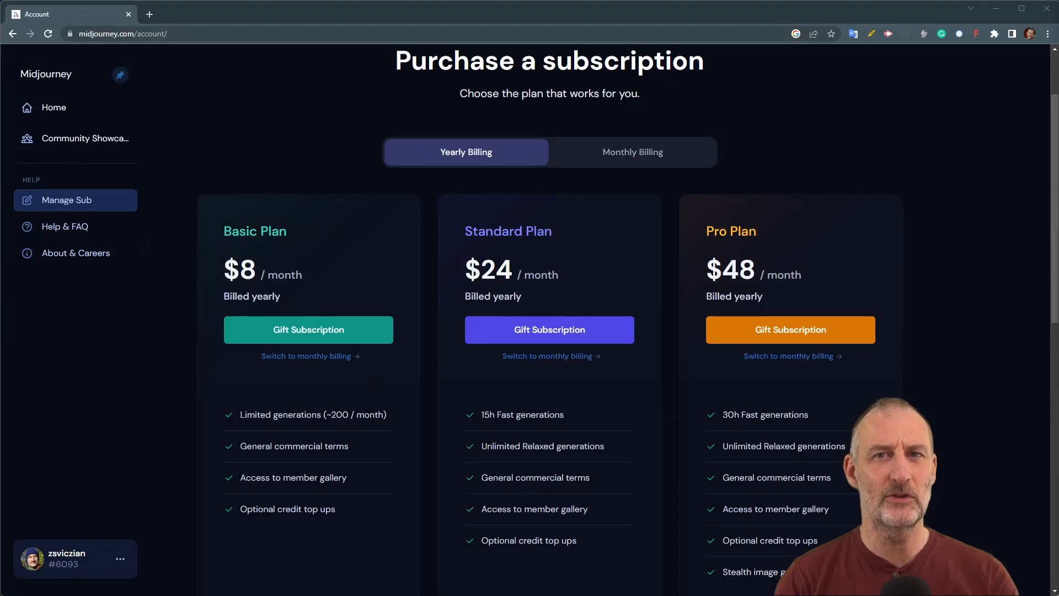
mouse_move(633, 151)
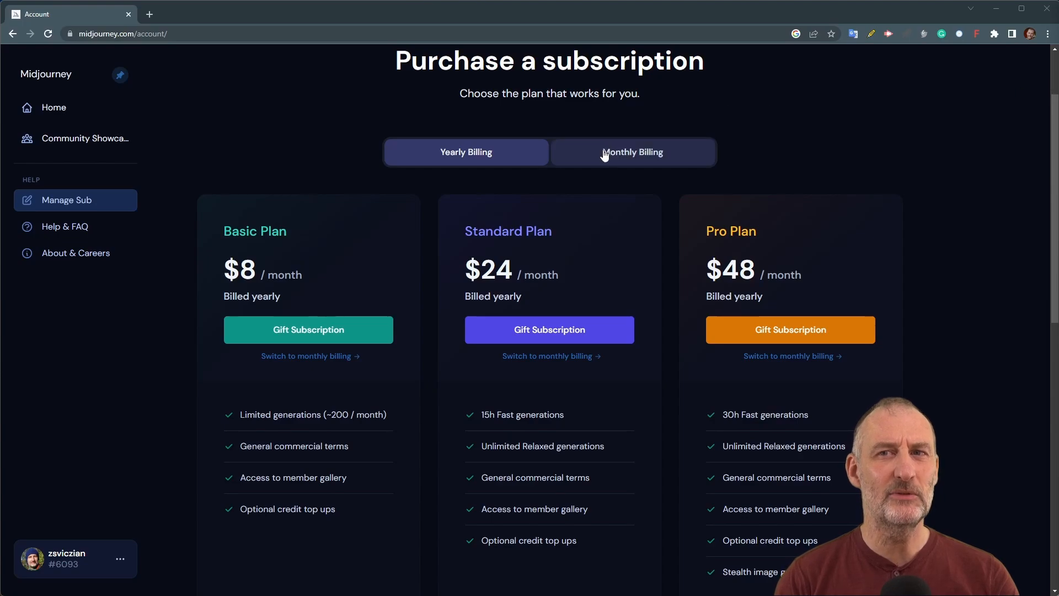
Switch the Midjourney plans page to Monthly Billing to compare Basic, Standard and Pro prices
left_click(633, 151)
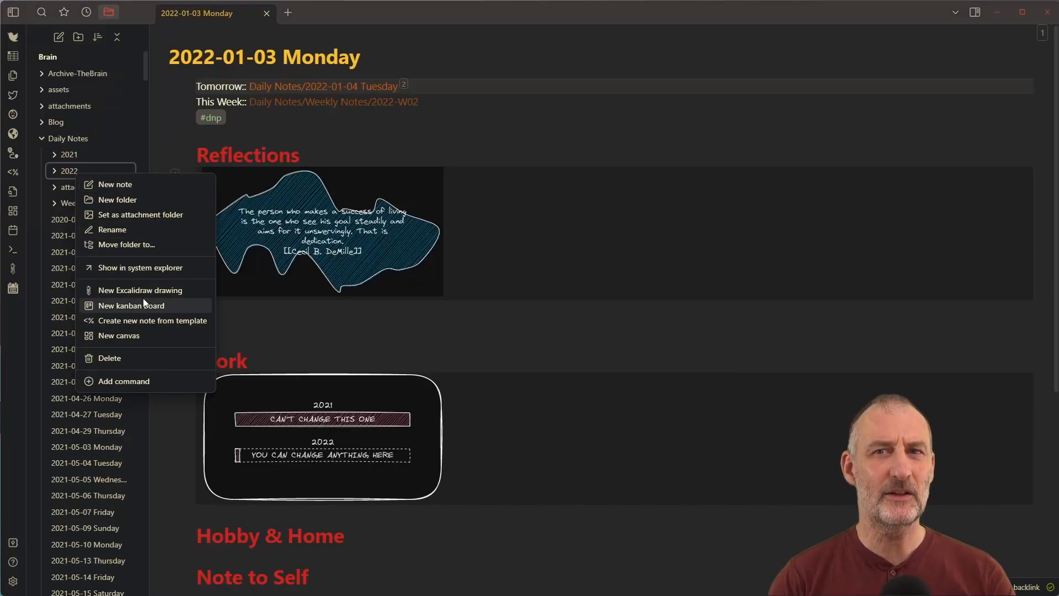
Create a new drawing in the 2022 folder and title it '2022 Mind Map'
left_click(142, 289)
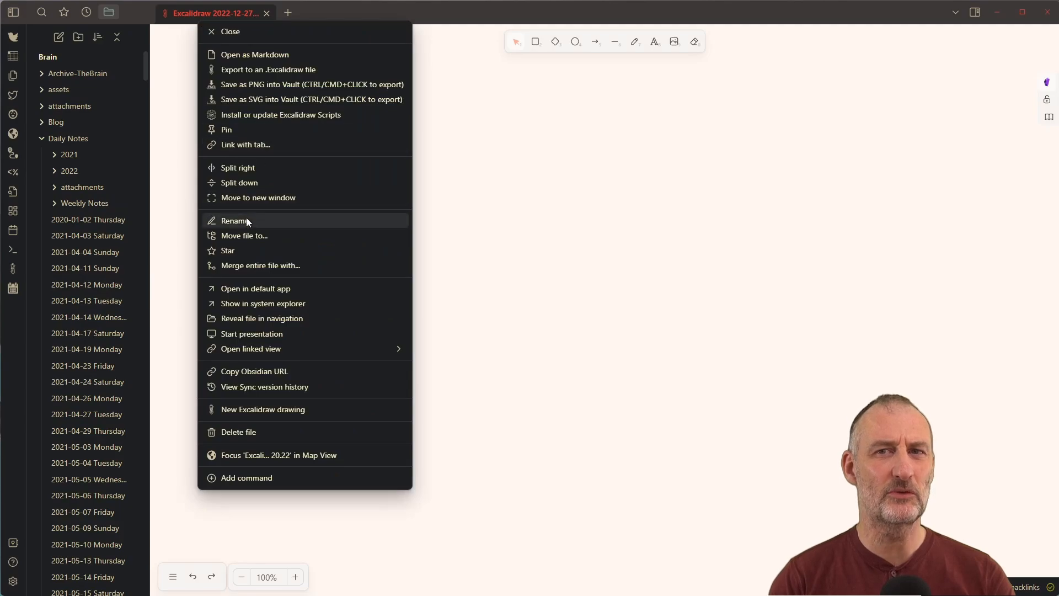
left_click(234, 220)
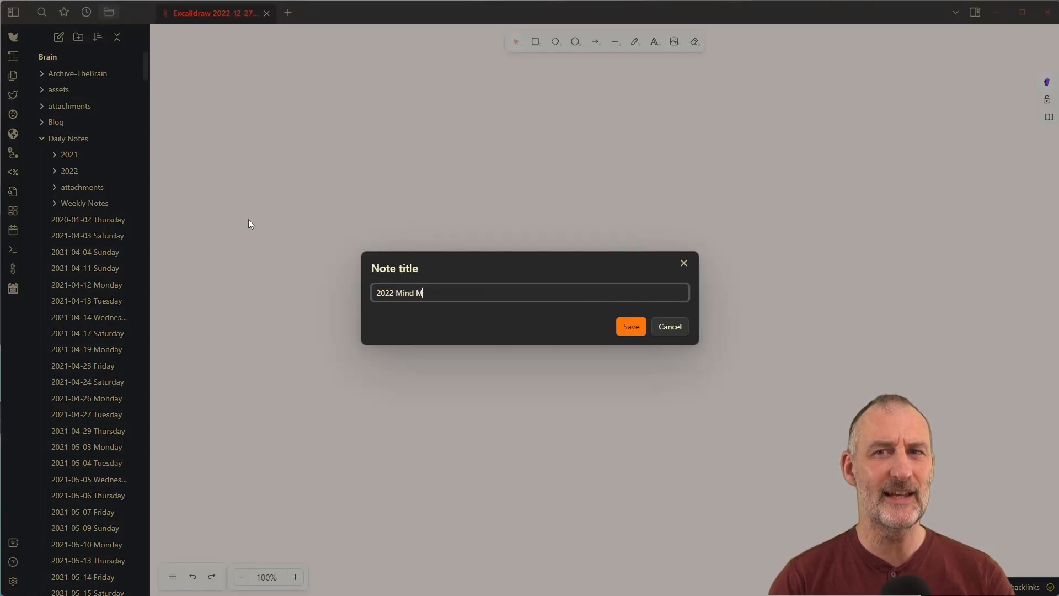
left_click(631, 327)
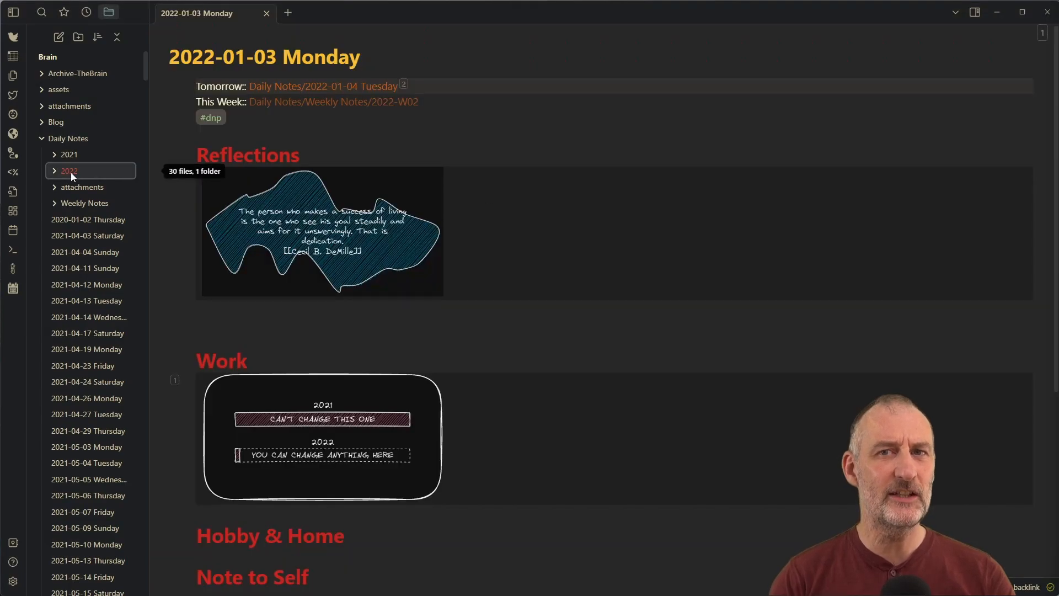
right_click(211, 12)
type("2022 Mi")
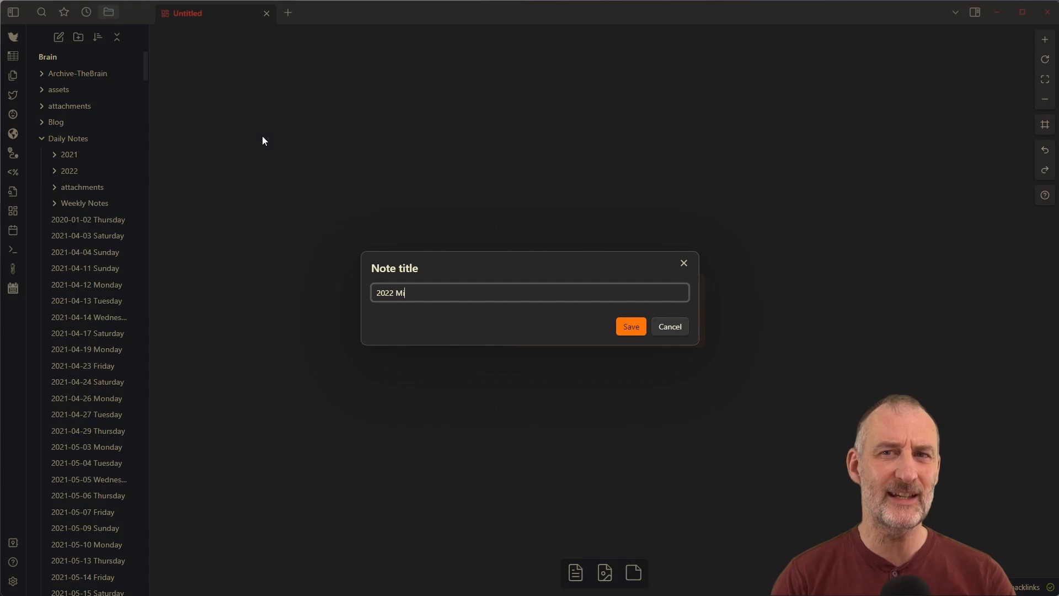
left_click(630, 326)
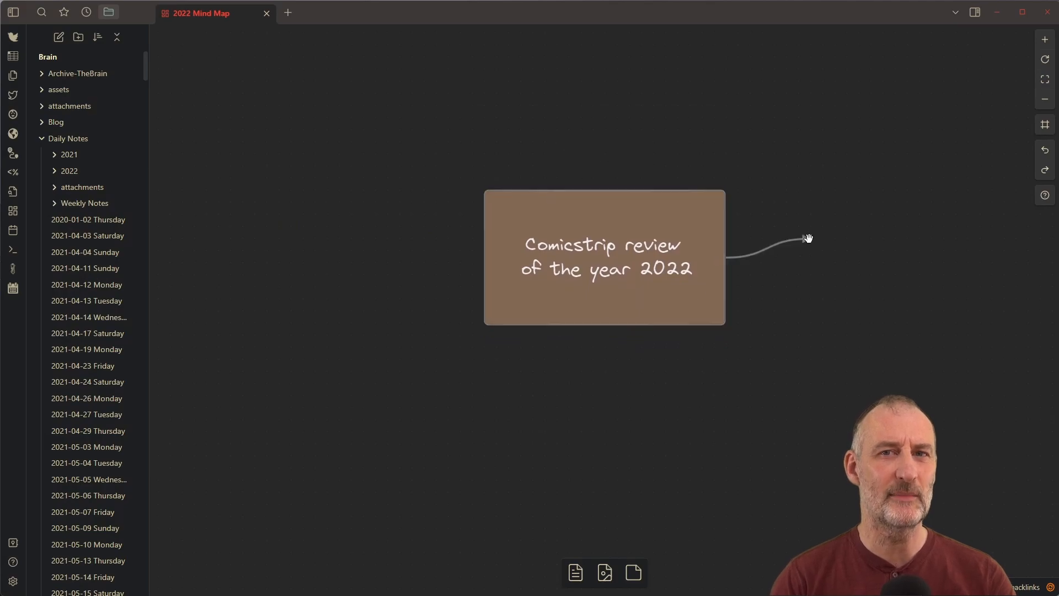
left_click(75, 12)
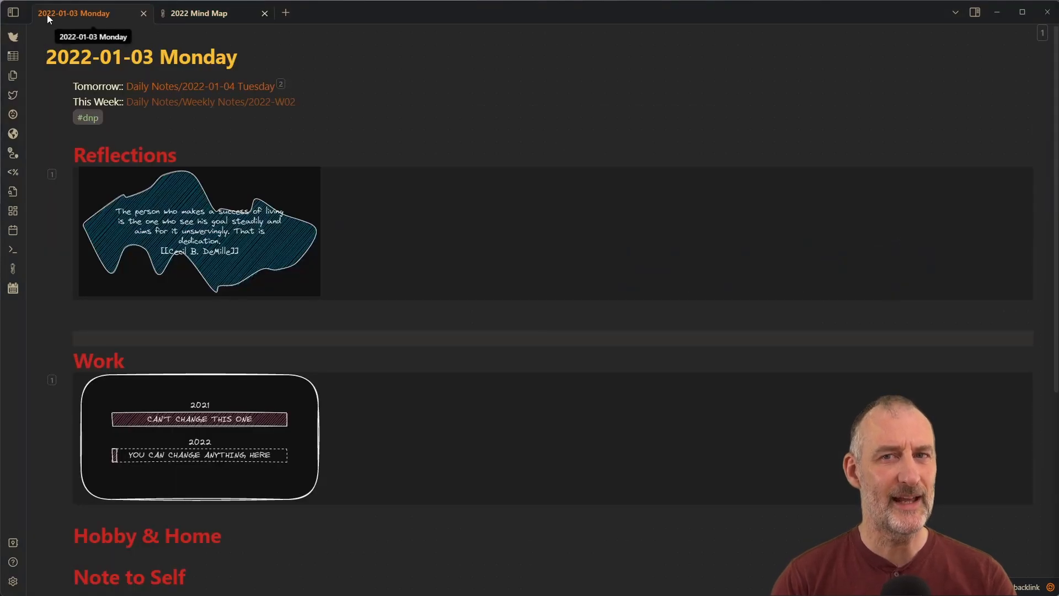
Browse through the January daily notes for people met during 2022
left_click(199, 86)
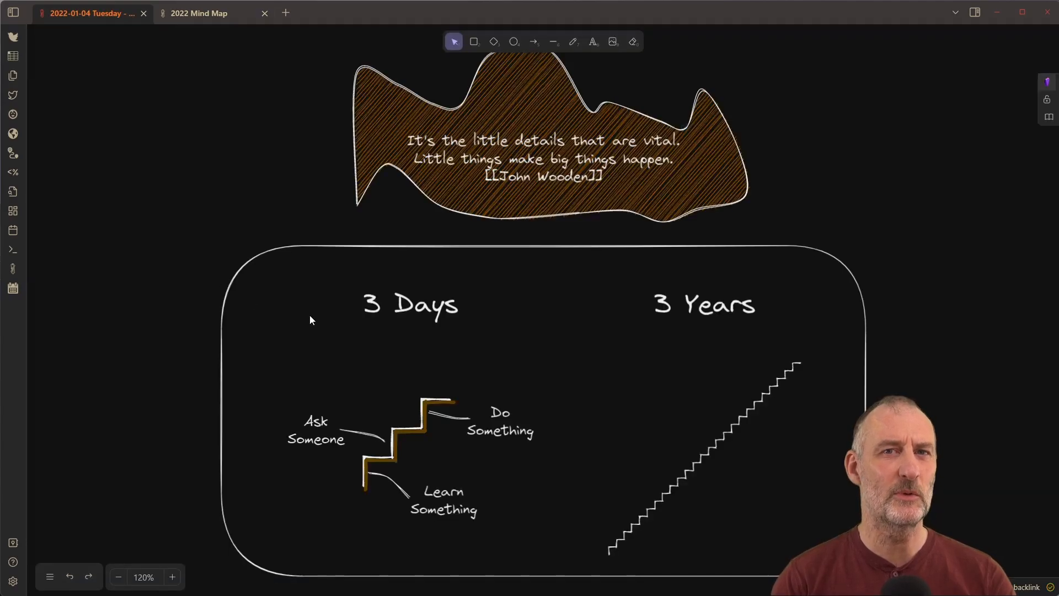
left_click(87, 13)
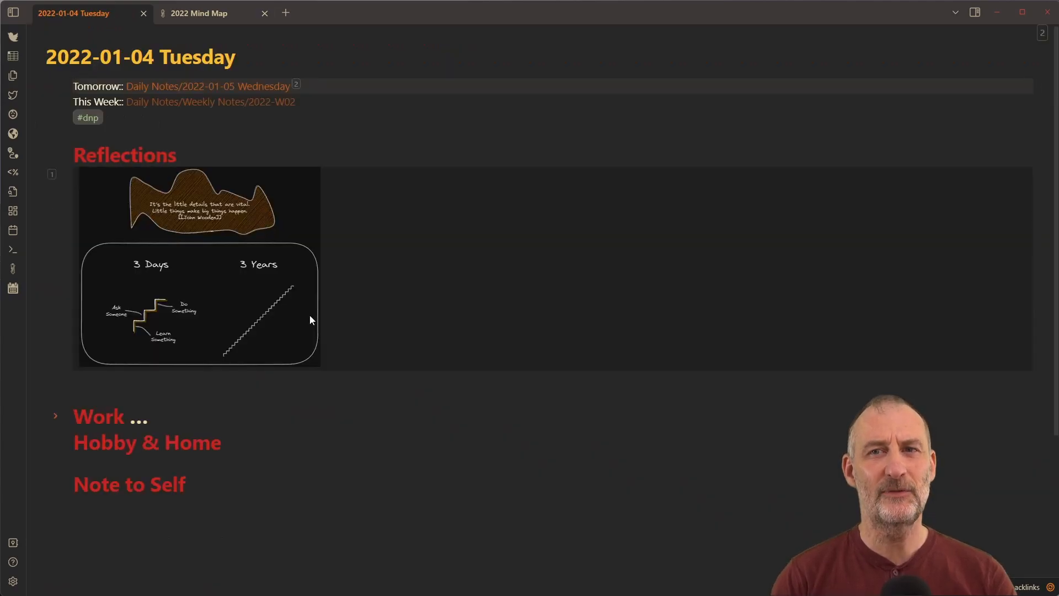
left_click(207, 86)
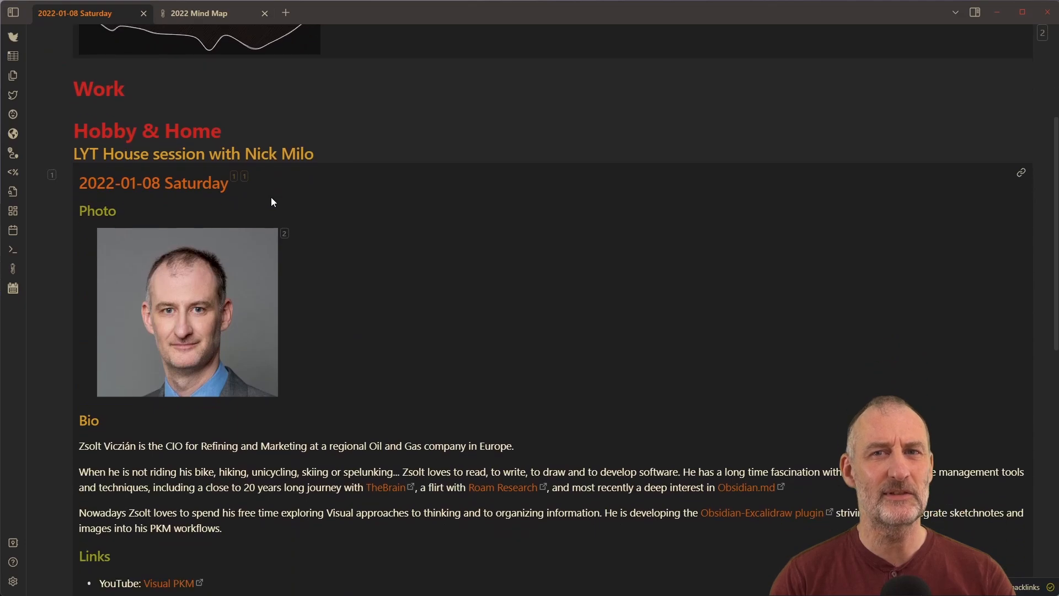
Insert a Nick Milo file link at the end of the mind map's people branch
left_click(199, 12)
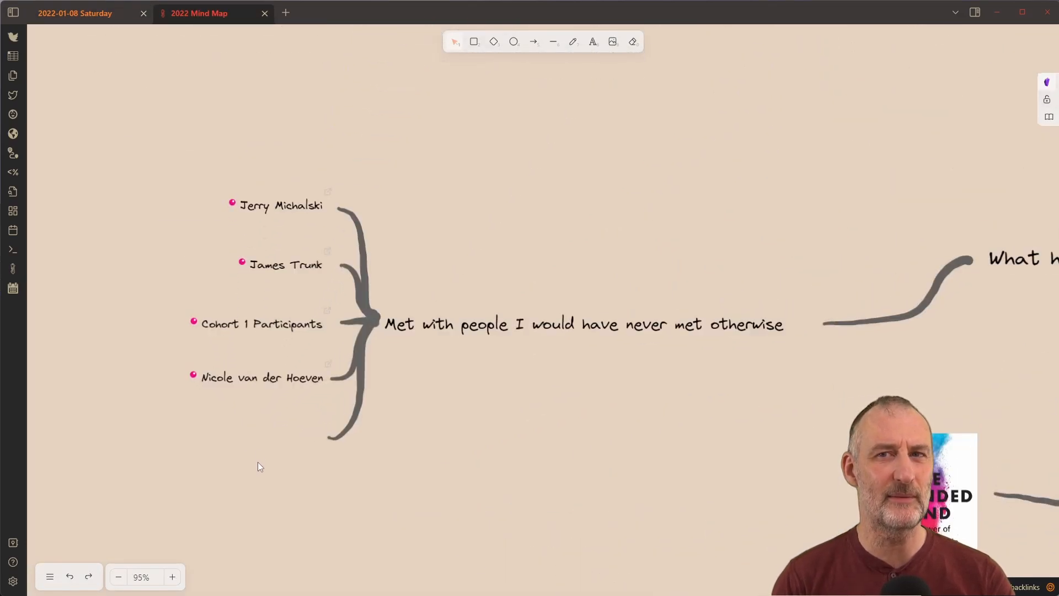
type("inse")
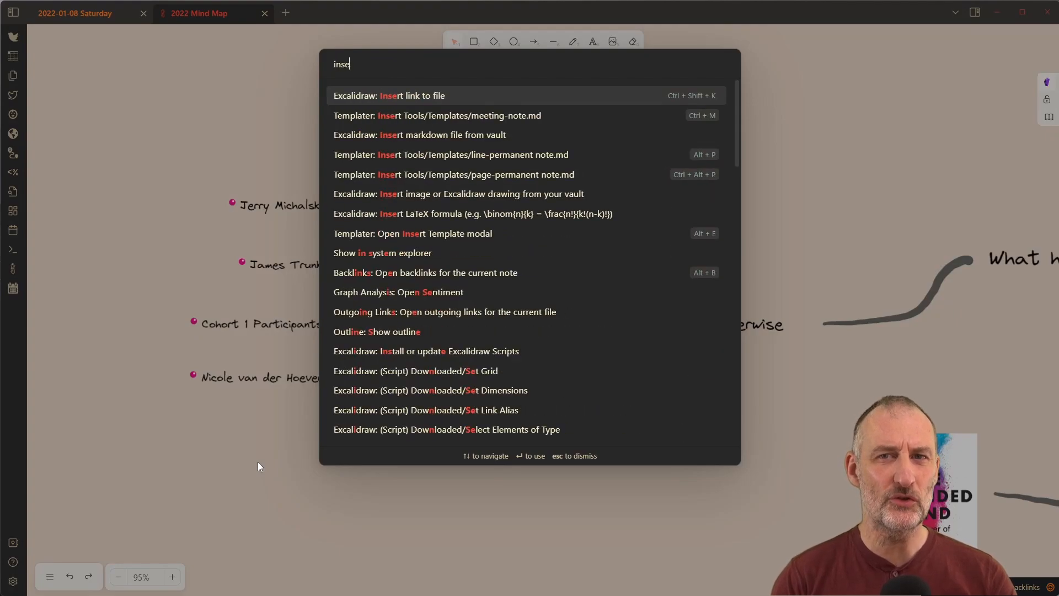
key("Escape")
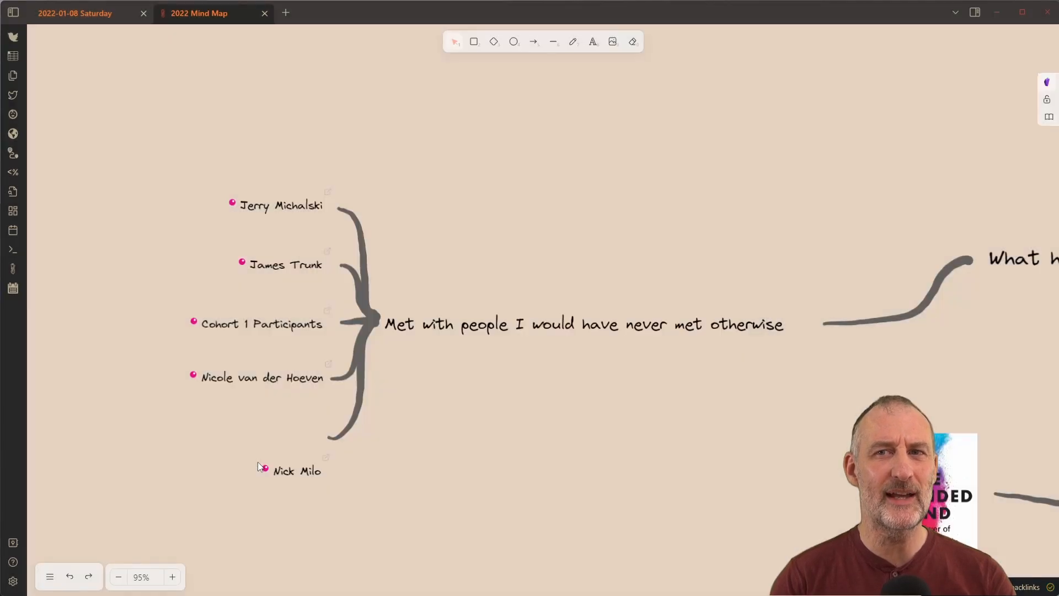
left_click(295, 471)
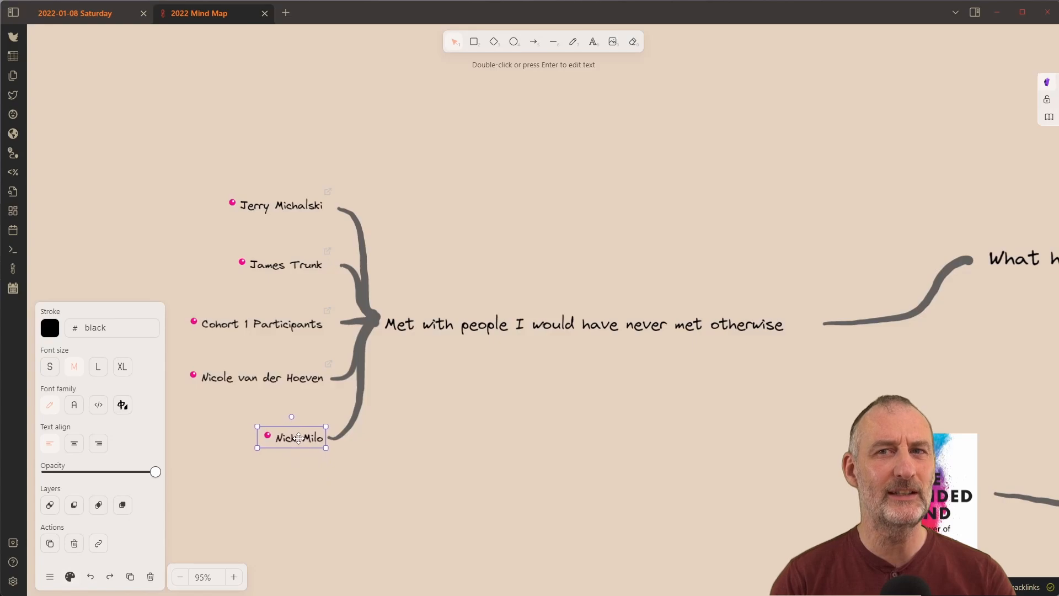
mouse_move(91, 13)
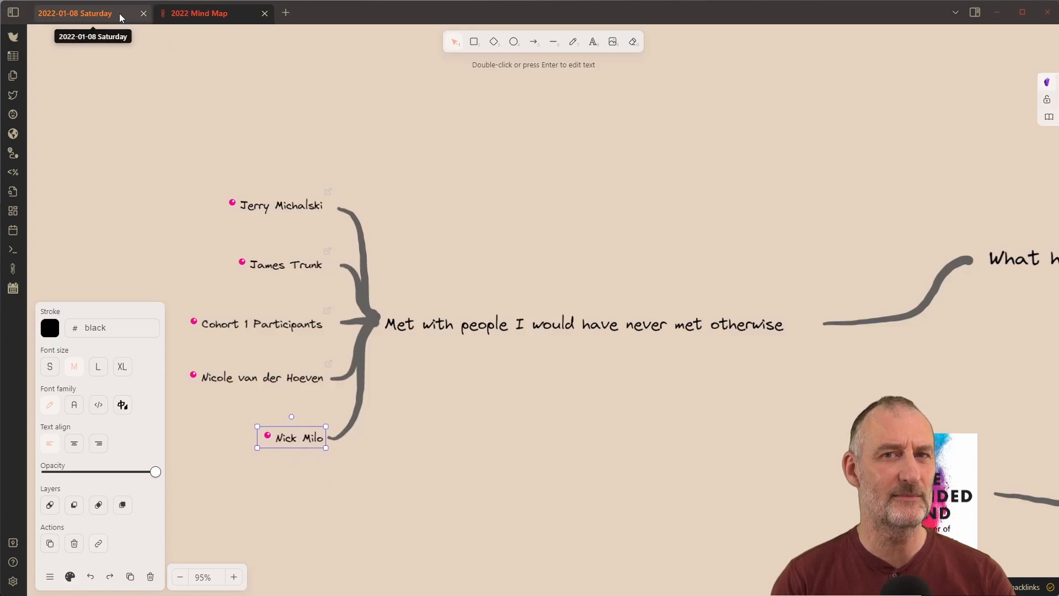
left_click(75, 12)
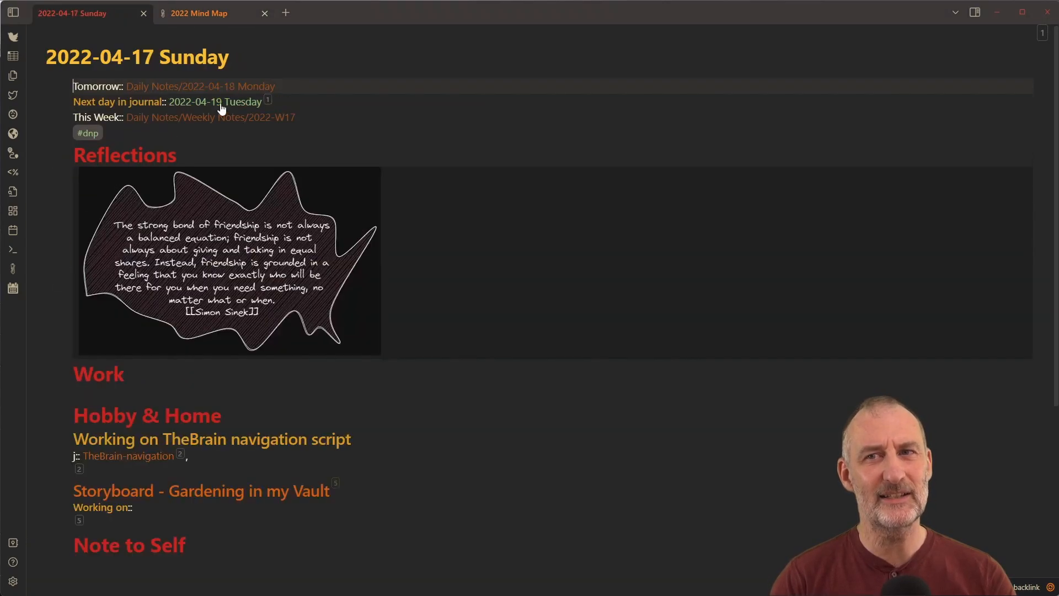
left_click(201, 491)
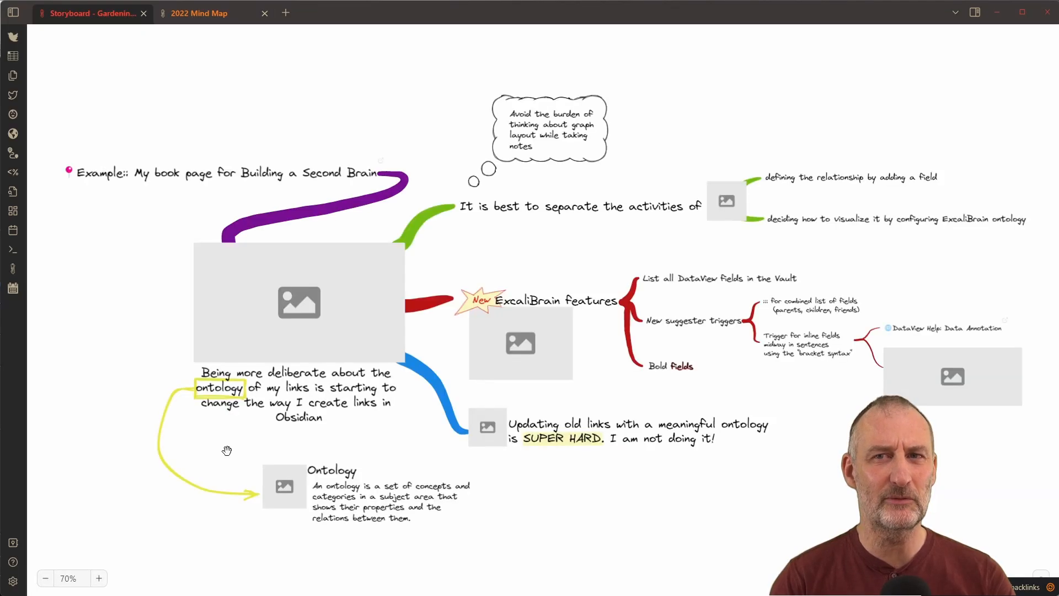
mouse_move(385, 472)
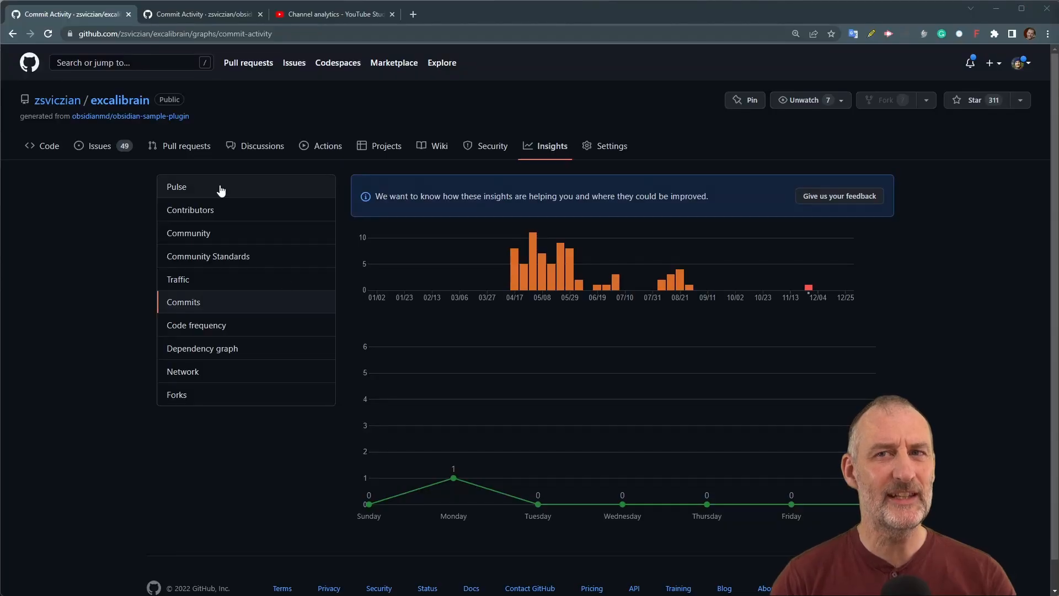
Show the obsidian-excalidraw-plugin commit activity chart after the ExcaliBrain one
left_click(202, 13)
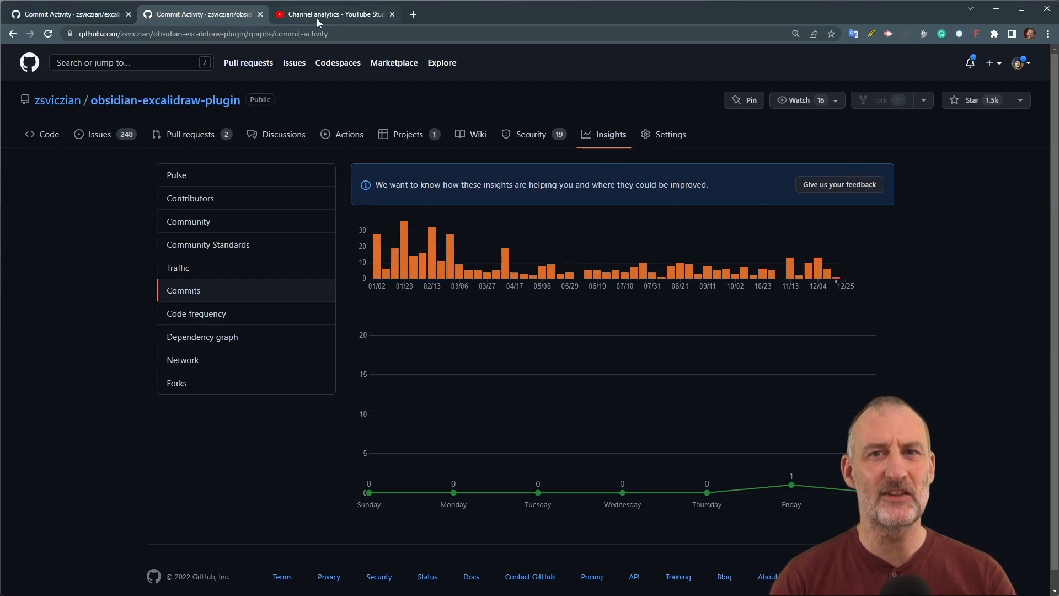
left_click(331, 13)
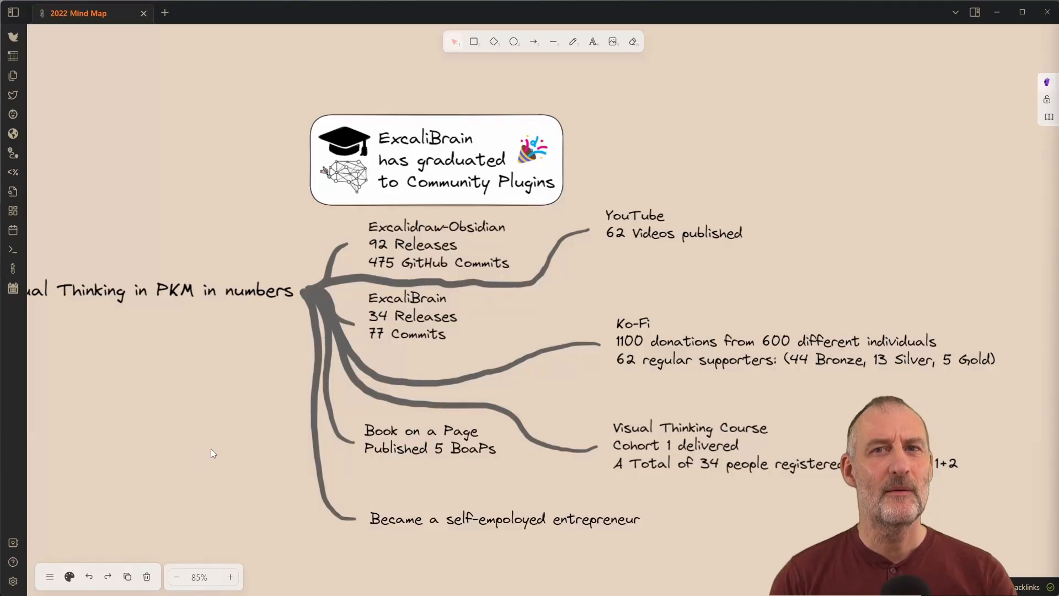
left_click(176, 577)
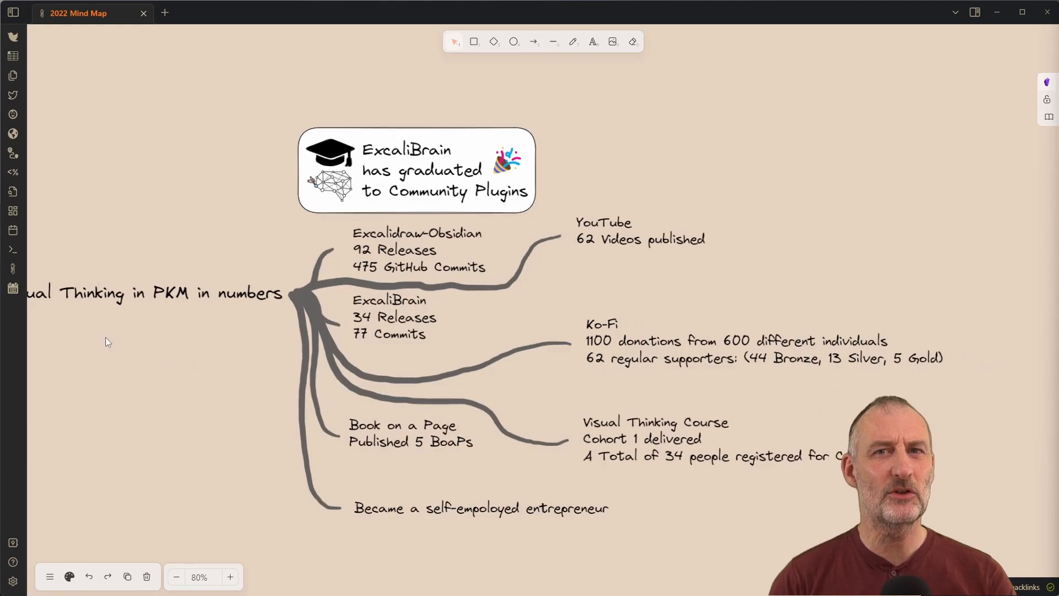
scroll("down", 3)
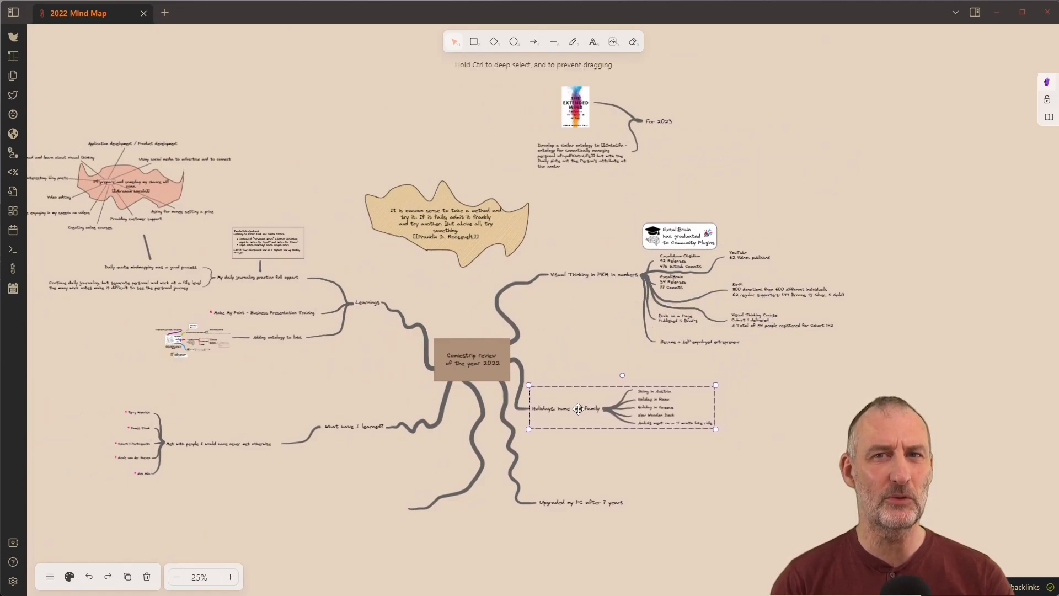
left_click(649, 120)
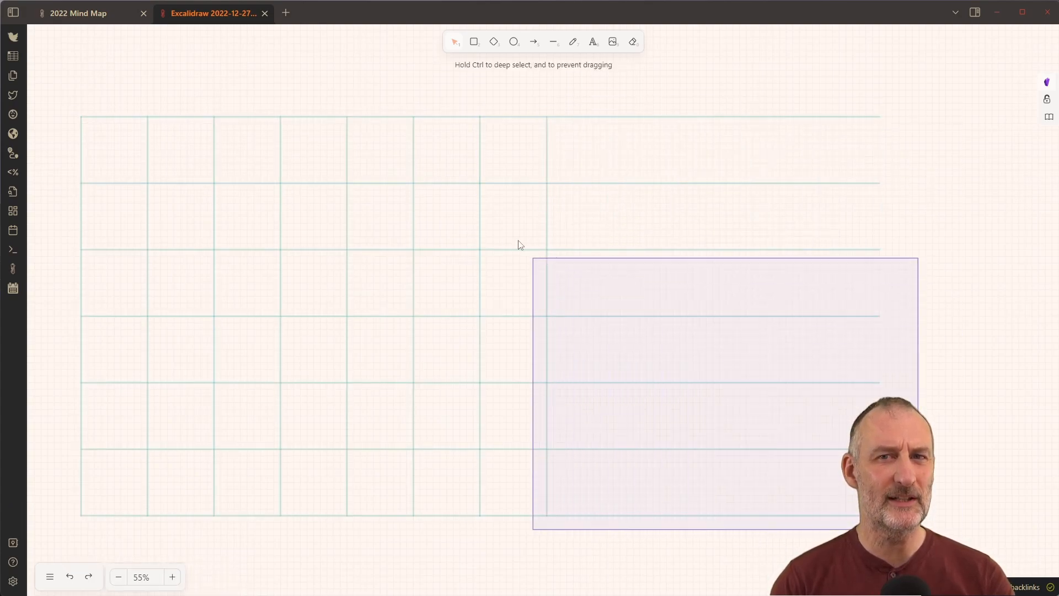
Run the Set Grid script from the script library to lay out the page grid
left_click(546, 119)
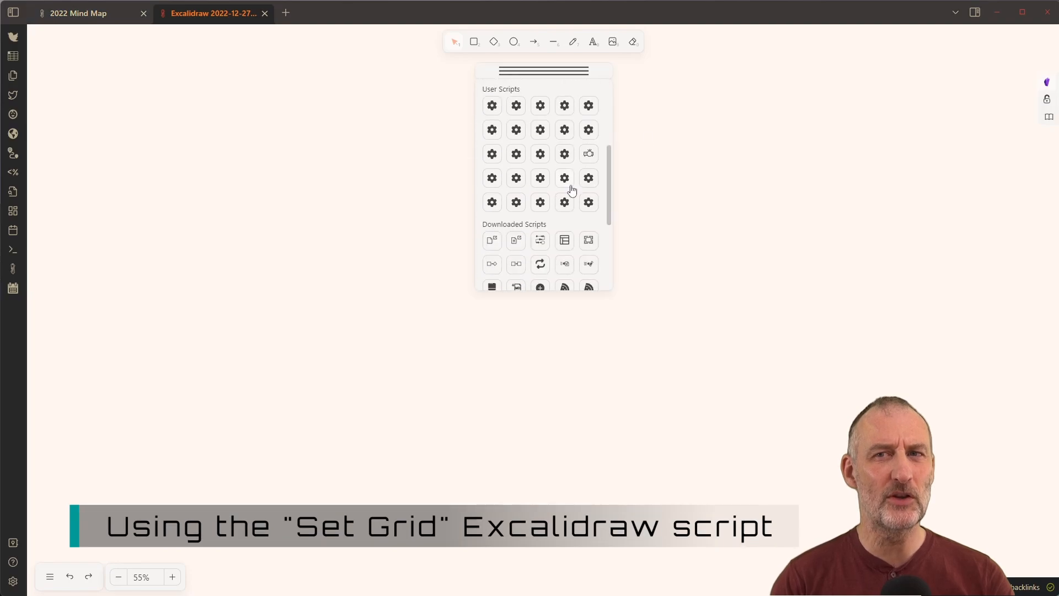
scroll("down", 3)
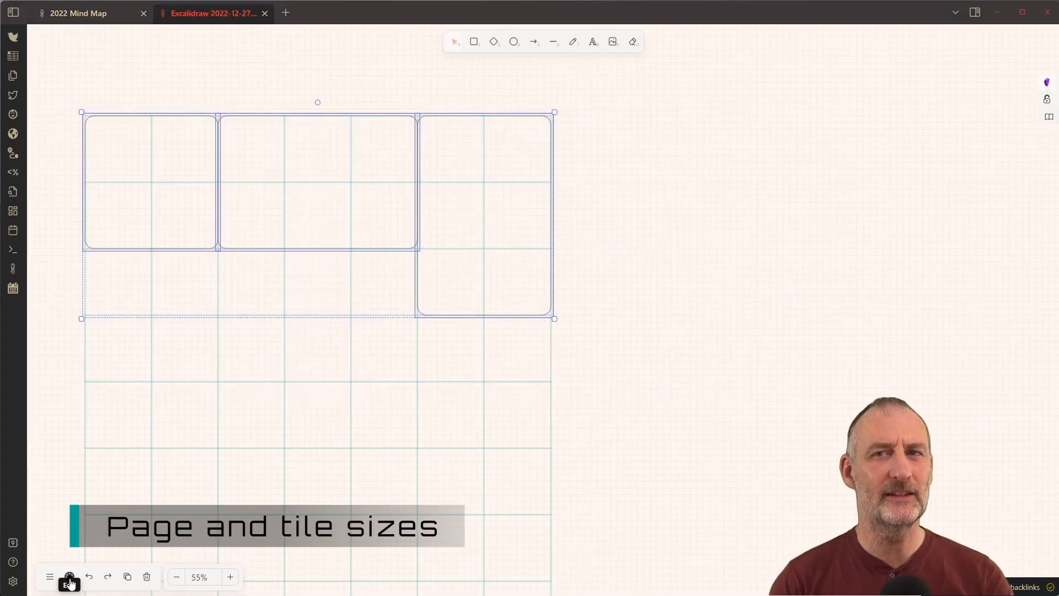
Give the selected tiles the thickest stroke and type ratio labels like 1:1 and 3:2
left_click(69, 576)
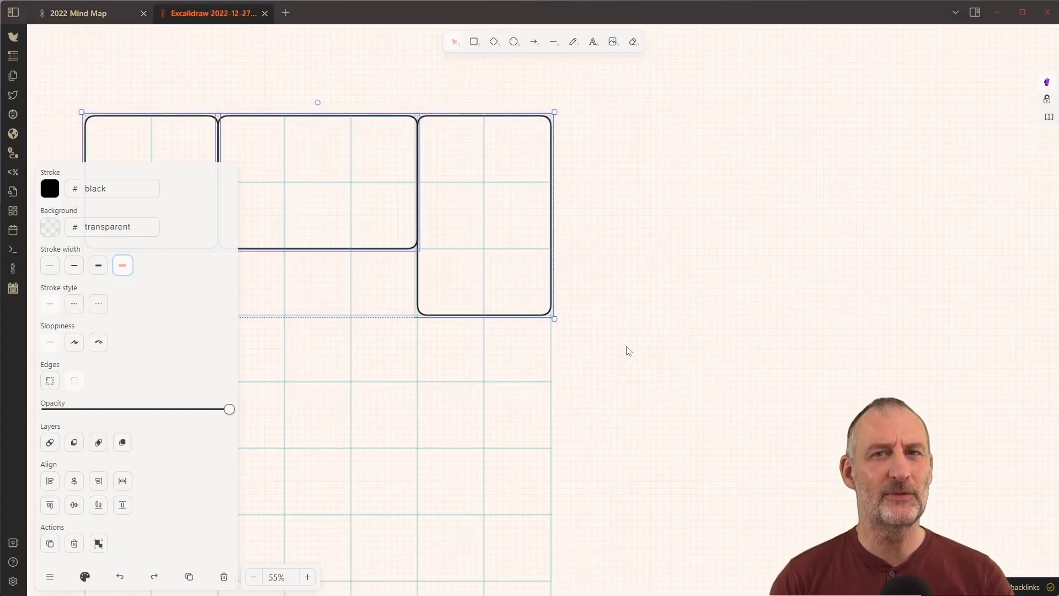
double_click(150, 180)
type("1:1")
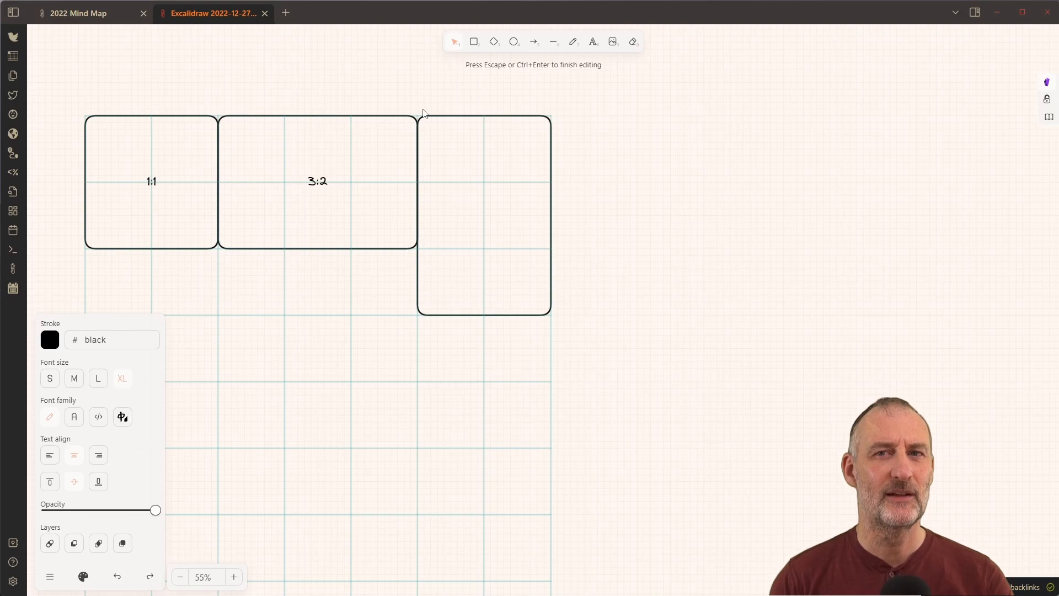
type("2")
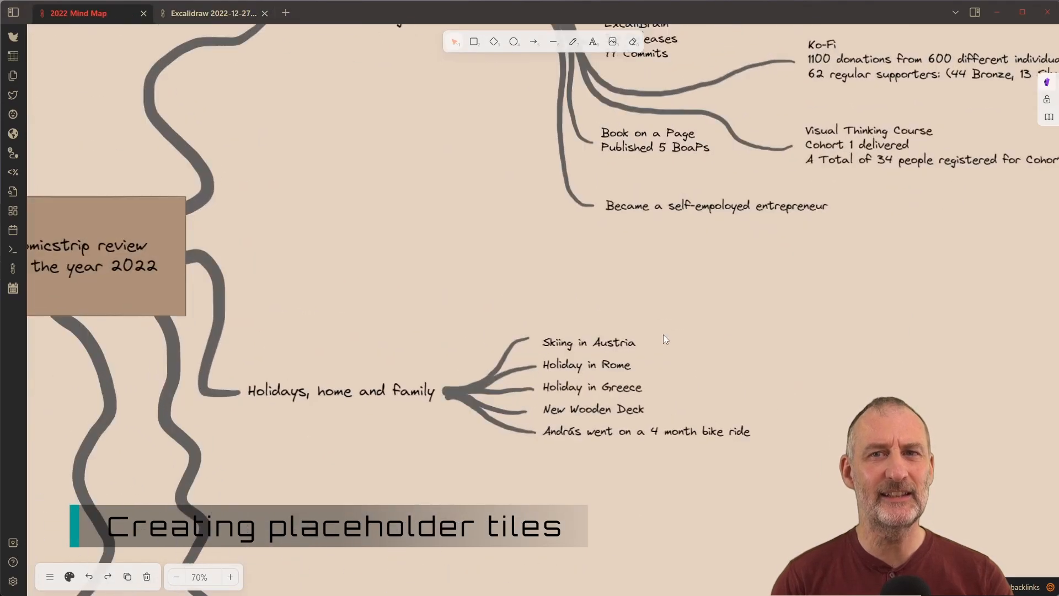
Retype the tile labels as the topics 'Skiing in Austria' and 'Holiday in Greece'
left_click(231, 576)
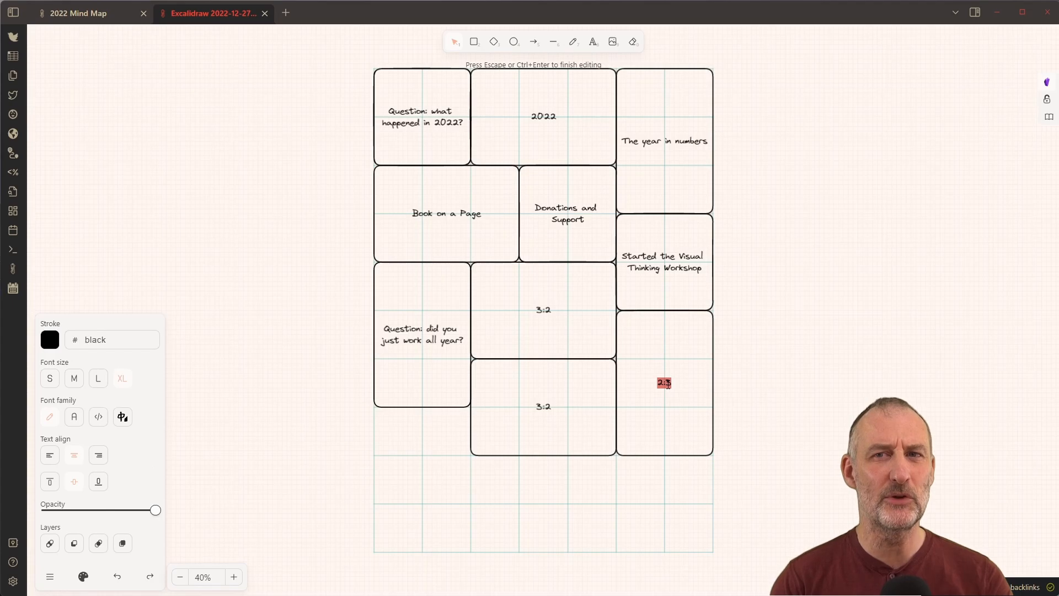
type("Skiing in Austria")
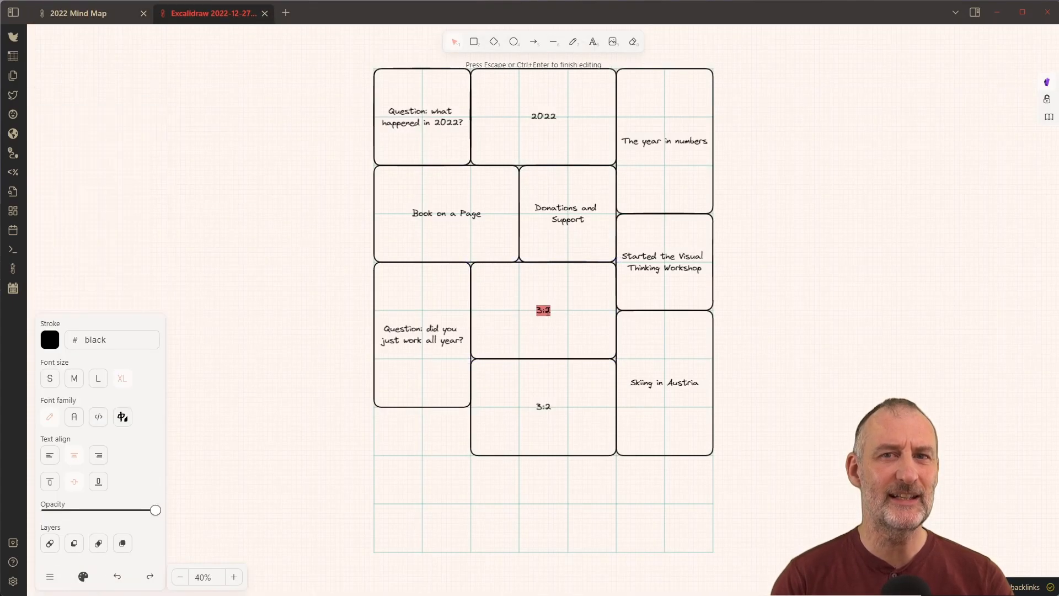
type("Holiday")
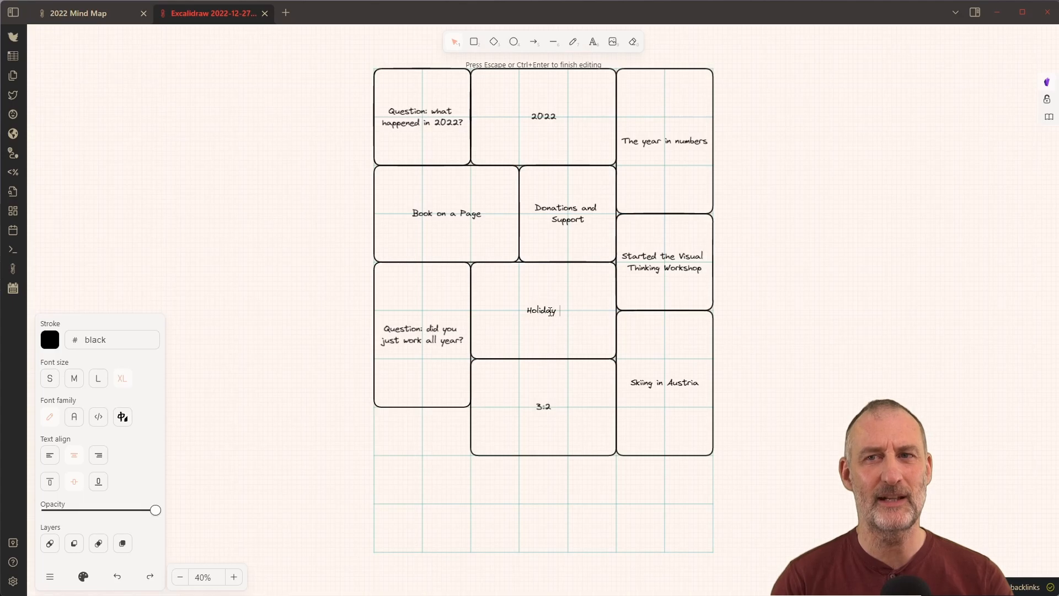
type("in Greece")
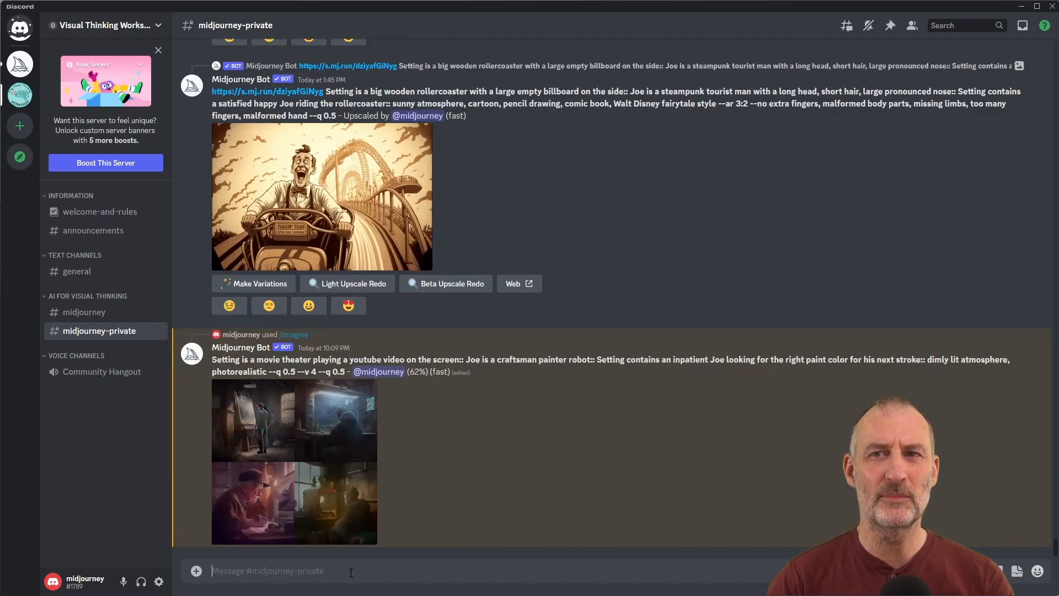
Preview the painter robot image grid, then type '/i' to list Midjourney commands
left_click(294, 463)
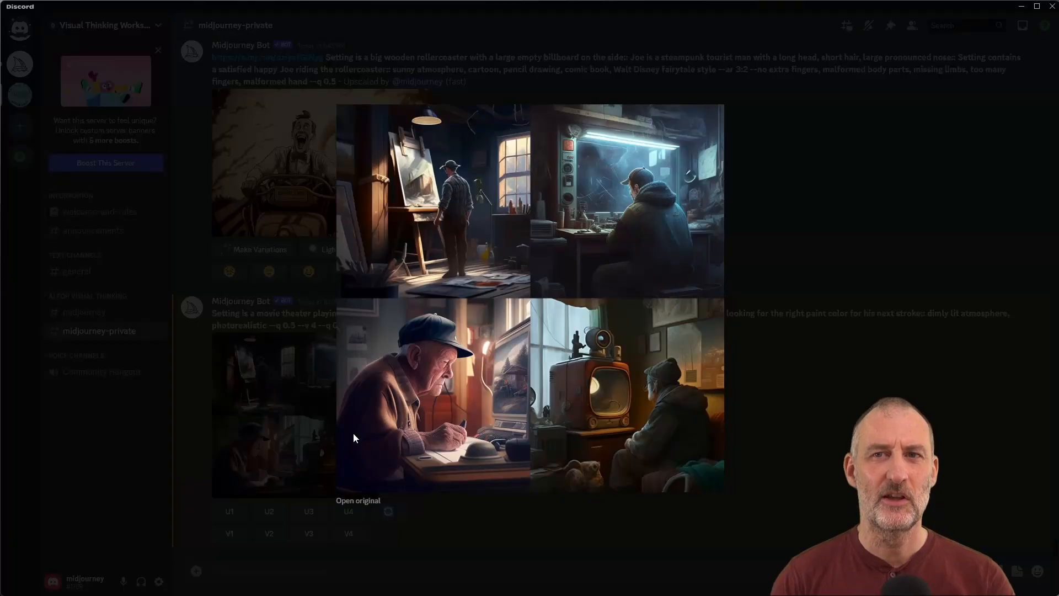
type("/i")
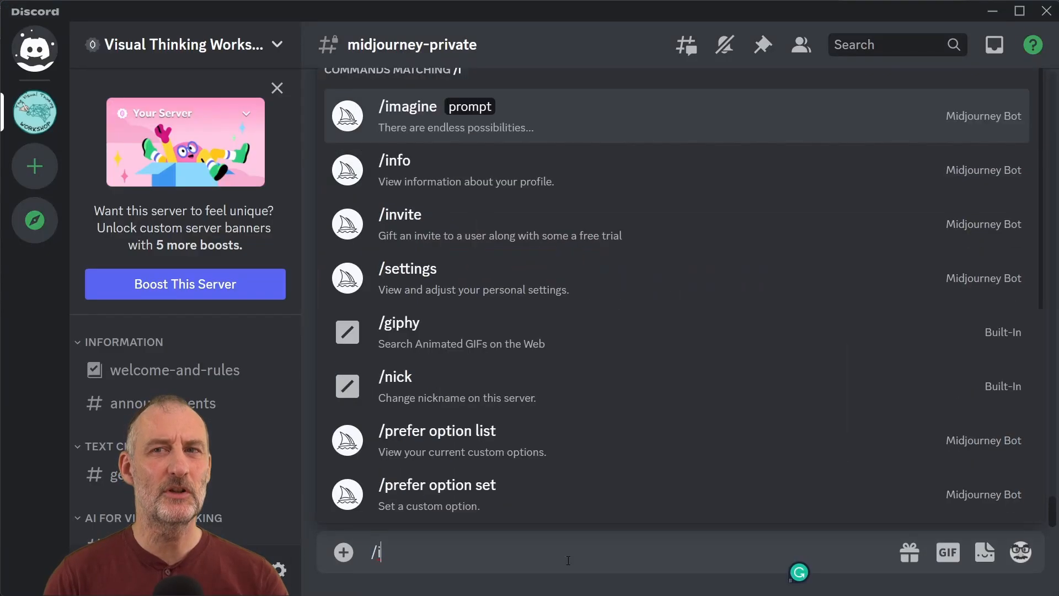
Start an /imagine prompt: wooden rollercoaster, empty billboard, steampunk quadragenarian tourist with large nose
left_click(407, 106)
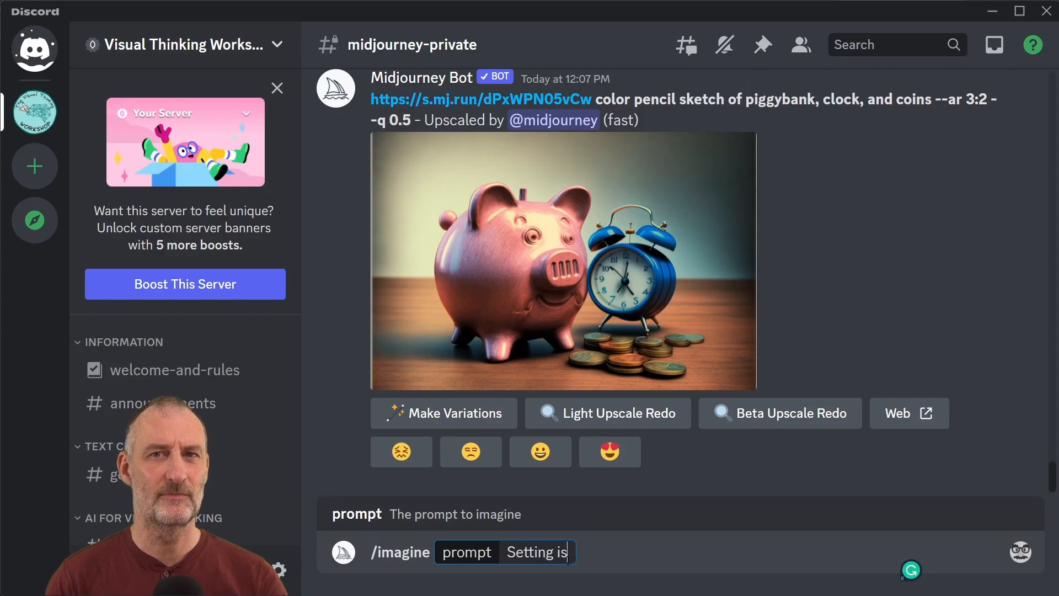
type("a big wooden rollercoas")
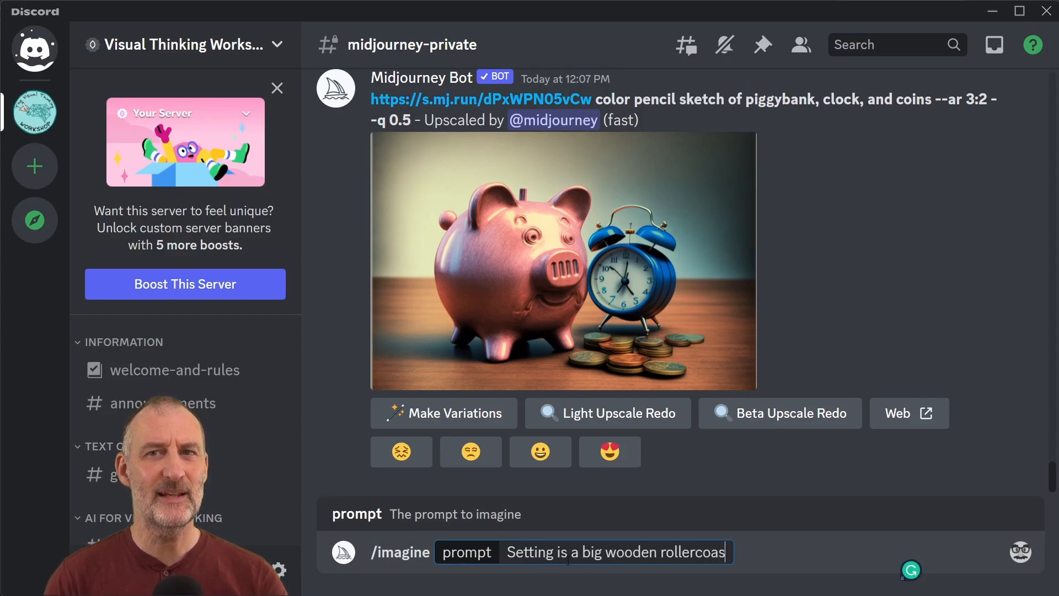
type("ter with a large empty billboard on the side::")
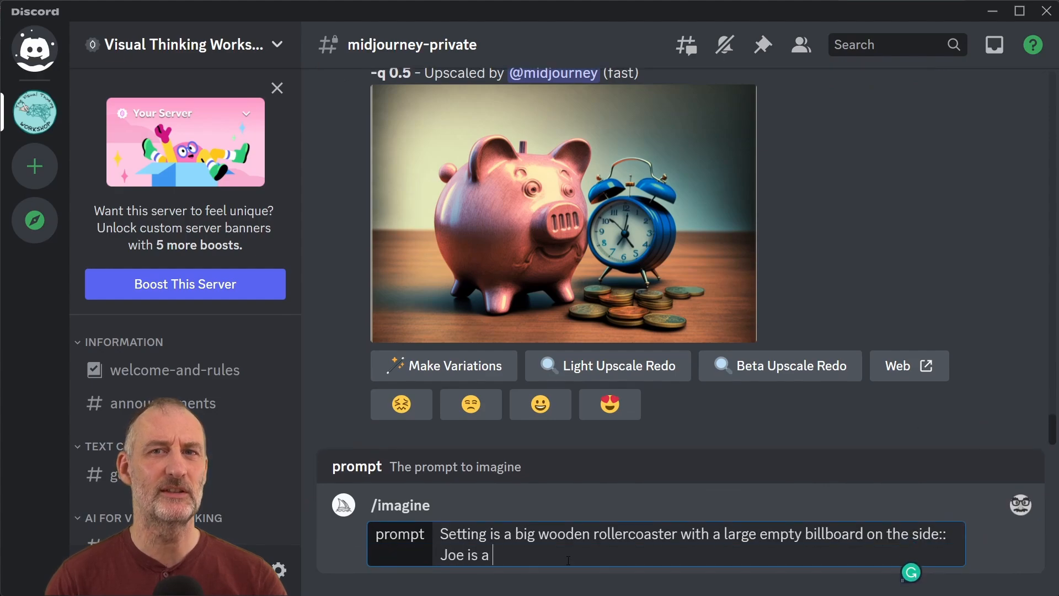
type("steampunk, quadra")
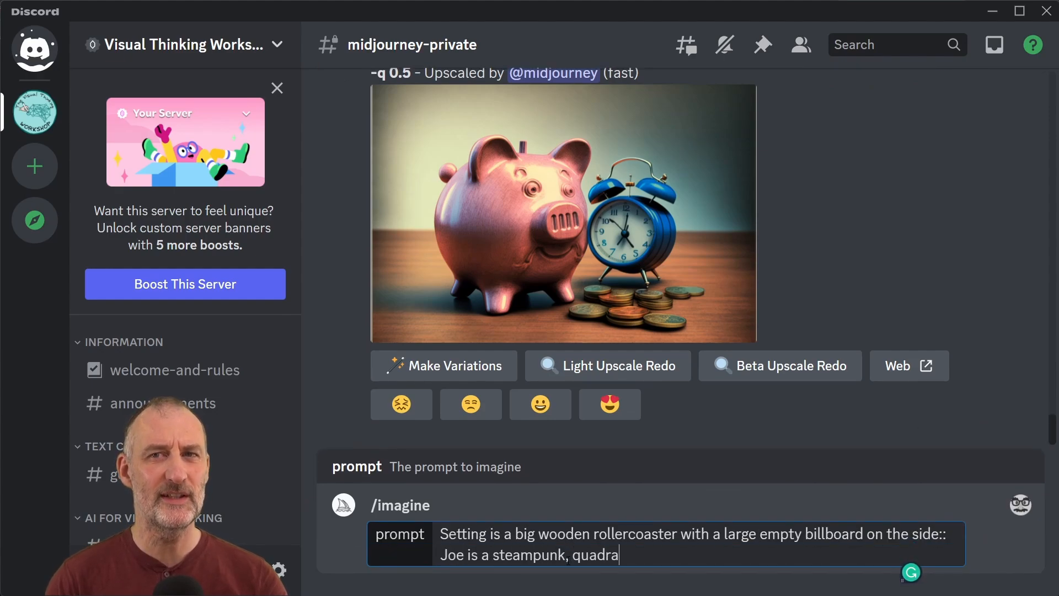
type("generian tourist man")
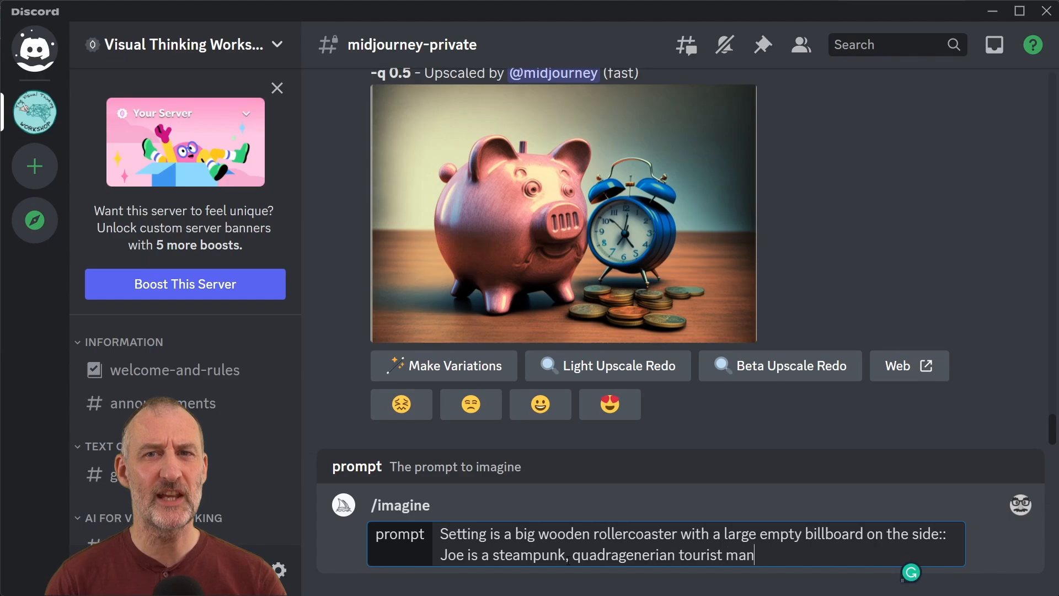
type(", with a long head, short h")
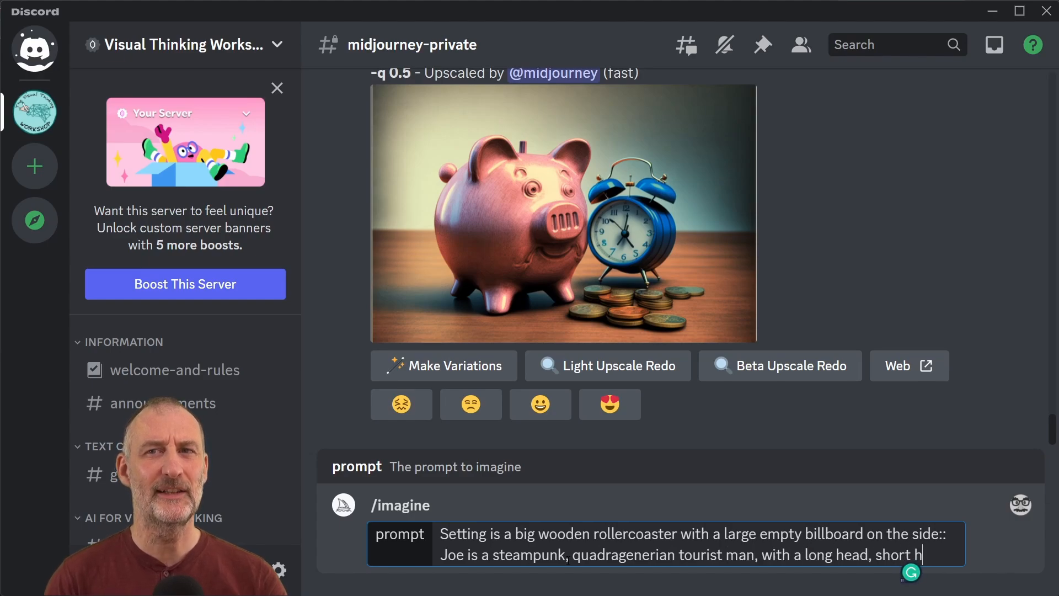
type("air, large pronounce")
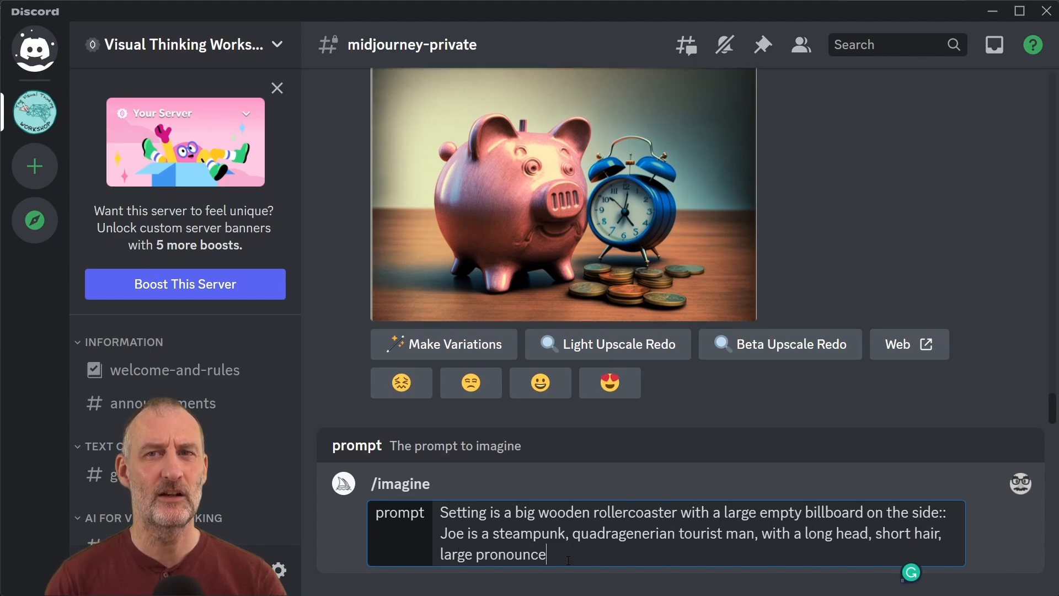
type("d nose:: Setting contains")
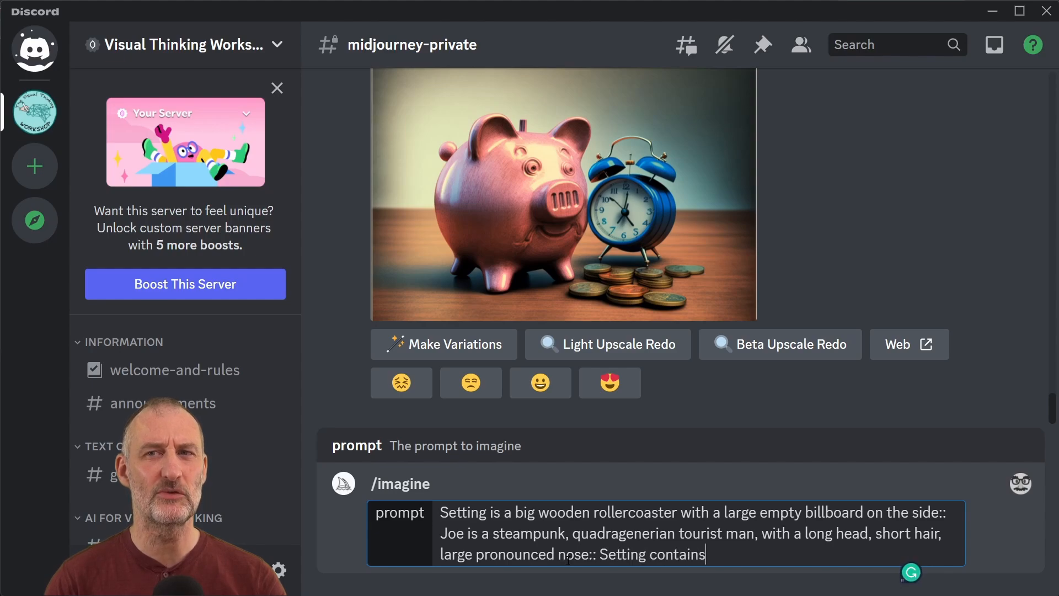
Add 'satisfied happy Joe riding the rollercoaster', sunny, cartoon comic book, Walt Disney fairytale style
type("a satisfied happy")
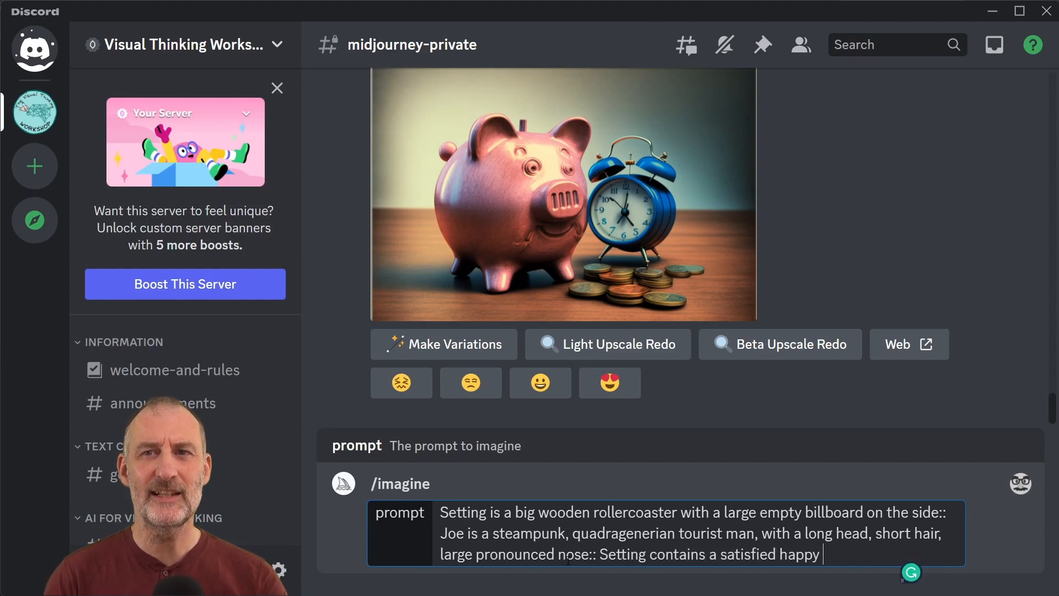
type("Joe riding on the roller")
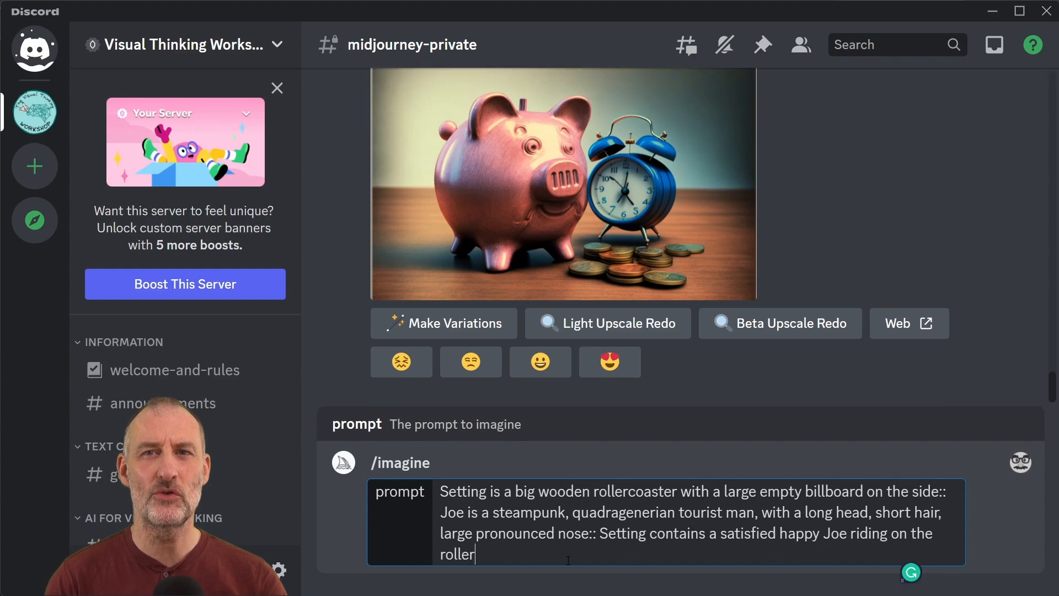
type("coaster:: sunny atmosphere, pencil drawin")
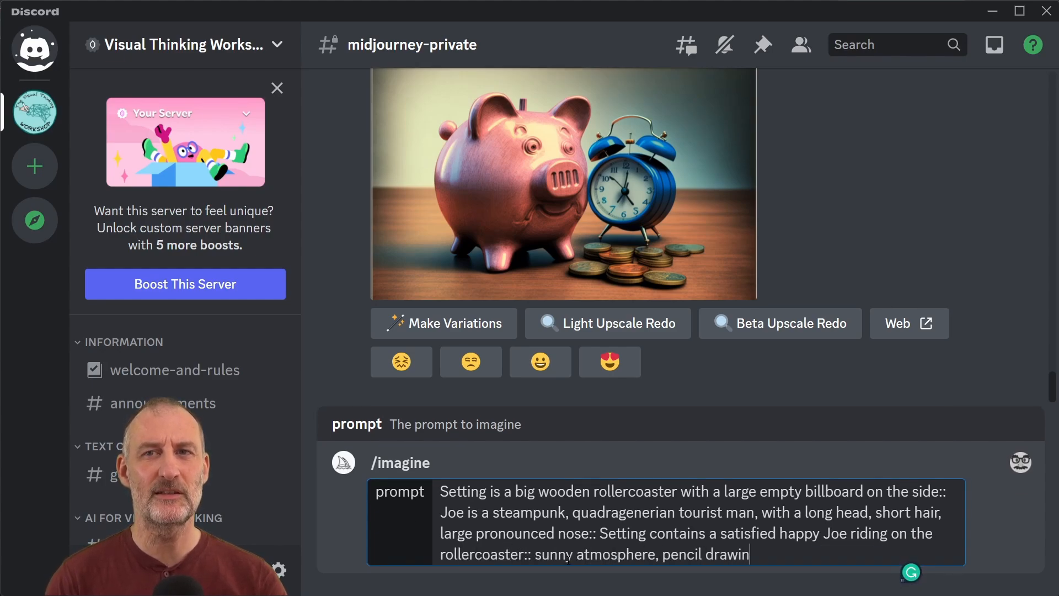
type("g, cartoon, comic book,")
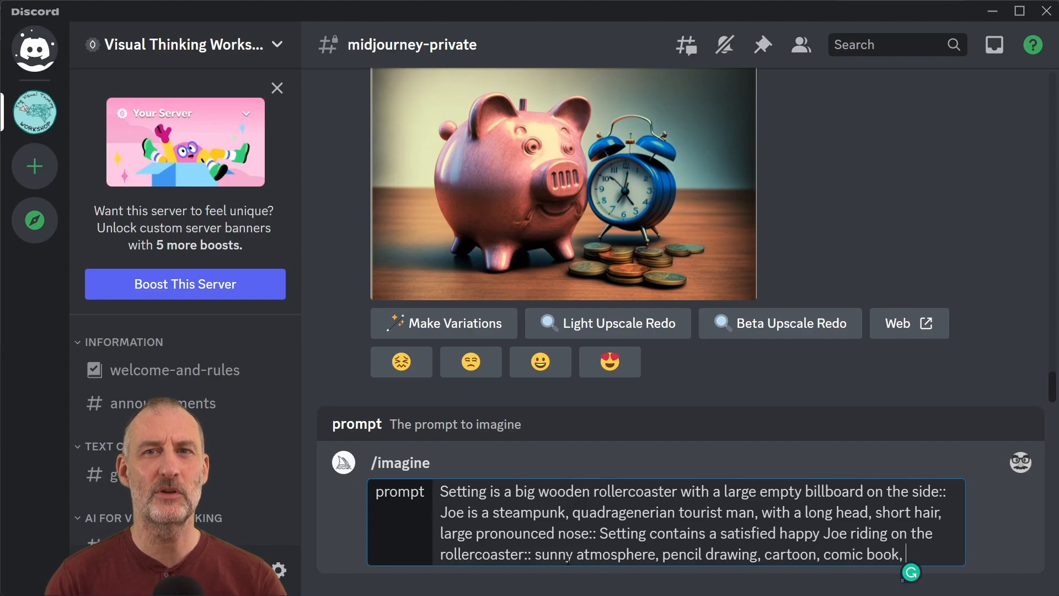
type("Walt Disney")
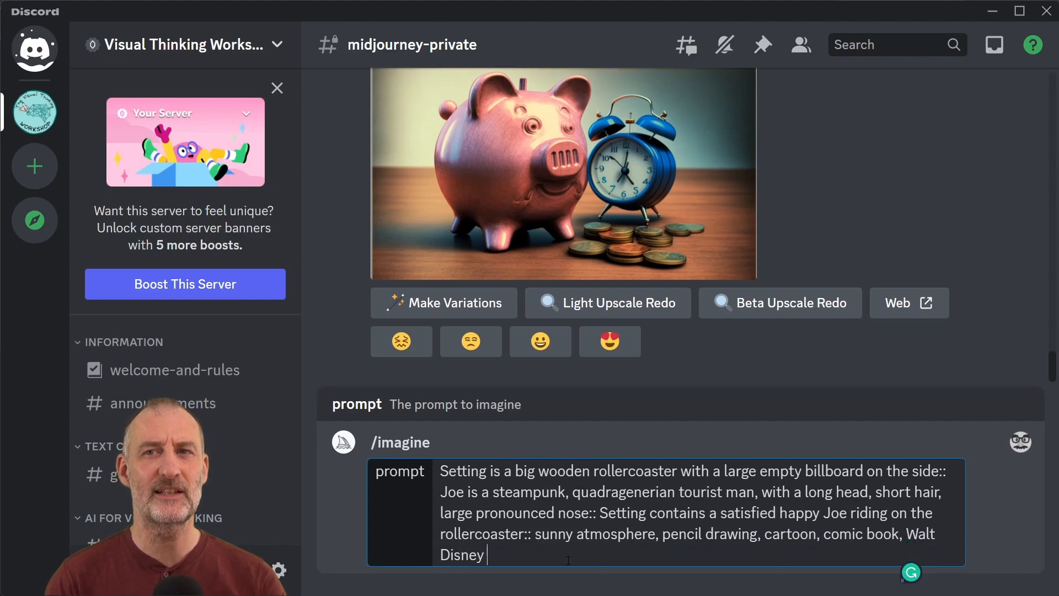
type("fairytale style")
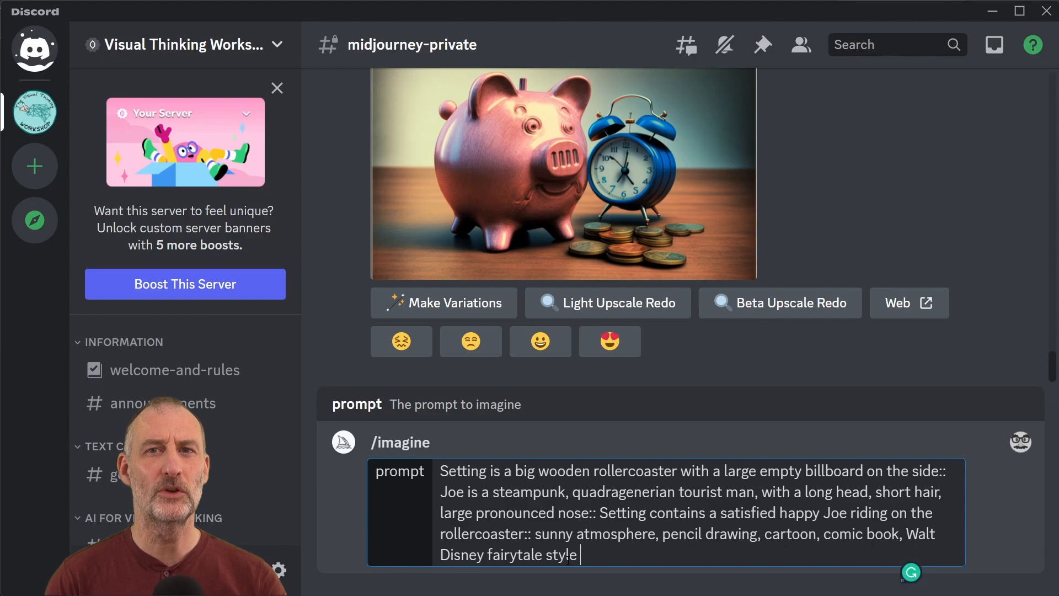
Append --no long beard, fear, teenager, --ar 3:2, --q 0.5, --v 4 and --niji
type("--no long beard, fear, teenager --ar")
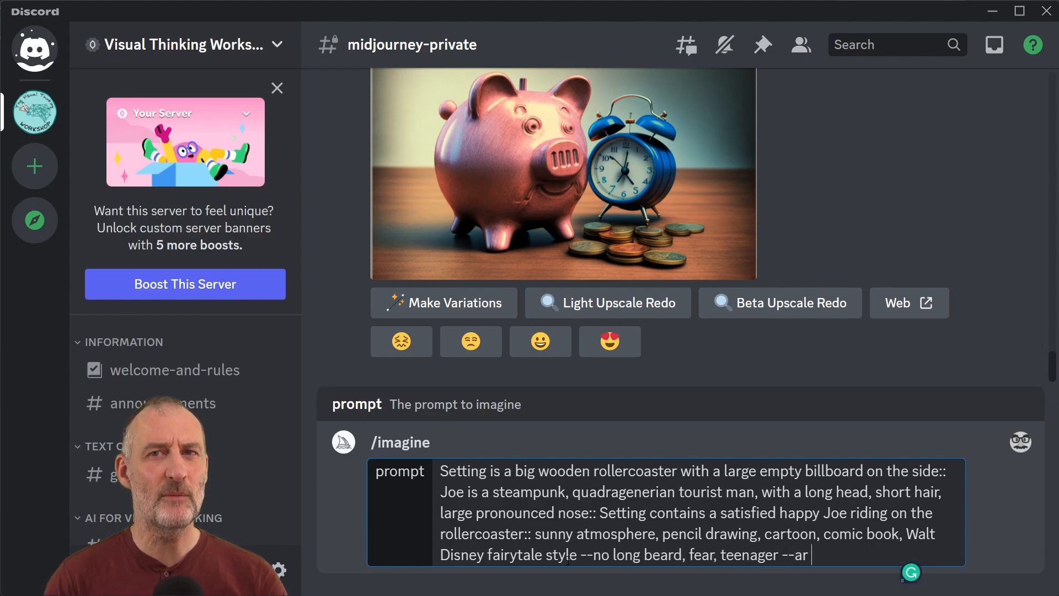
type("3:2 --q 0.")
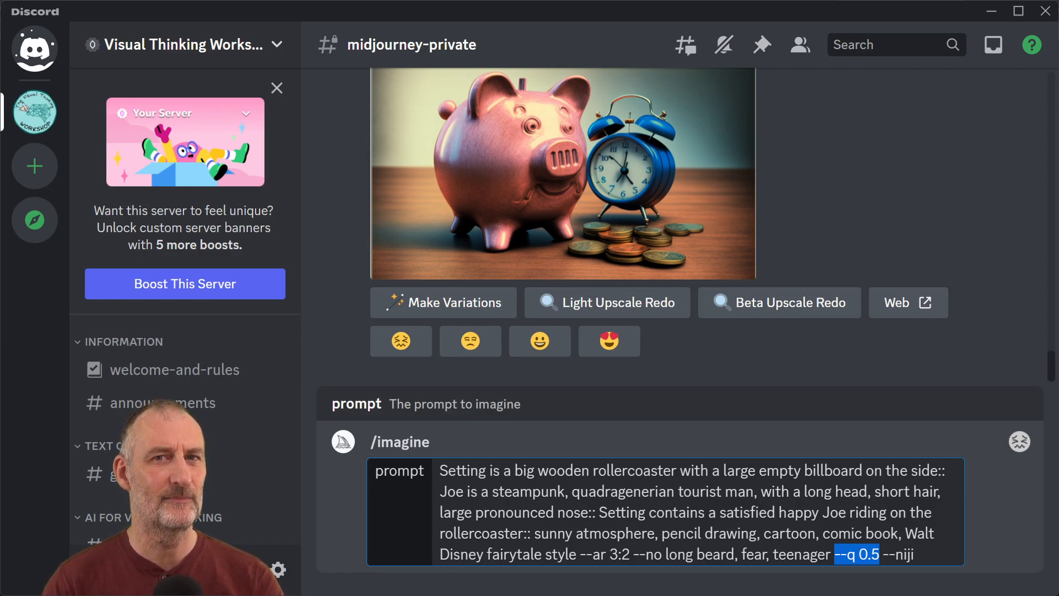
type("--v 4")
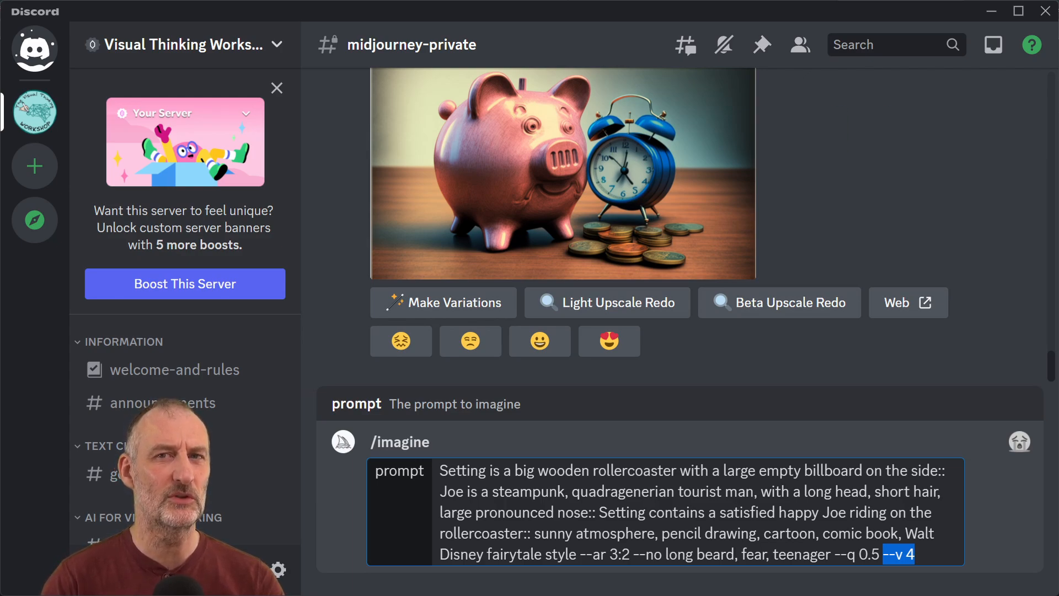
type("--niji")
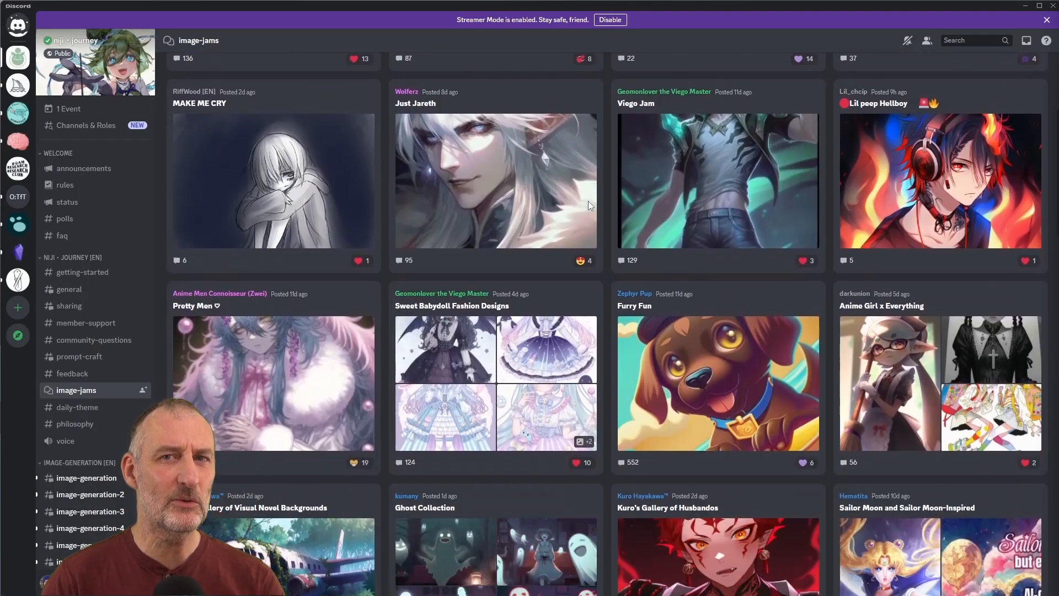
scroll("down", 3)
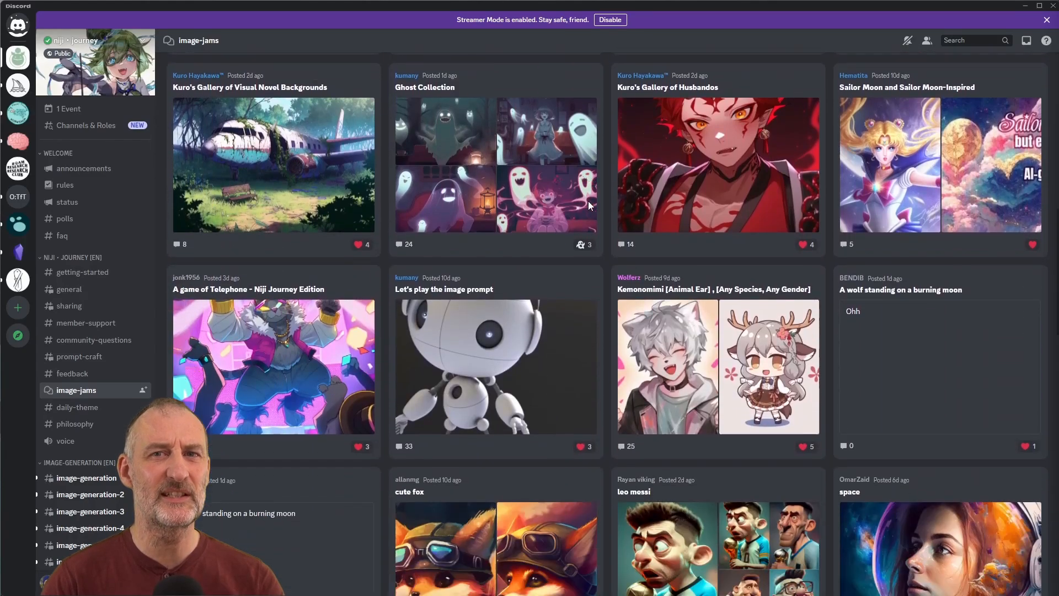
scroll("down", 3)
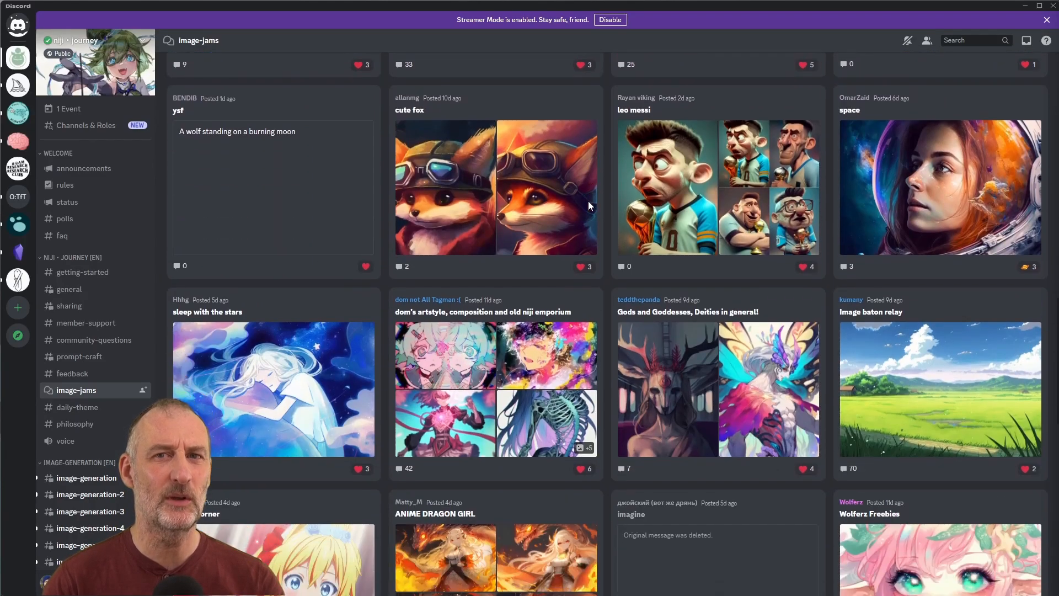
scroll("down", 3)
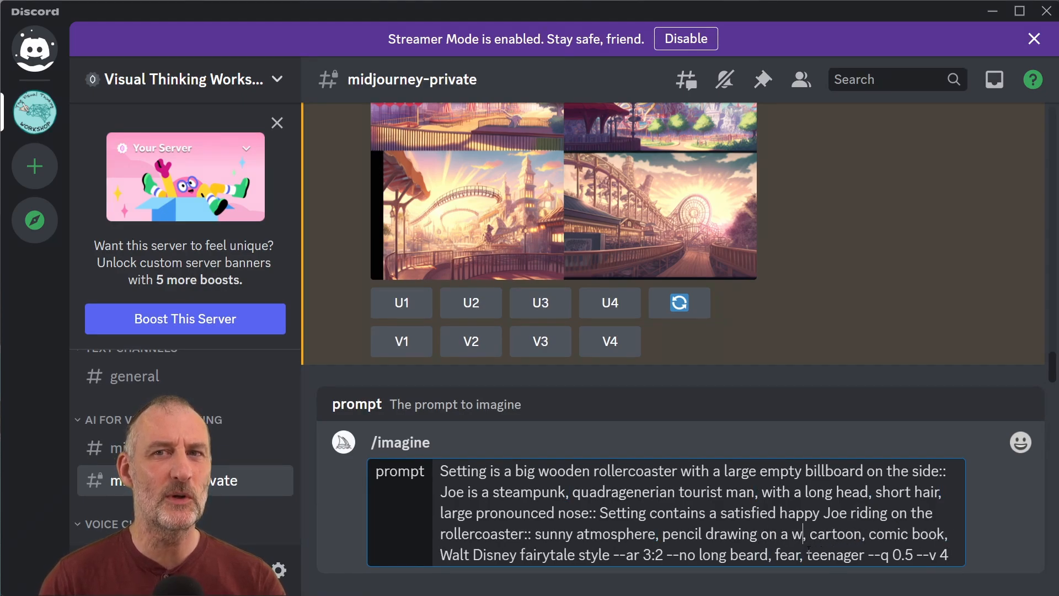
Switch from Obsidian to Discord's midjourney-private channel with the upscaled steampunk man
type("hite paper, empt")
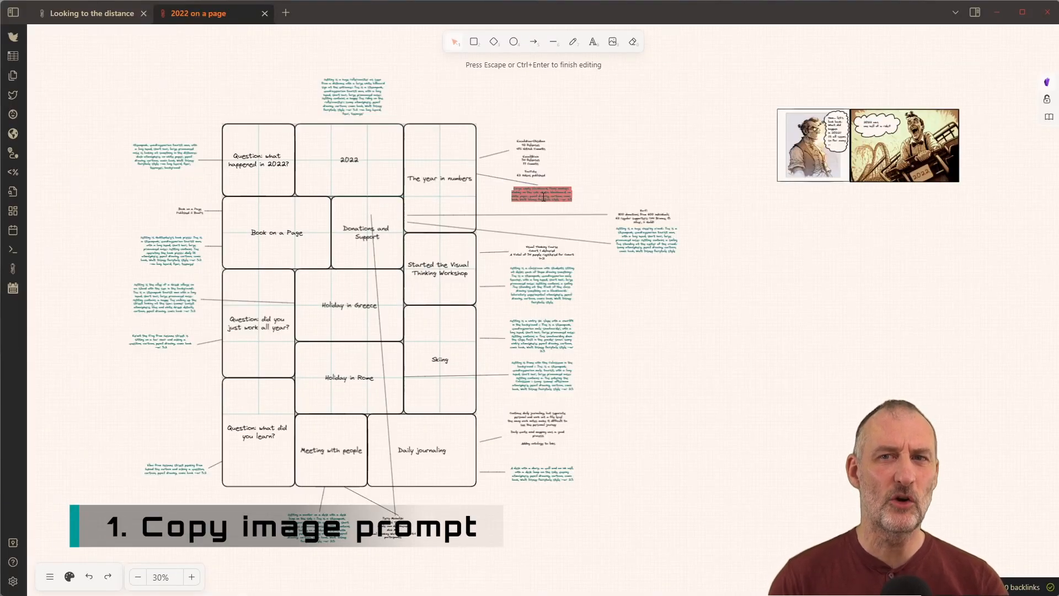
key("alt+tab")
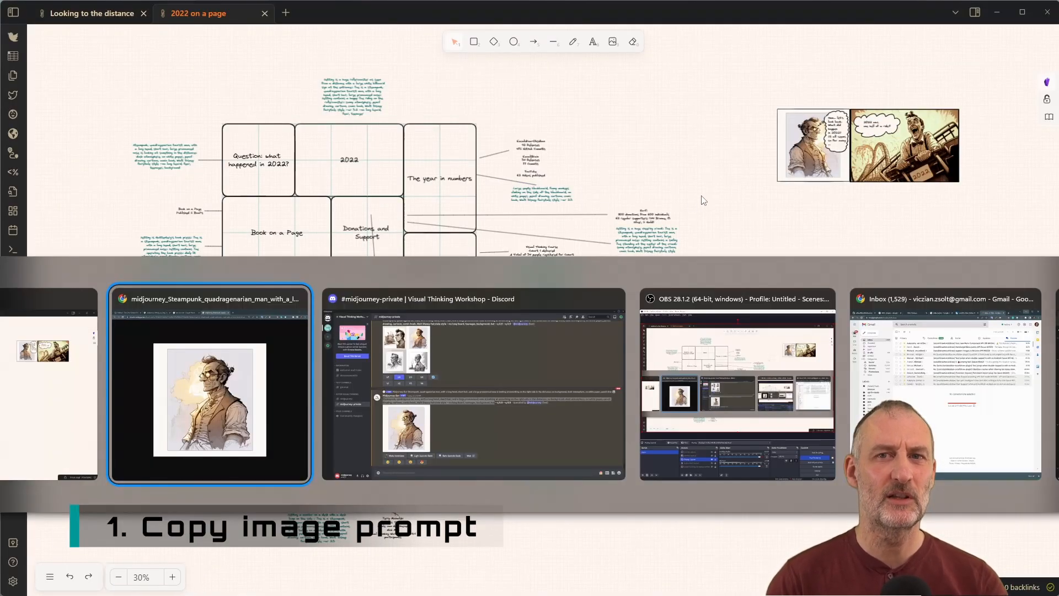
left_click(473, 383)
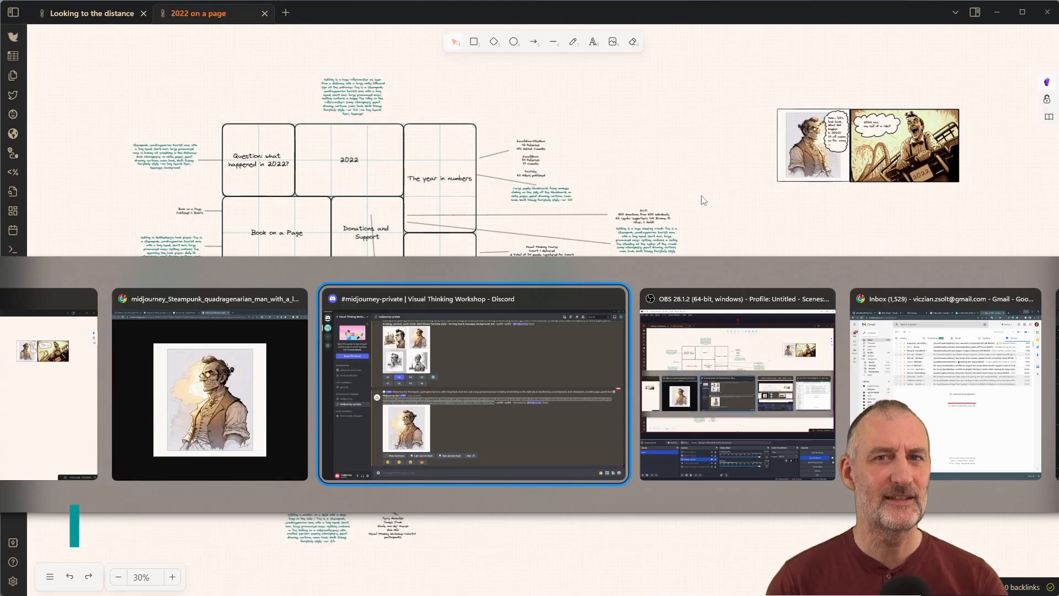
left_click(473, 383)
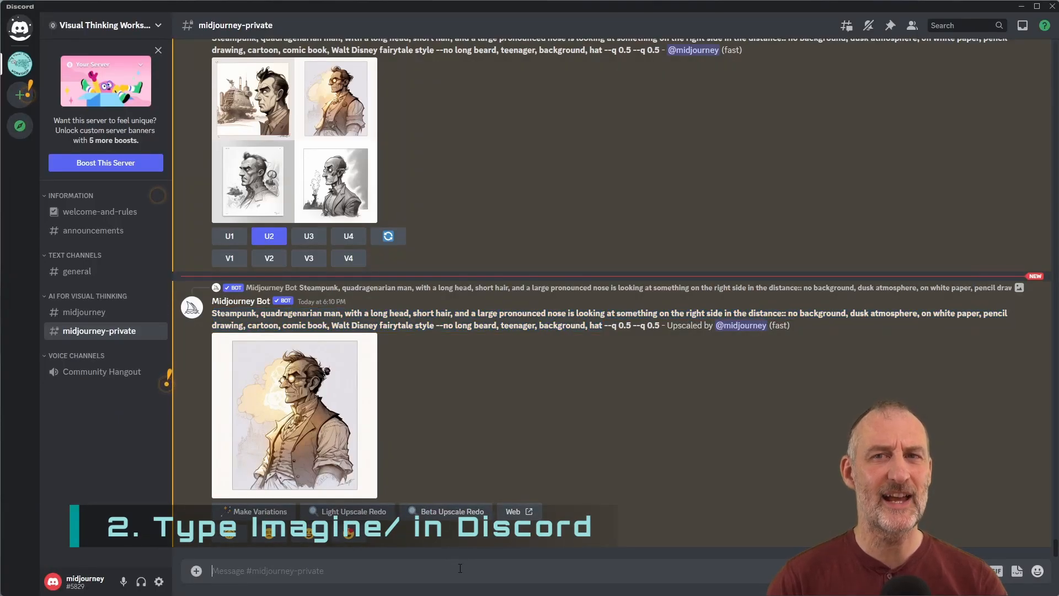
Start a /imagine command for the Midjourney bot in the private channel
type("/")
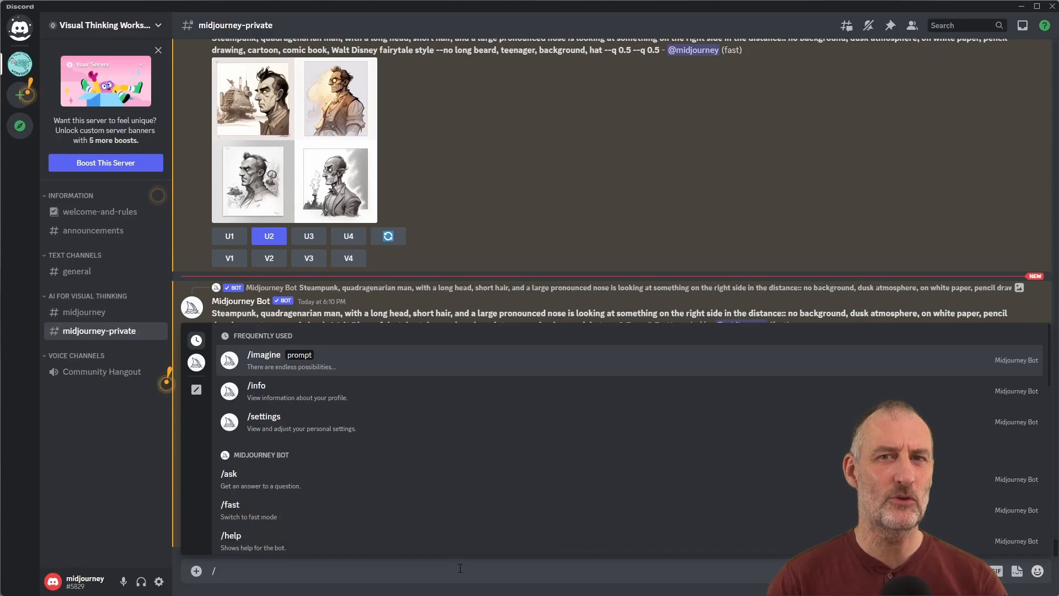
type("imagi")
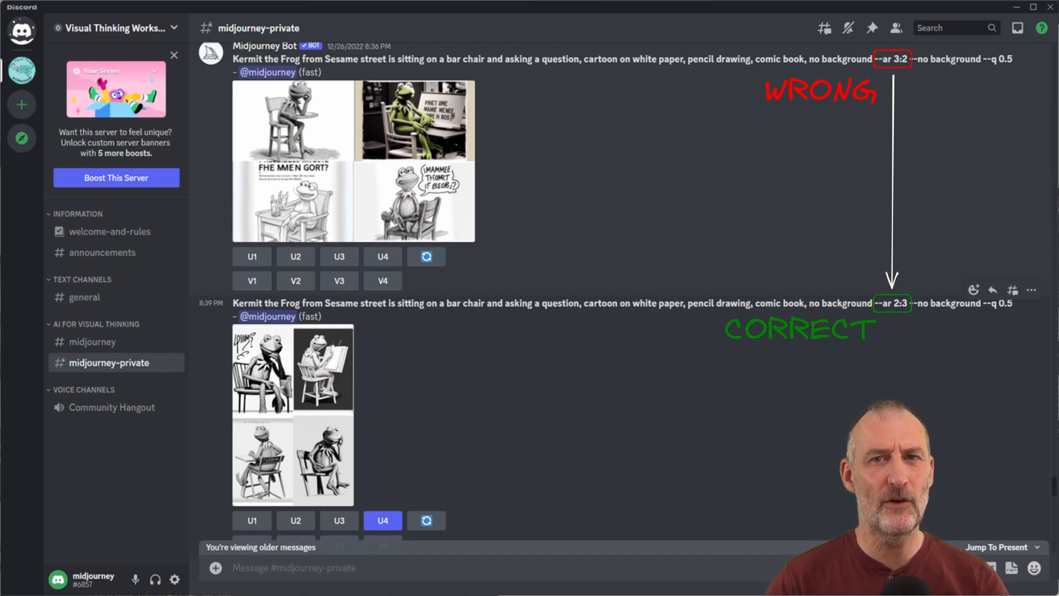
Send the hatless, backgroundless steampunk man prompt to Midjourney
scroll("down", 3)
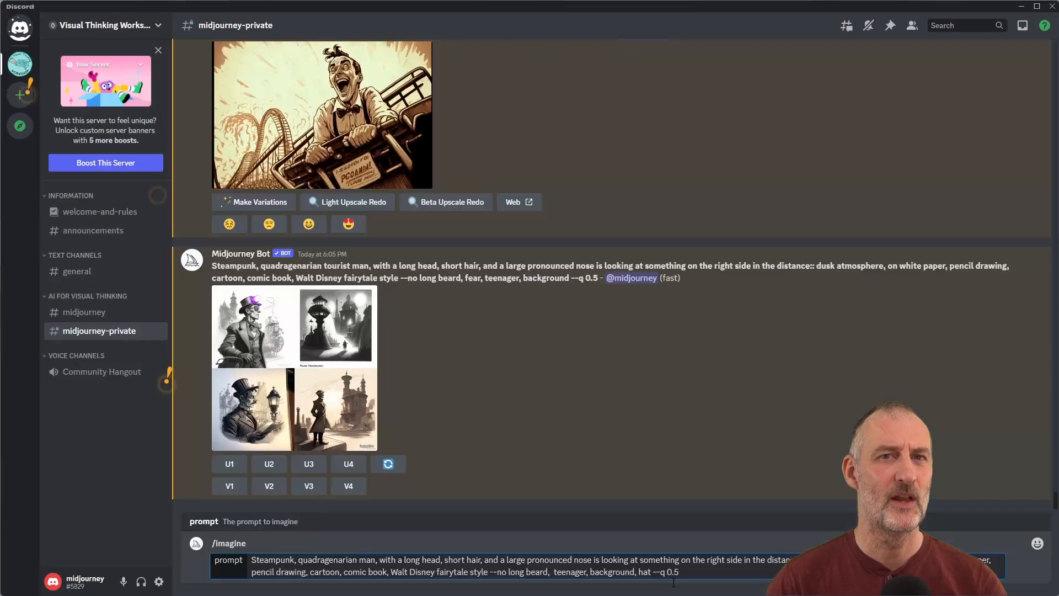
key("Return")
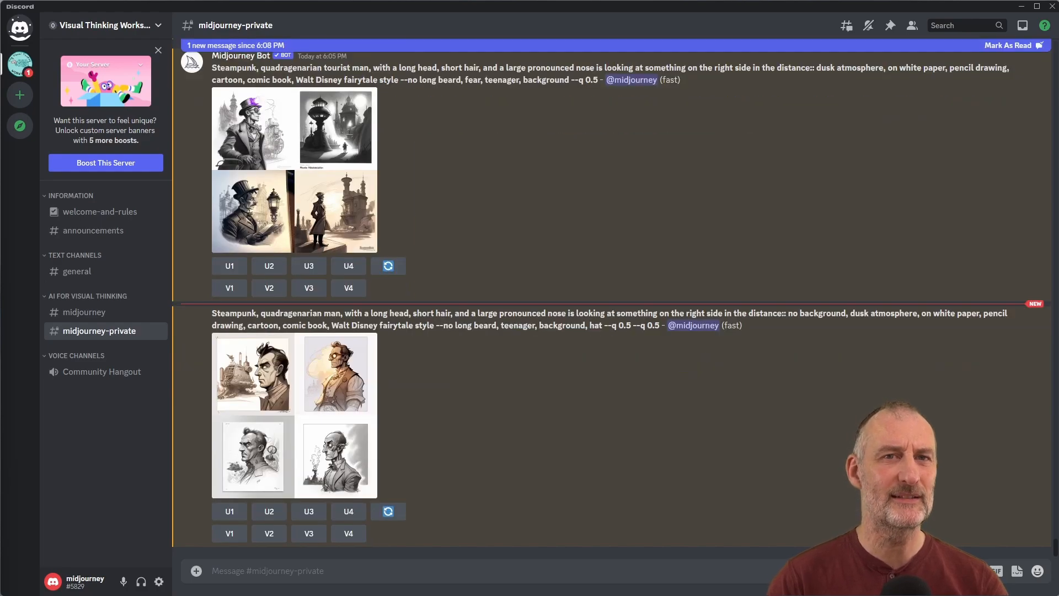
left_click(294, 414)
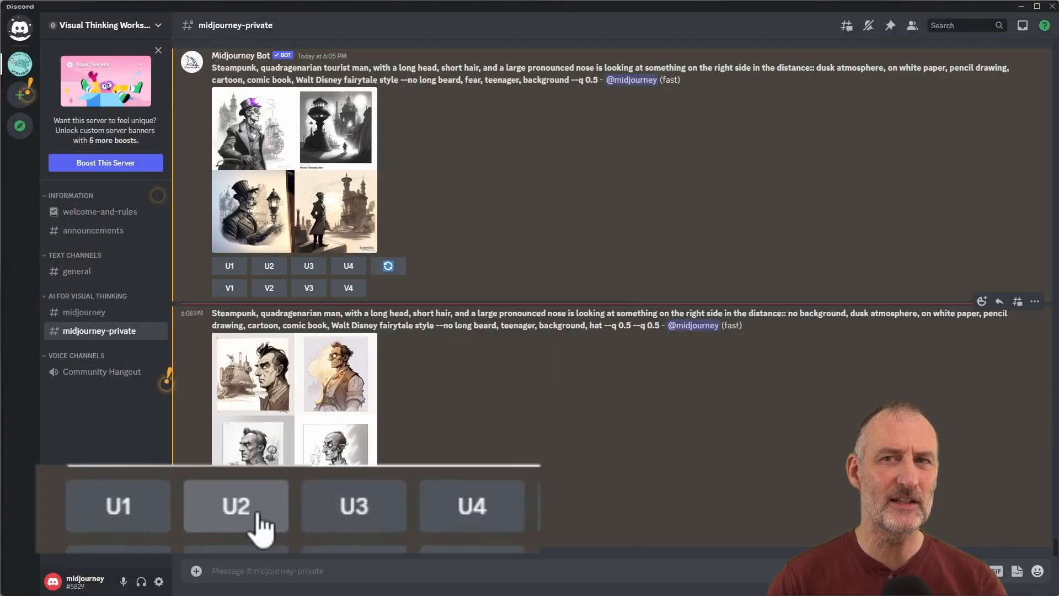
Upscale the grid's second image and view the Greek alley image at full size
left_click(236, 506)
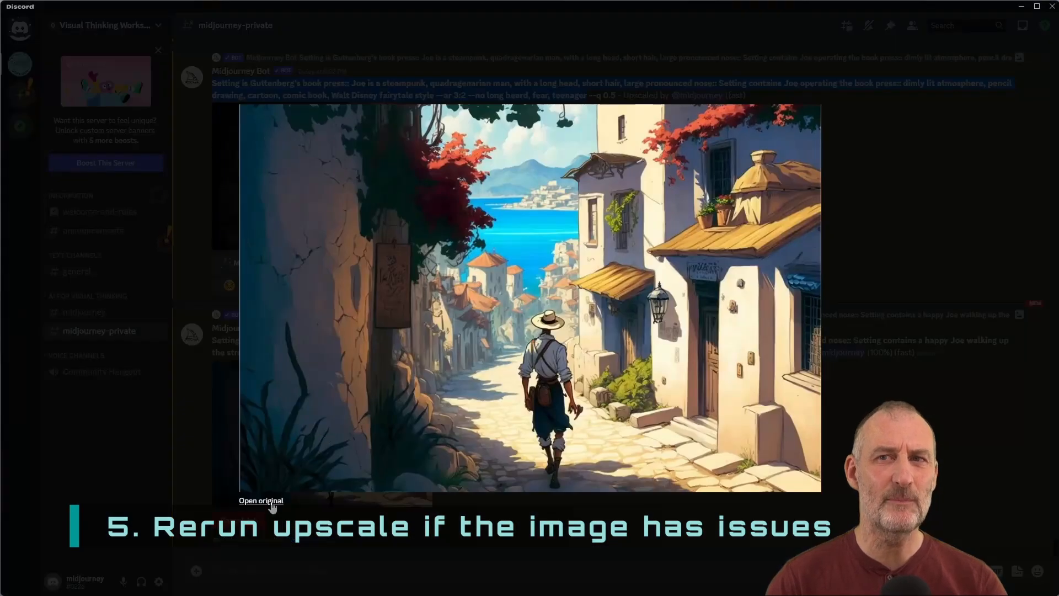
left_click(261, 500)
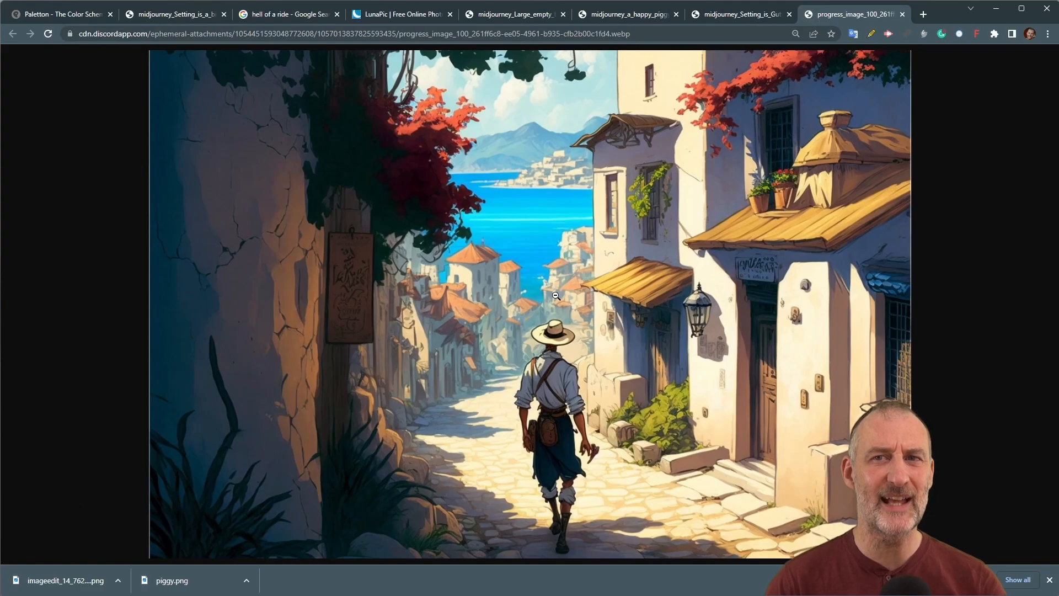
left_click(556, 296)
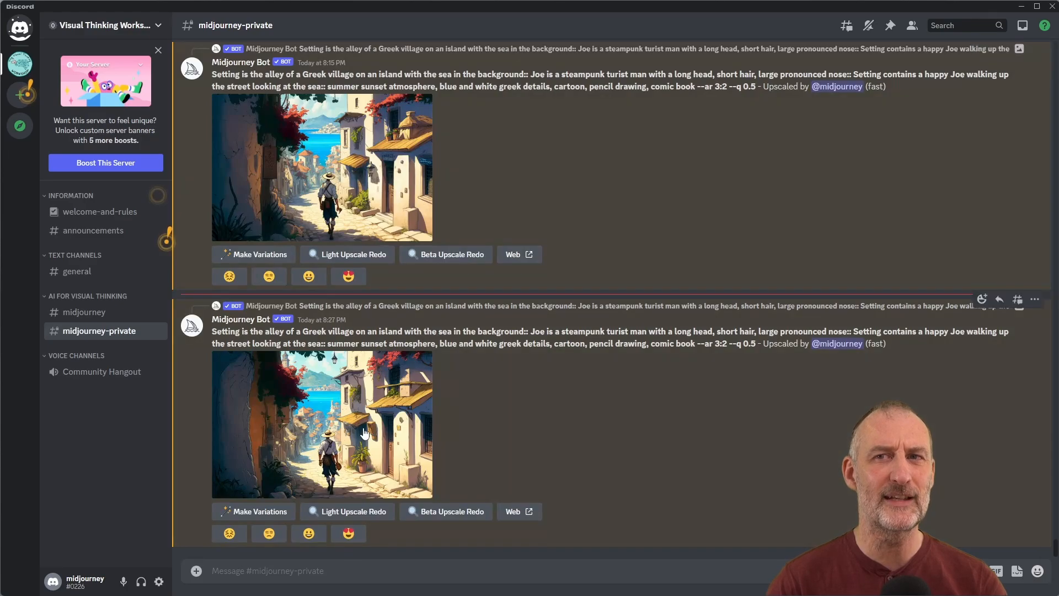
Enlarge the upscaled pencil-drawn piggy bank image into its full-size preview
left_click(322, 424)
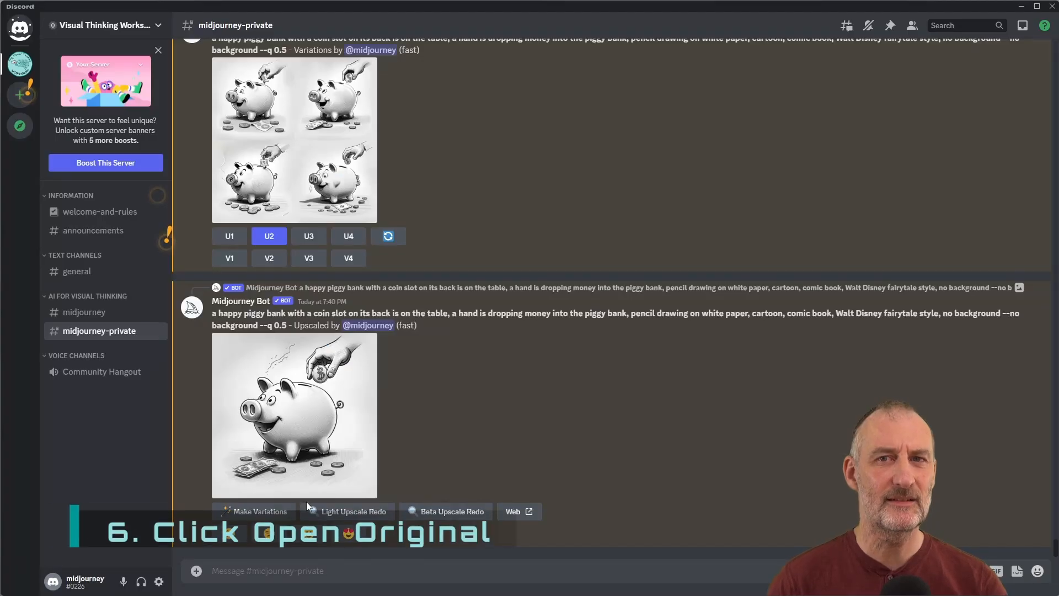
left_click(294, 415)
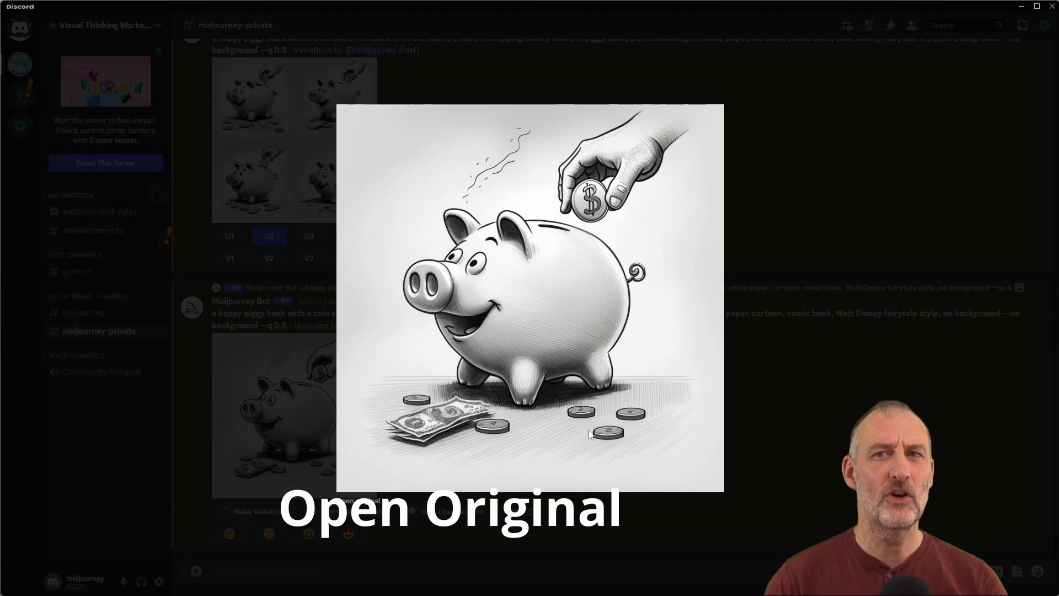
Save the full-size piggy bank drawing into Downloads with Save image as
right_click(557, 213)
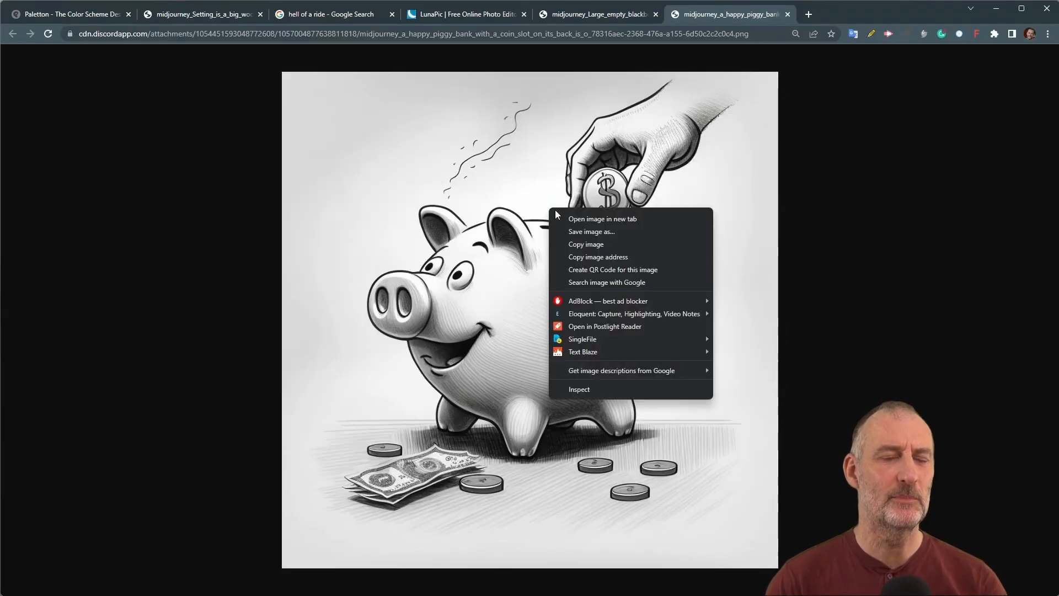
mouse_move(610, 235)
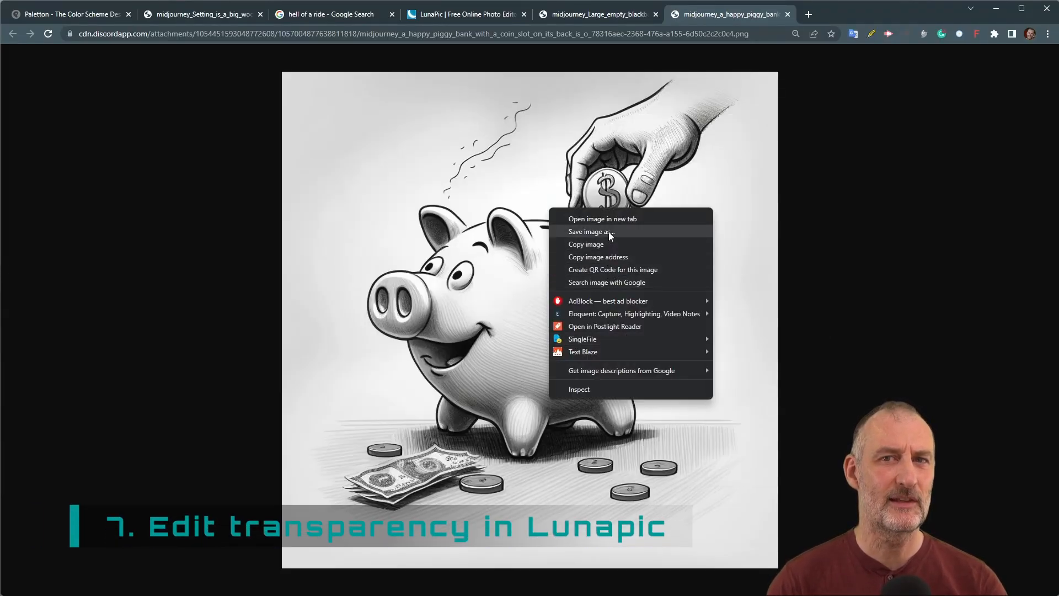
left_click(589, 231)
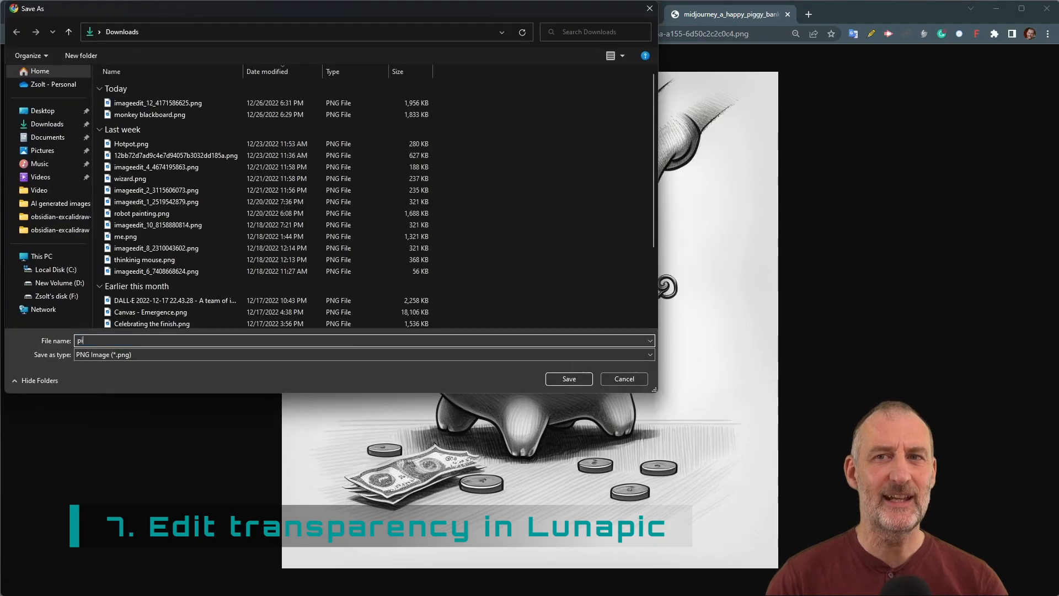
left_click(569, 379)
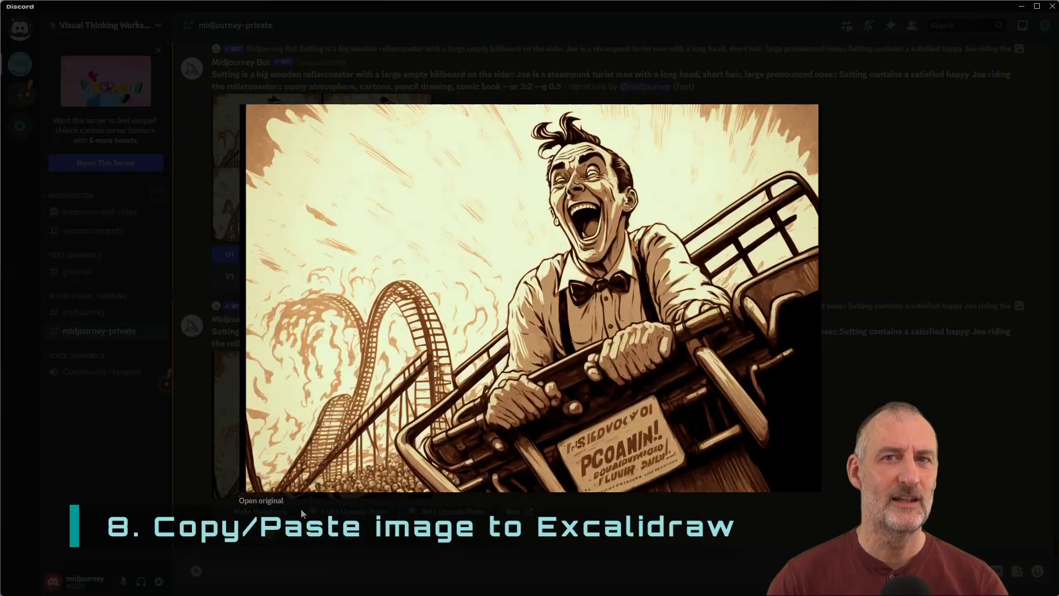
Open the laughing Joe rollercoaster image full-size and bring up its copy options
left_click(261, 500)
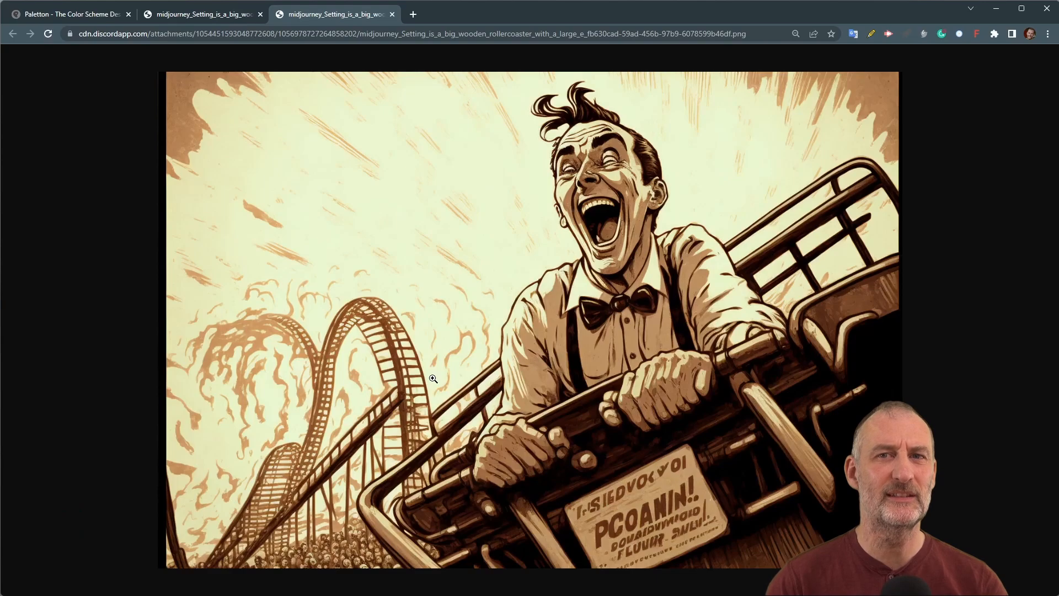
right_click(432, 379)
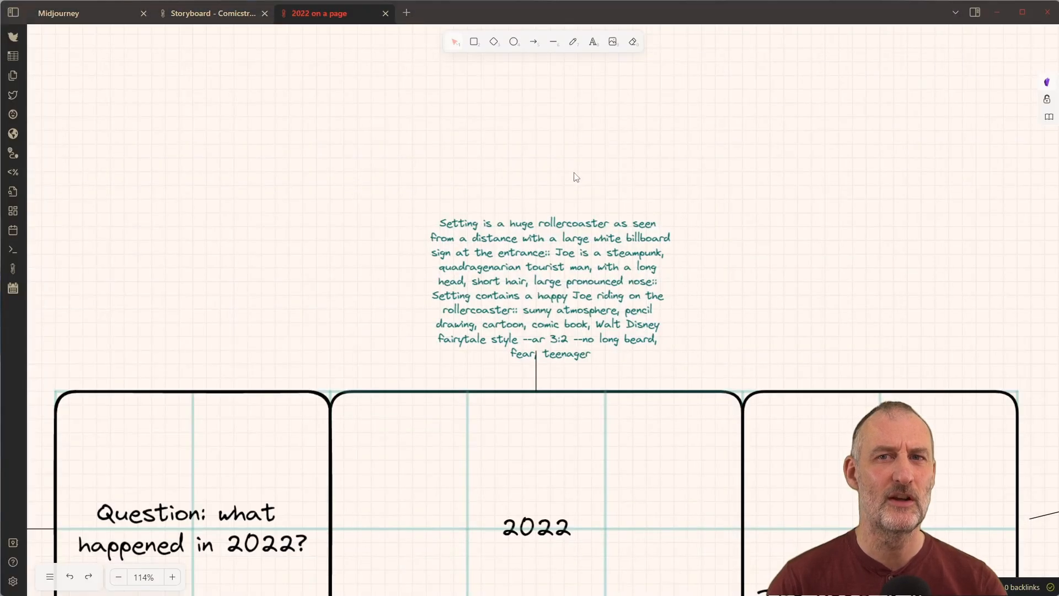
mouse_move(425, 141)
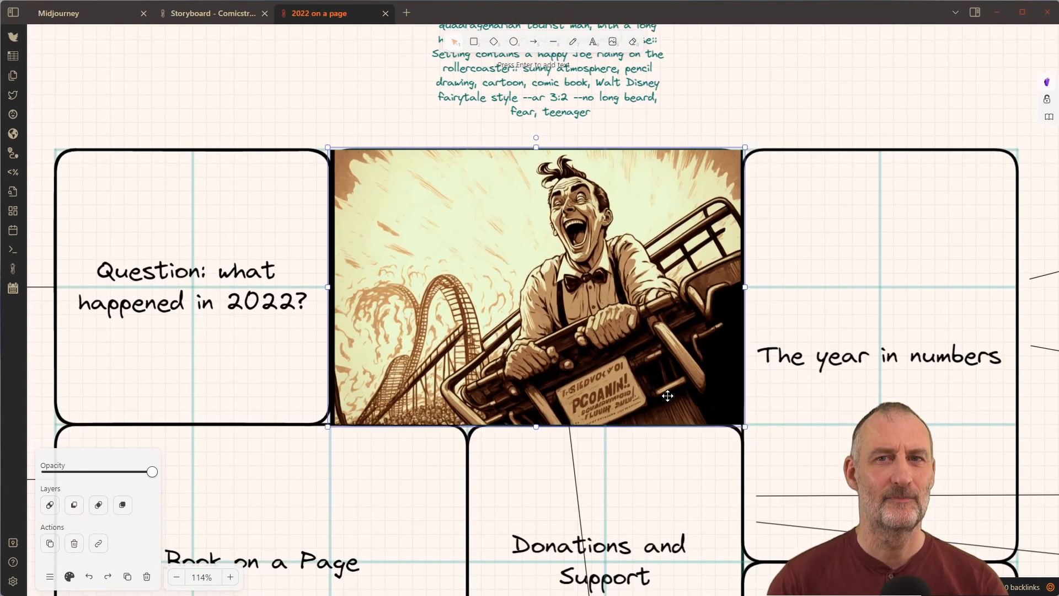
Search the command palette for 'deco' to find the decompose command
type("deco")
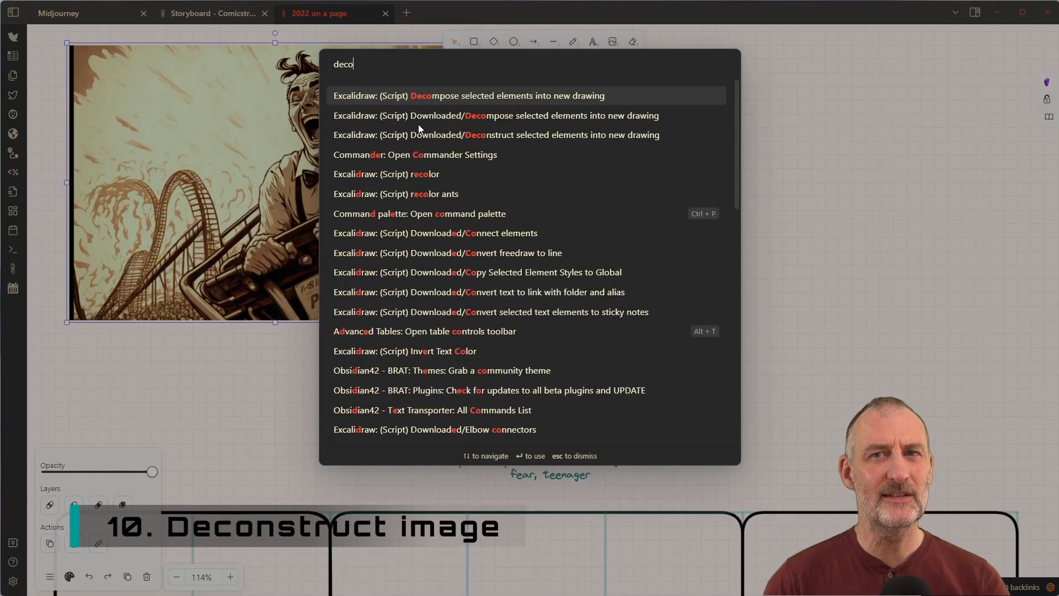
Deconstruct the rollercoaster image into a new drawing '2022 was a rollercoaster ride'
type("ns")
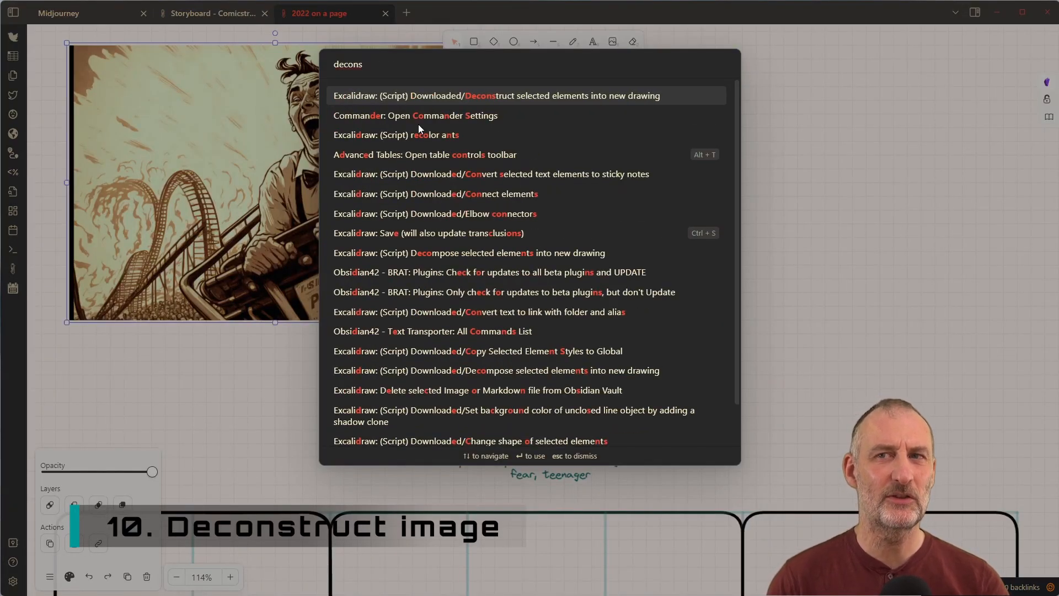
left_click(497, 95)
type("2022 was a rollercoaster ride")
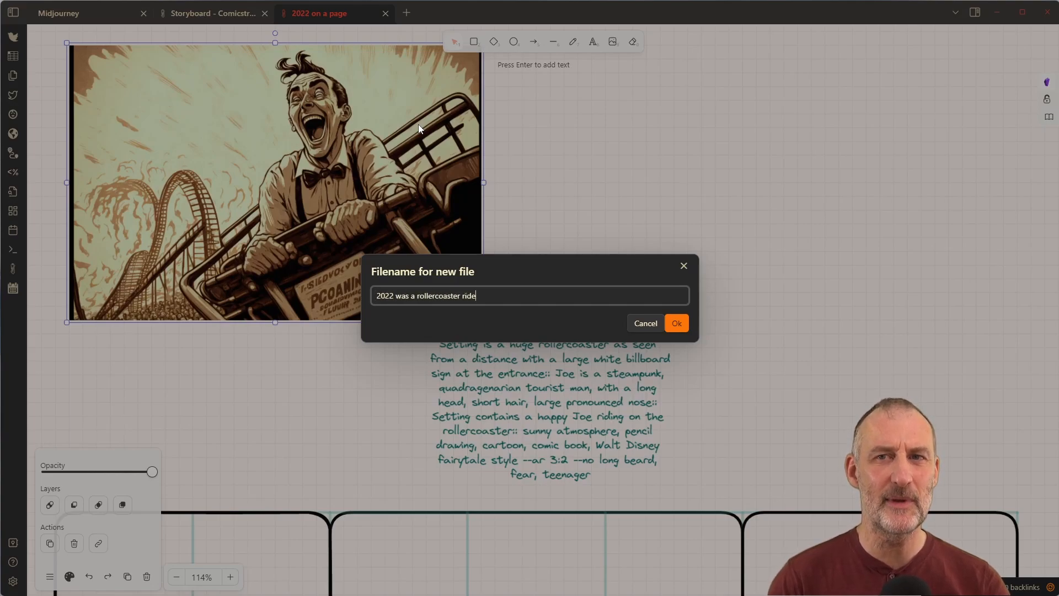
left_click(675, 323)
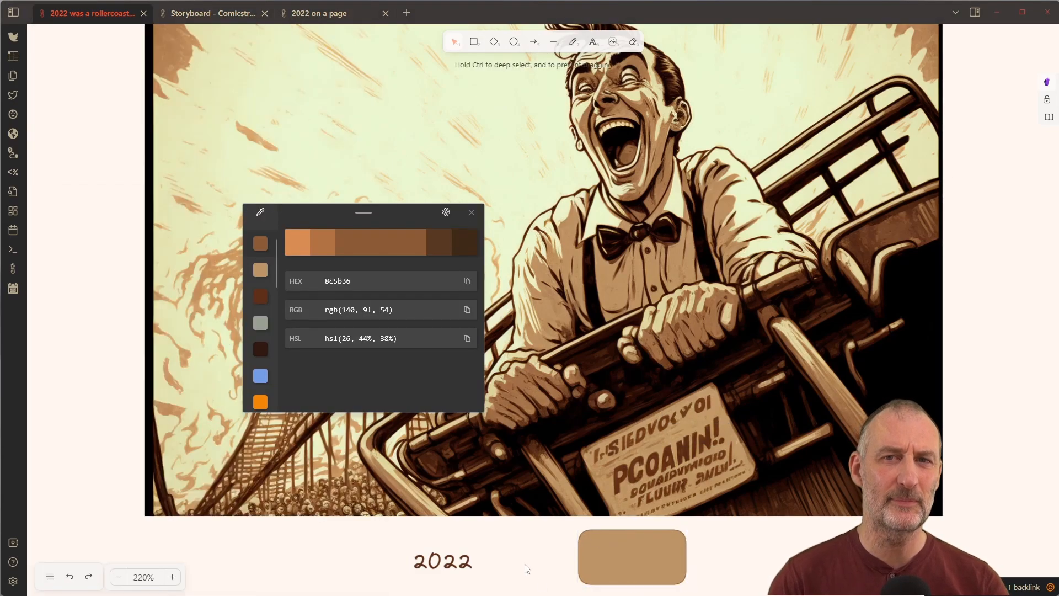
Draw a closed tan multi-point shape over the rollercoaster image
left_click(553, 42)
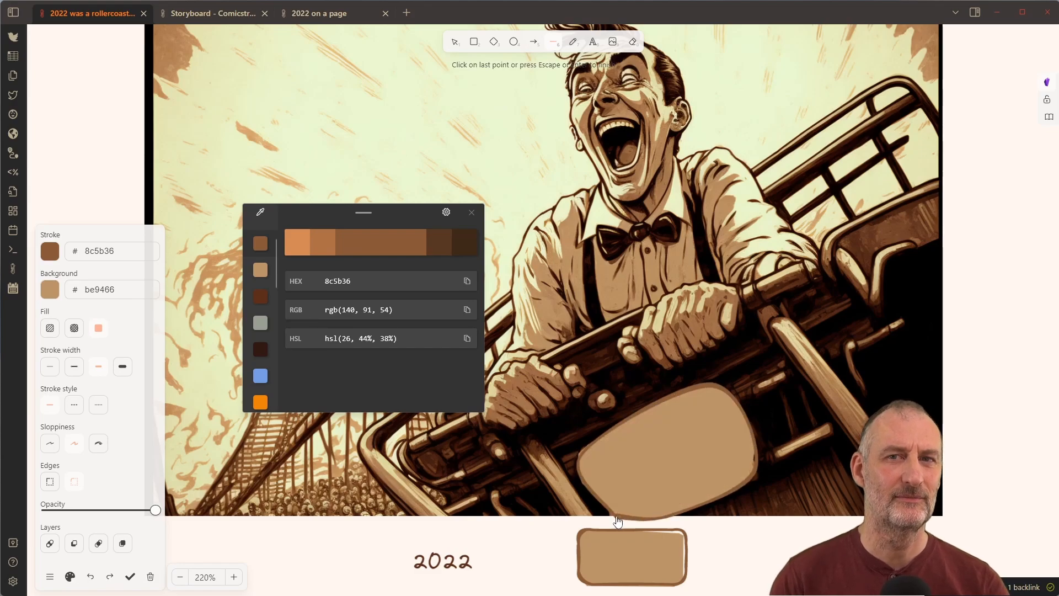
left_click(49, 212)
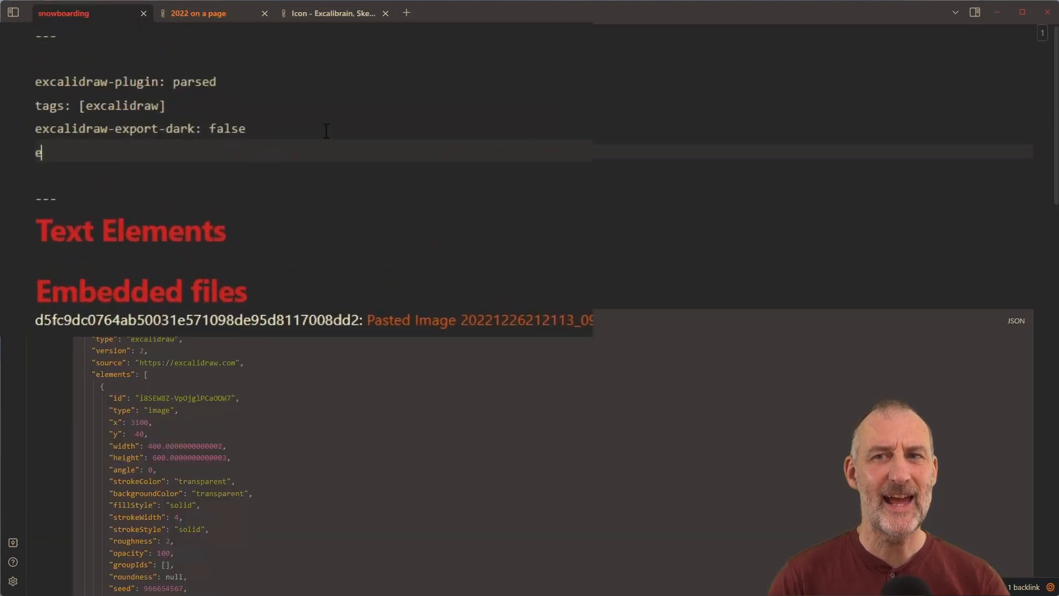
Add 'excalidraw-export-padding: 0' and a 'midjourney prompt::' field to the front matter
type("xcalidraw-p")
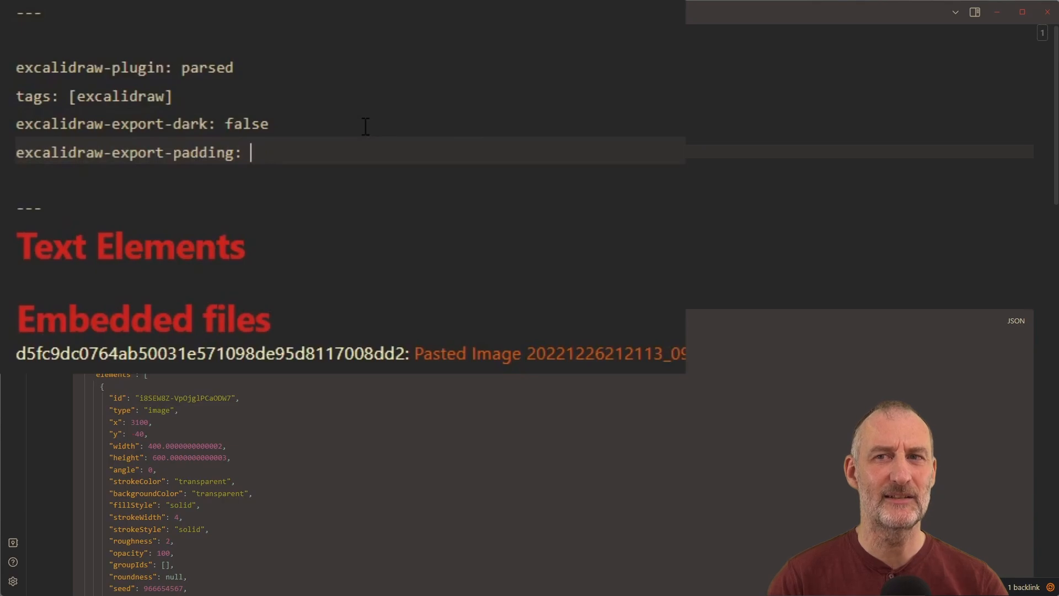
type("0")
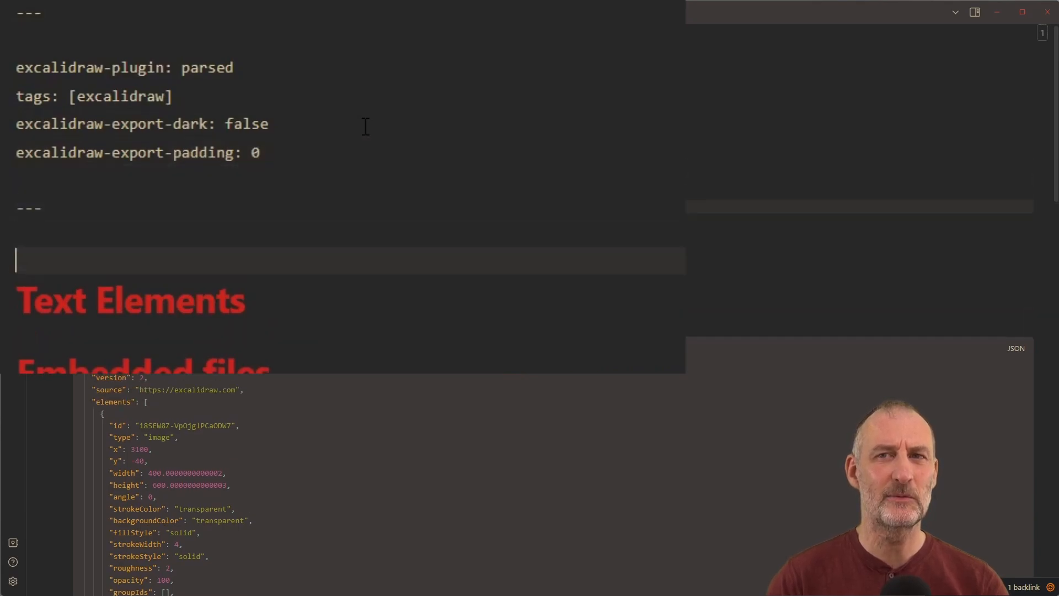
type(":::min")
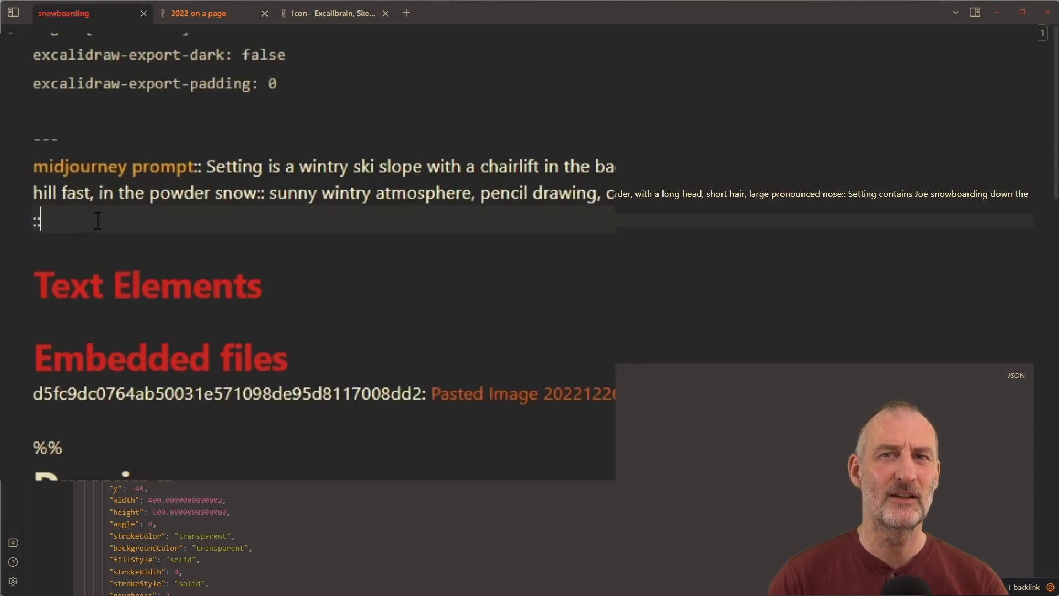
type("sour")
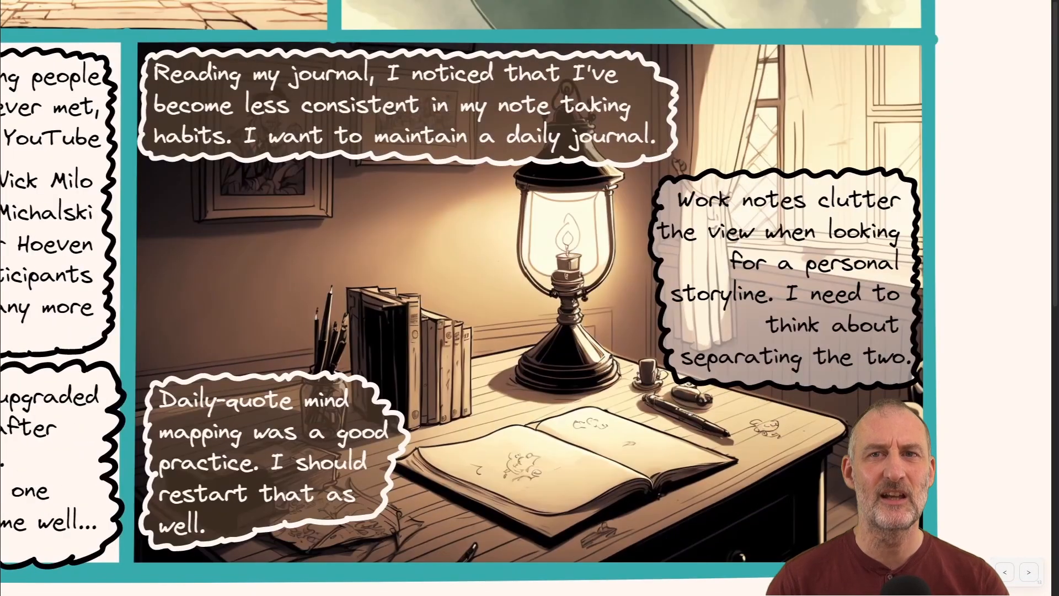
Show the finished comic page zoomed to the desk-lamp panel and its three speech clouds
left_click(1029, 572)
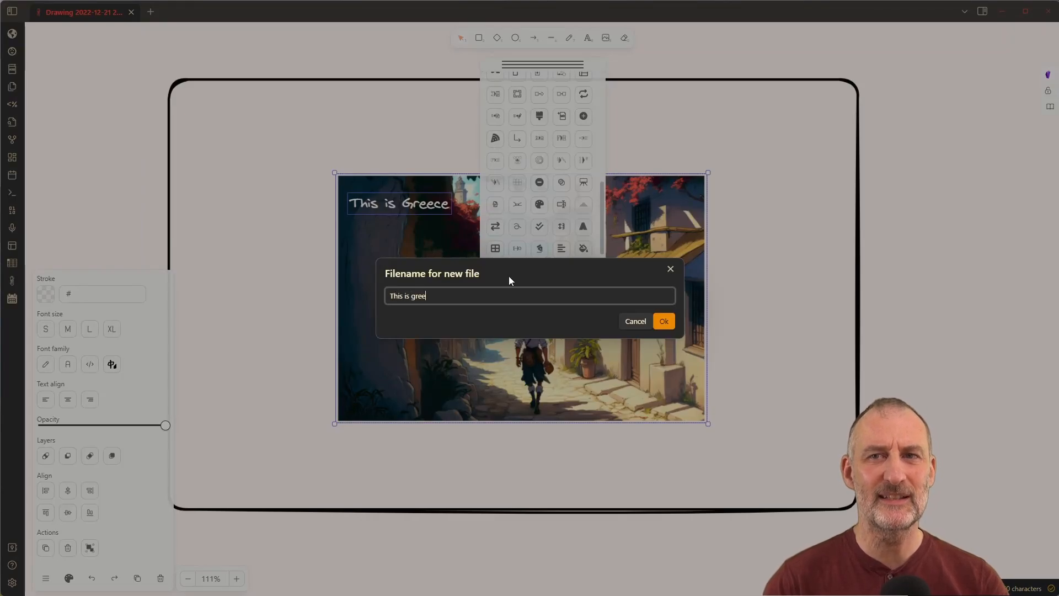
Extract the Greece image into a new drawing 'This is Greece' and reopen it as Excalidraw
left_click(663, 321)
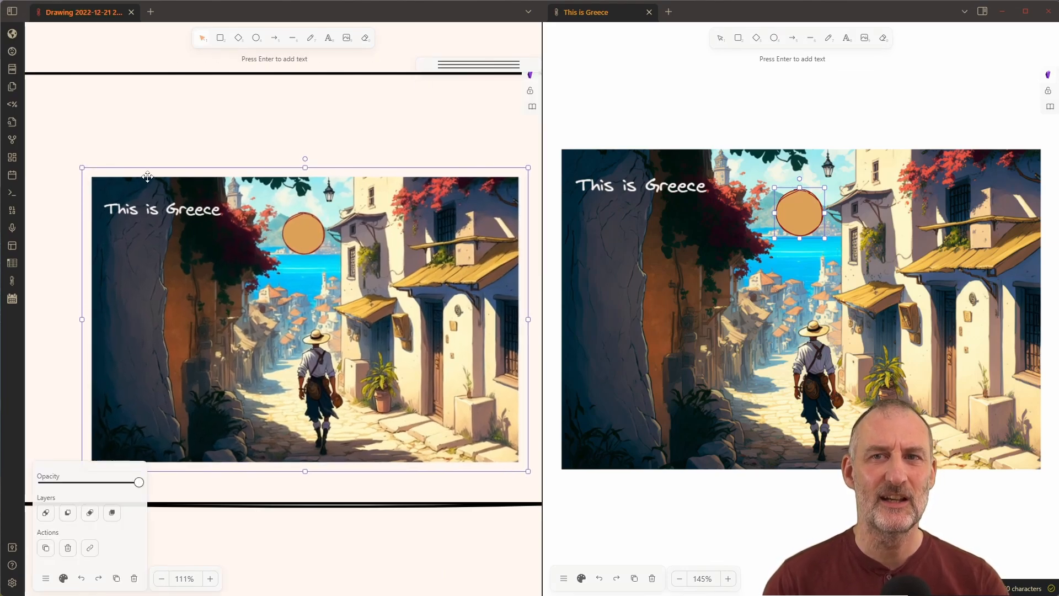
left_click(161, 579)
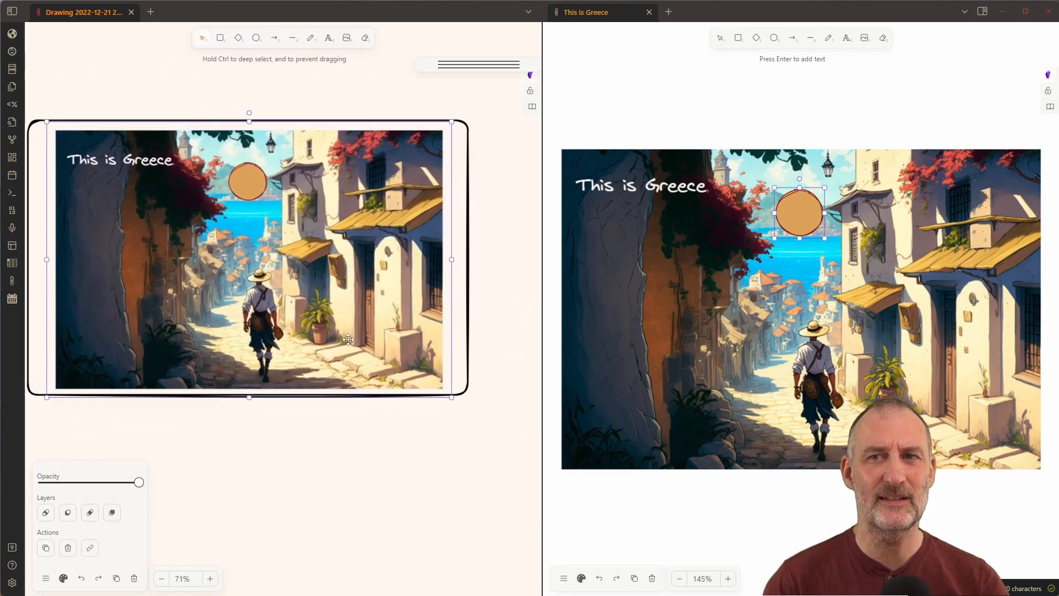
right_click(82, 12)
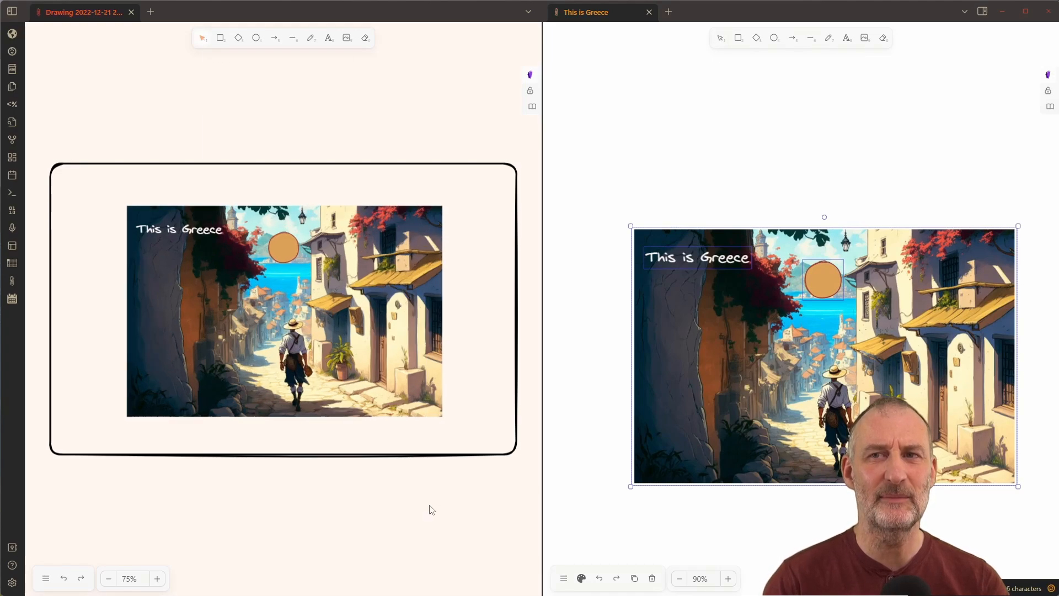
mouse_move(81, 12)
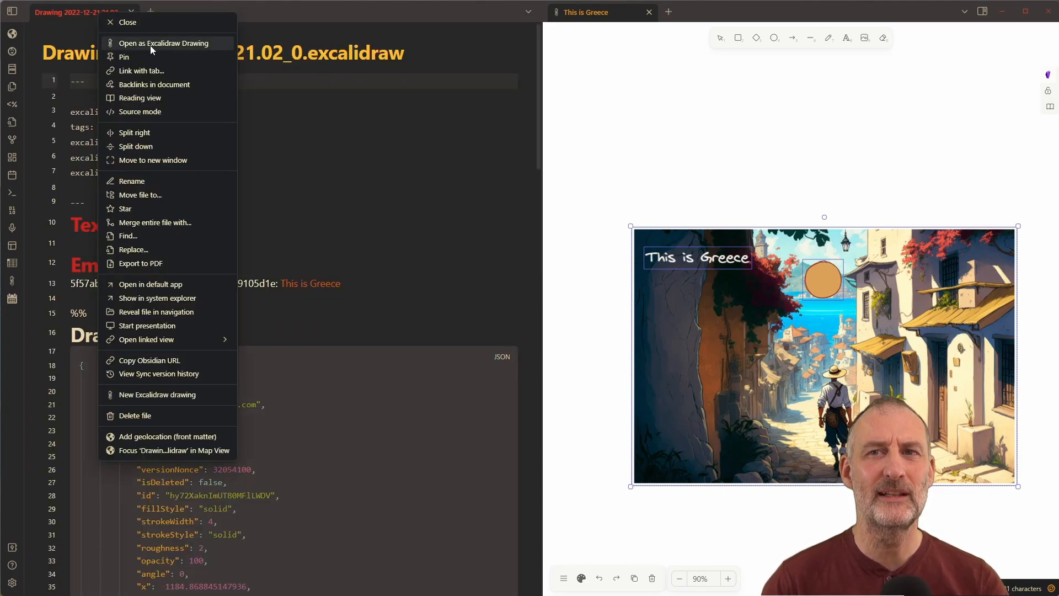
left_click(163, 42)
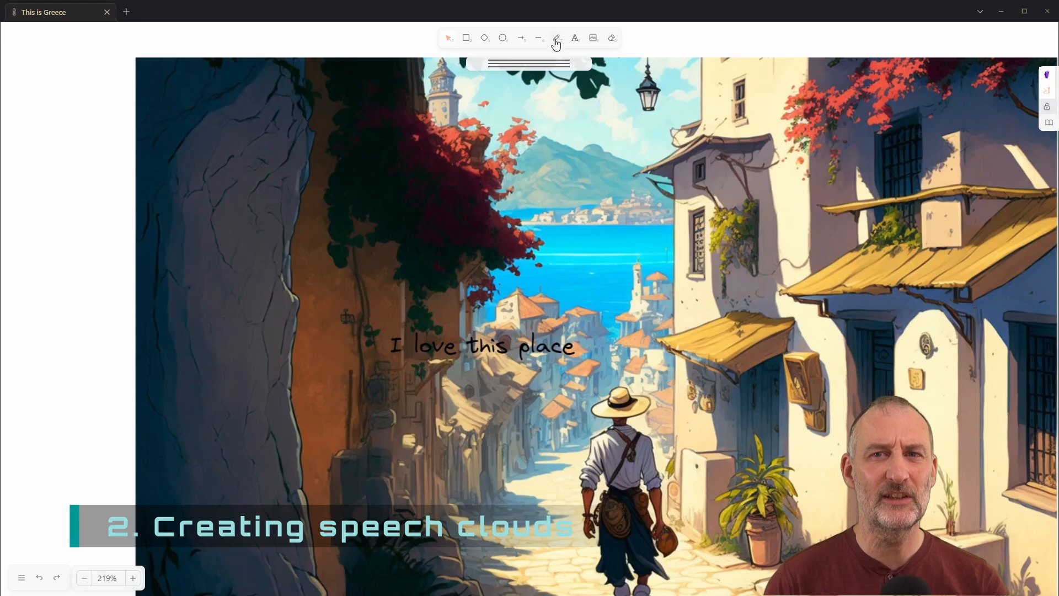
Freehand a thought cloud around 'I love this place' with teal 38abab80 fill
left_click(557, 38)
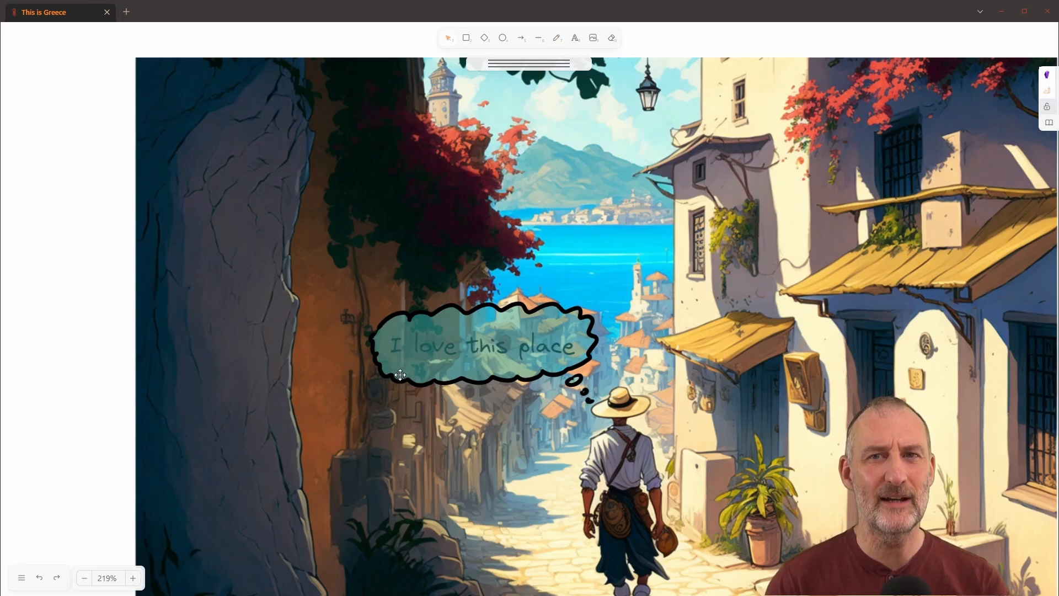
left_click(485, 345)
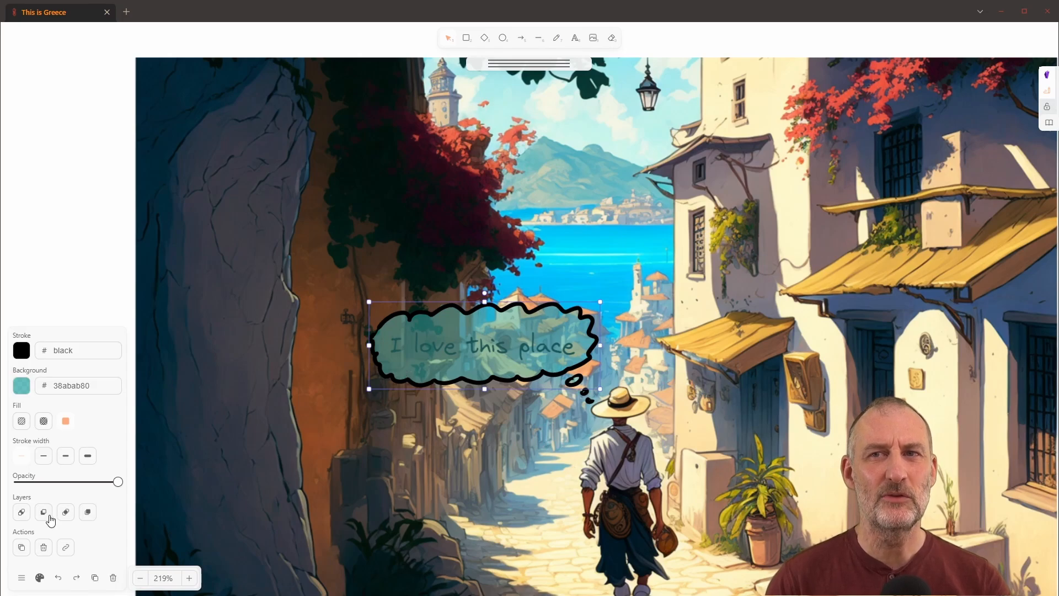
mouse_move(87, 512)
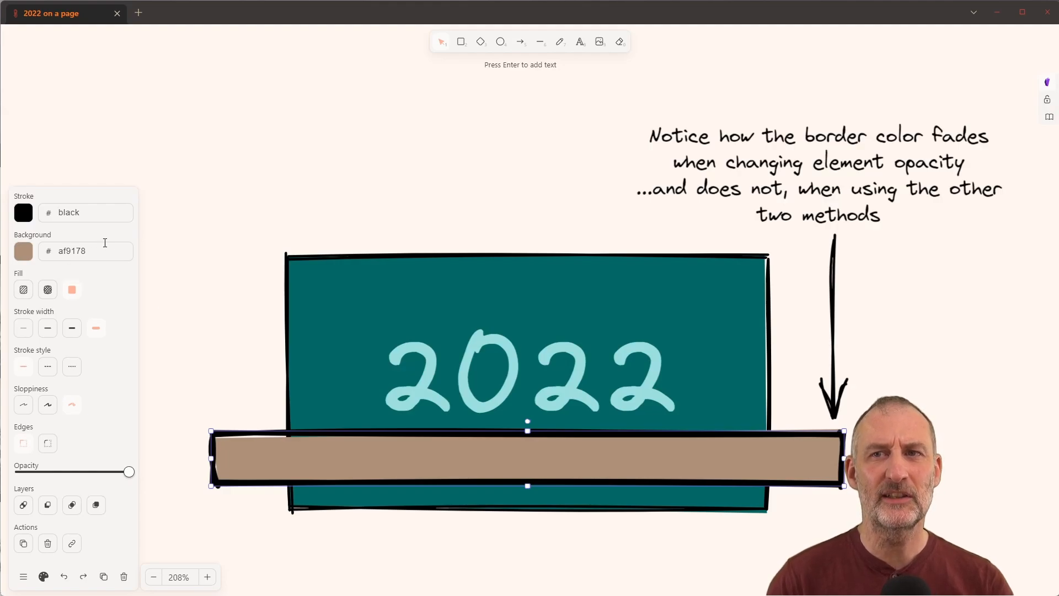
mouse_move(104, 245)
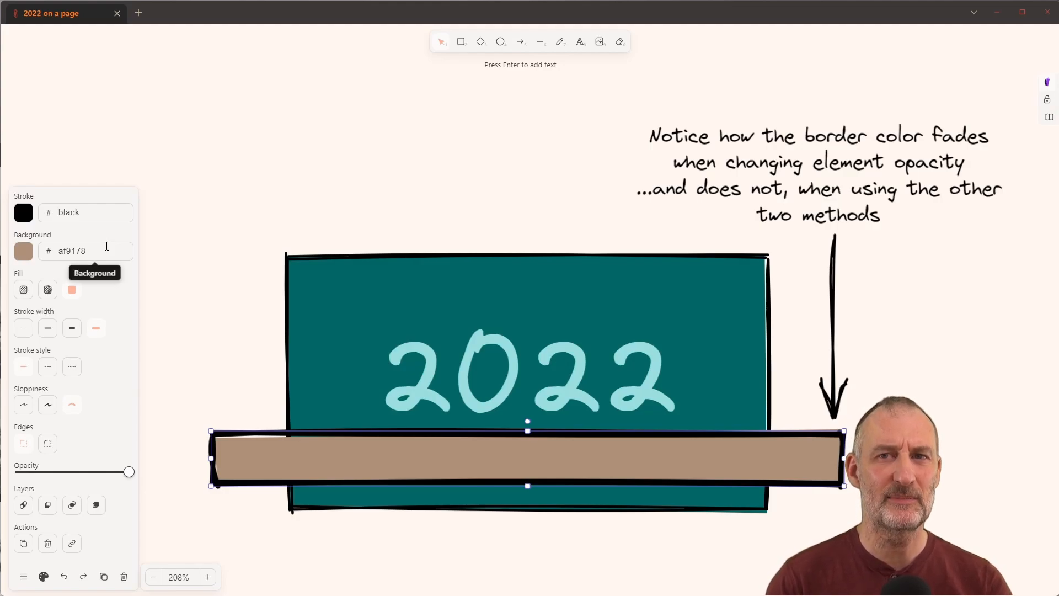
Try '80' and 'ff' alpha suffixes on the bar fill, revert, then search commands for 'modif'
type("80")
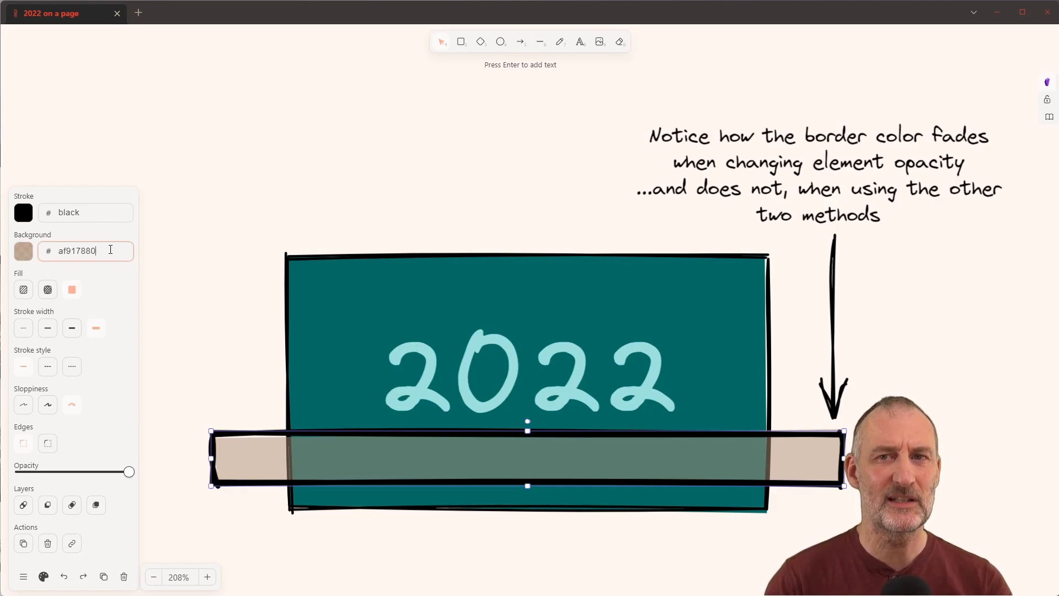
key("Backspace")
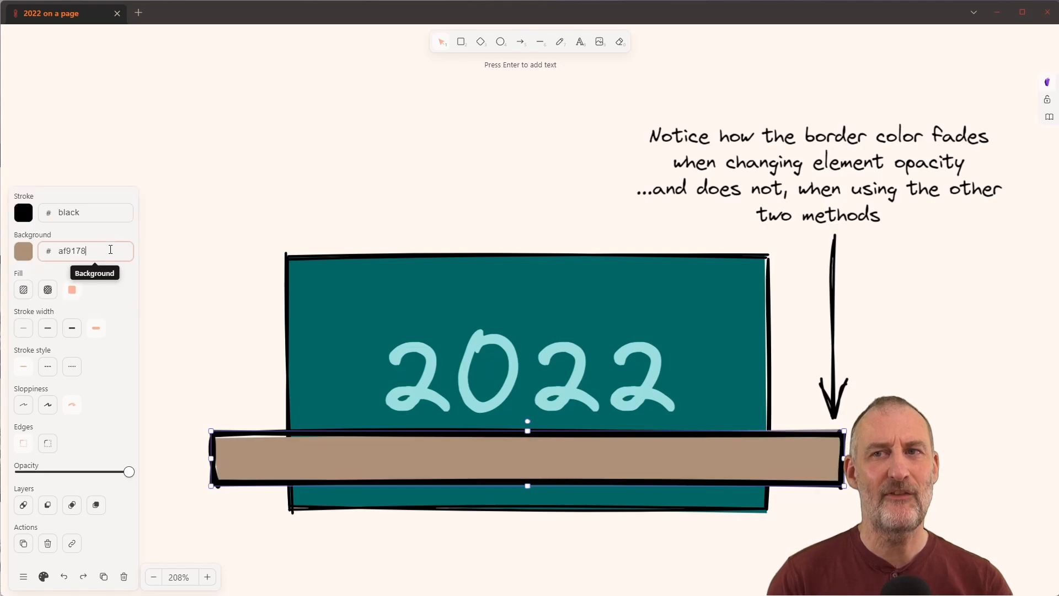
type("ff")
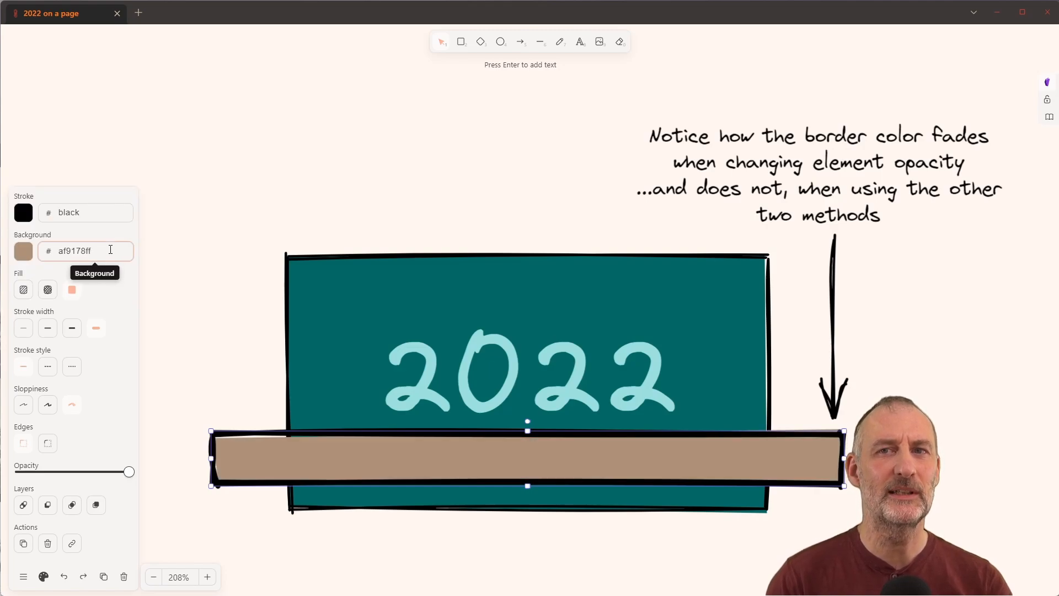
key("Backspace")
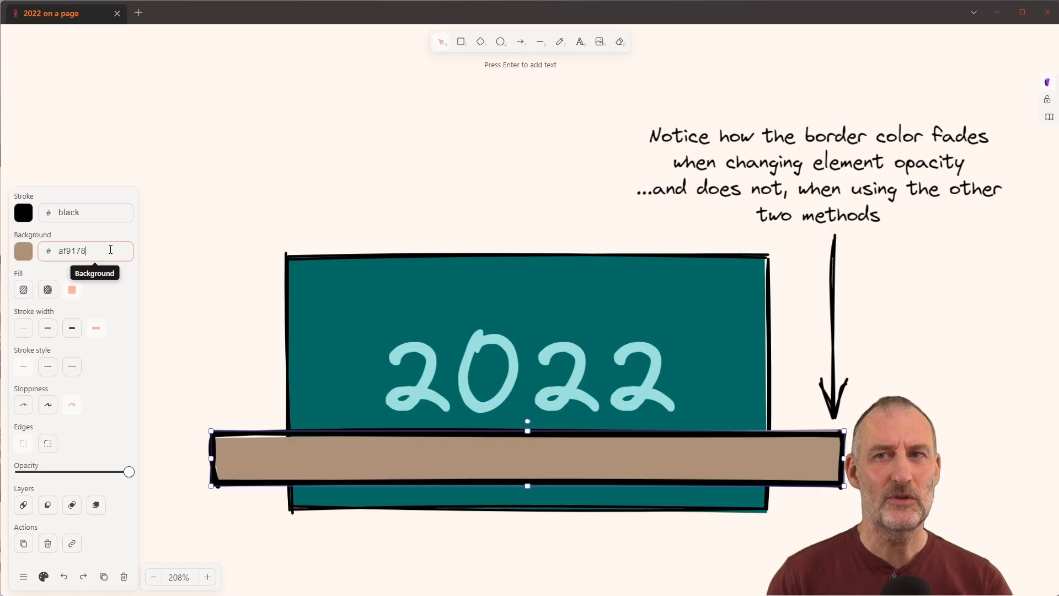
type("modif")
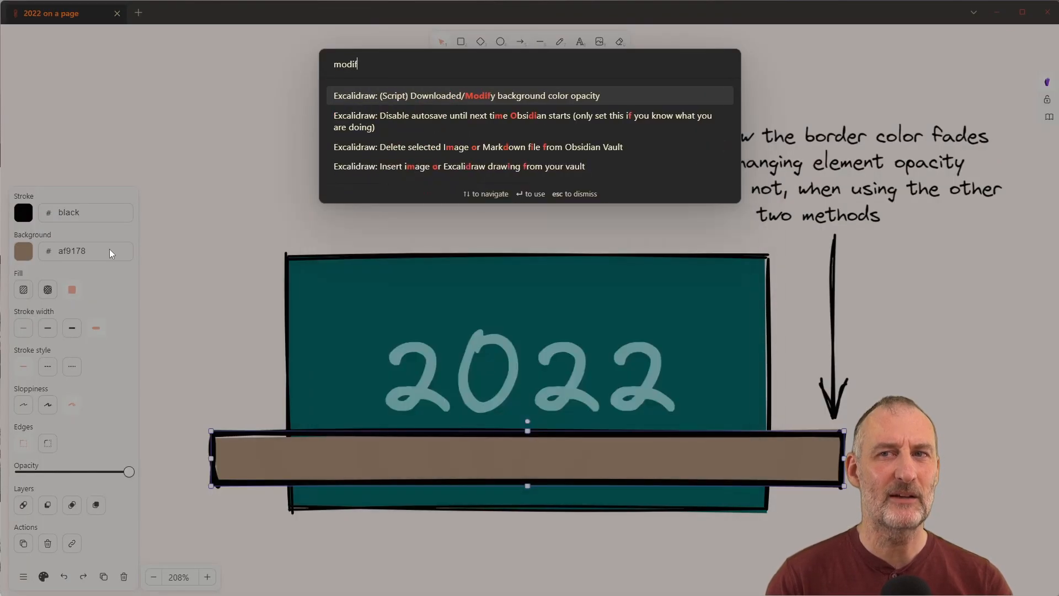
Apply 'Modify background color opacity' to the brown bar at 0.6
left_click(466, 95)
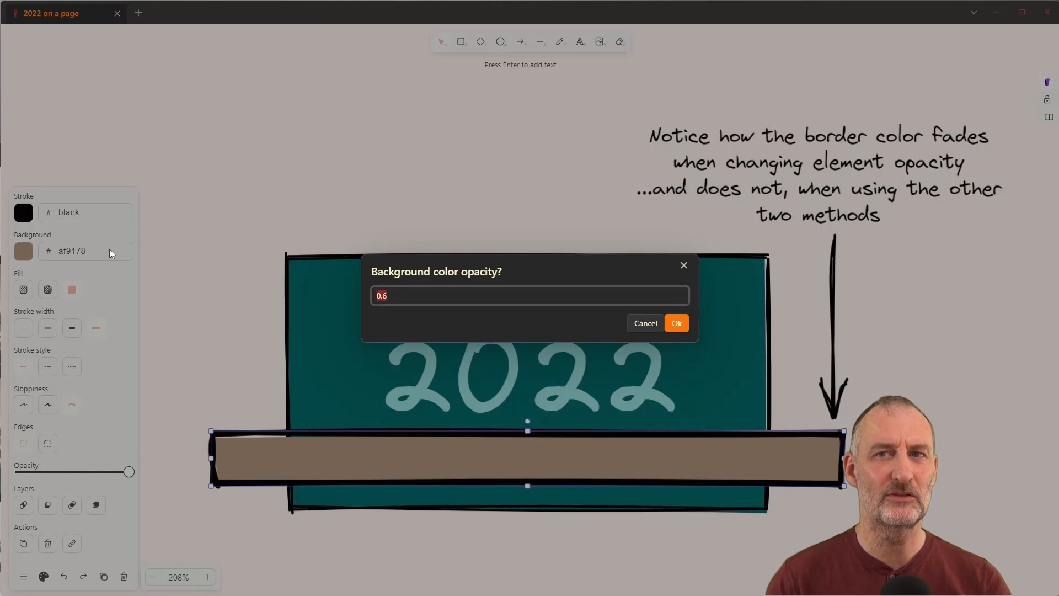
left_click(675, 322)
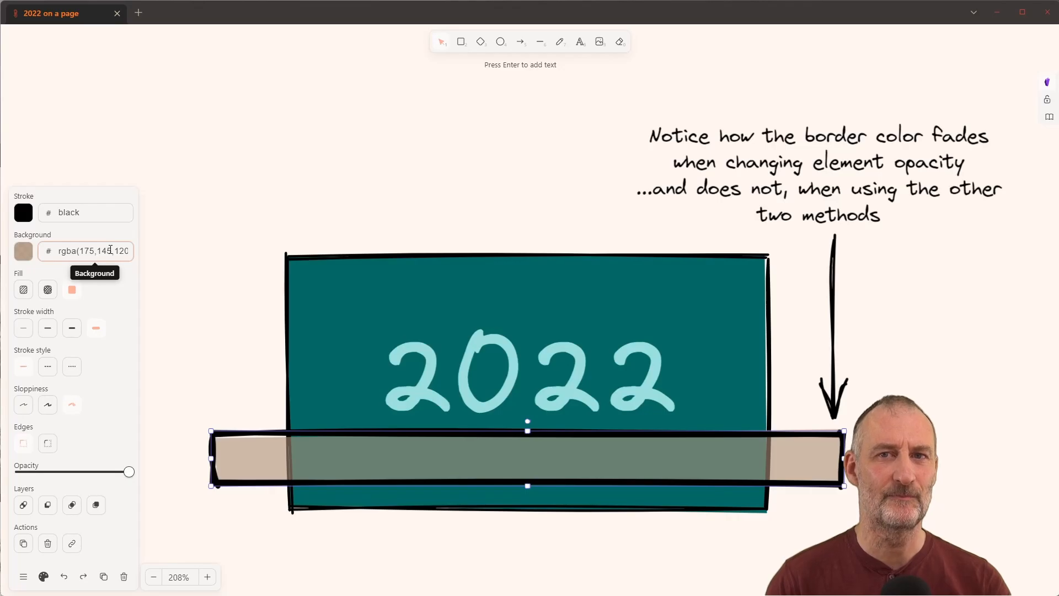